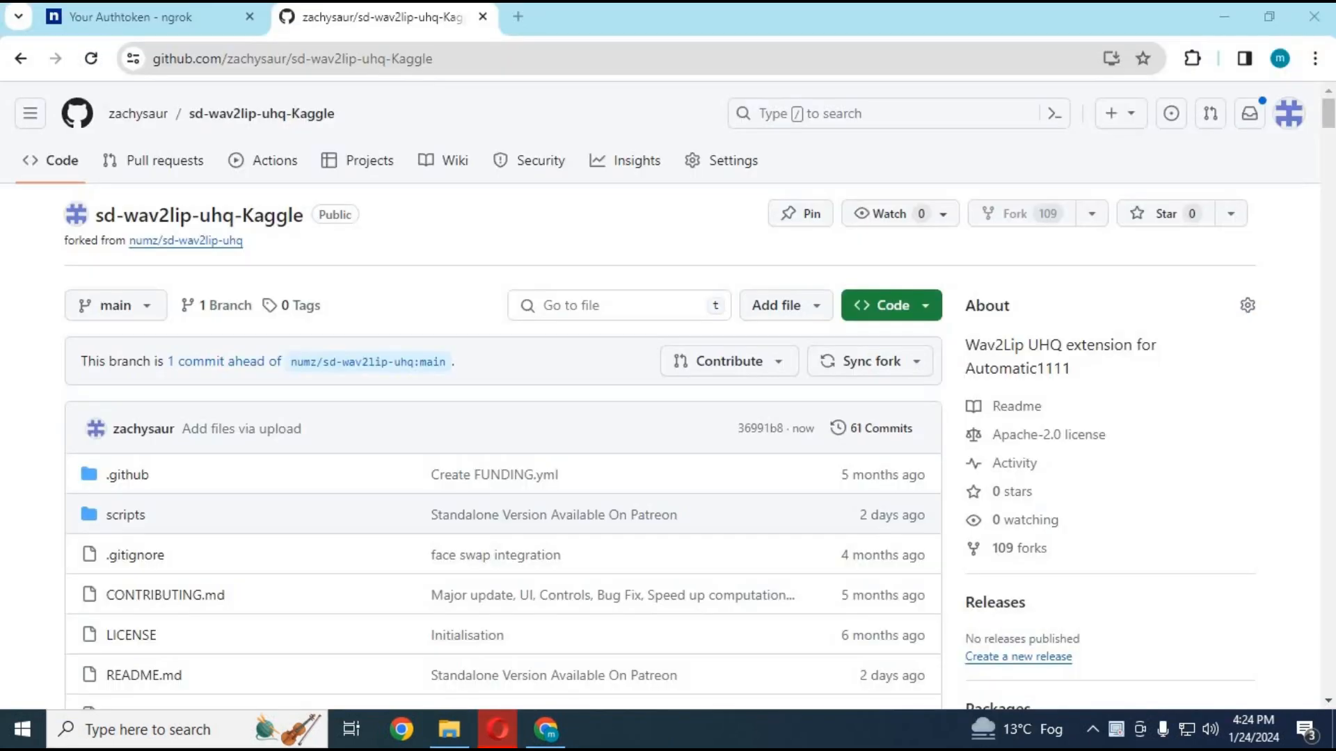
pyautogui.moveTo(439, 66)
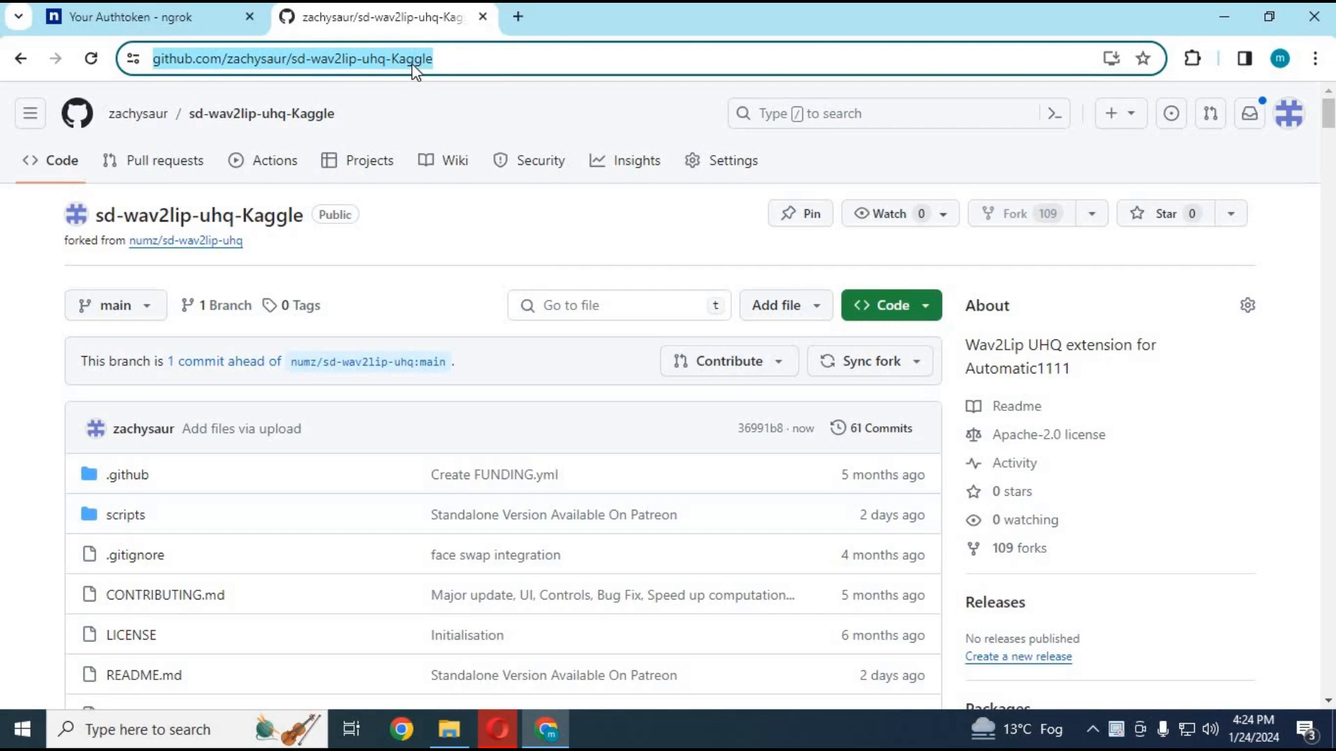
pyautogui.moveTo(610, 363)
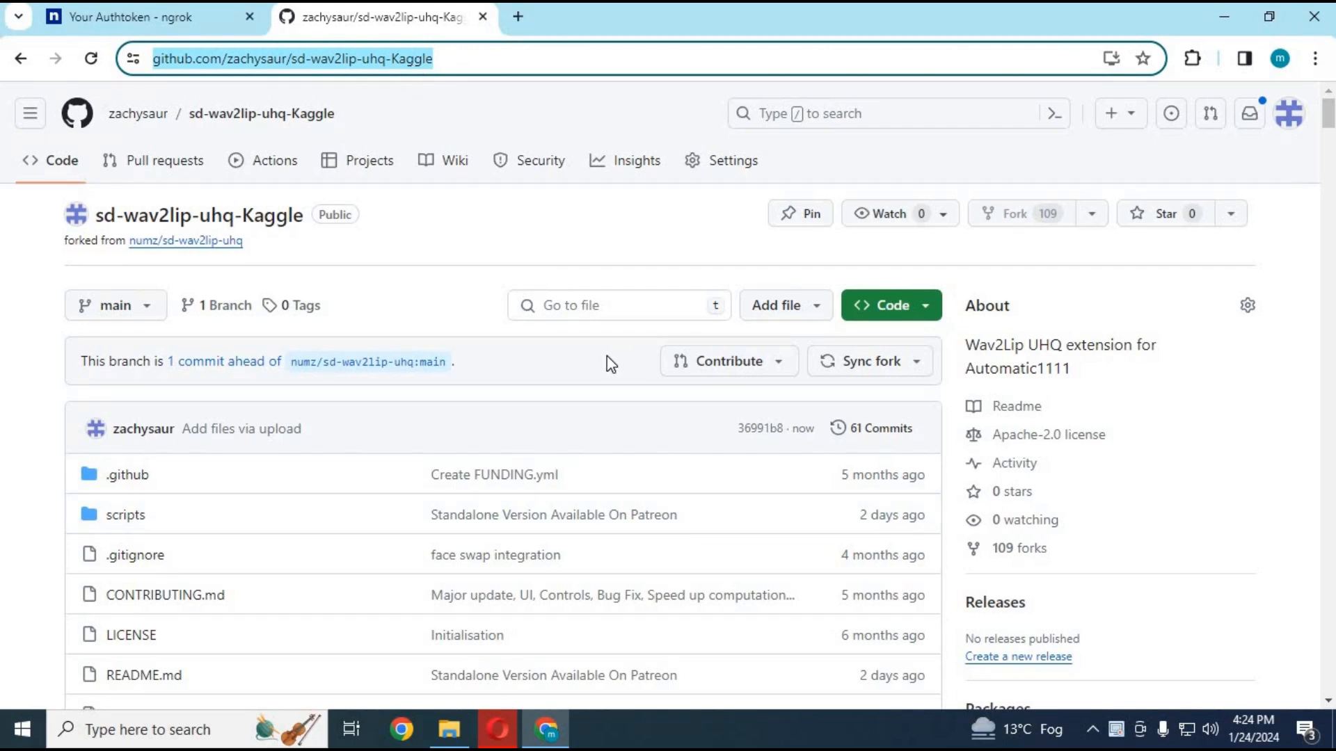
# Step: Read down through the sd-wav2lip-uhq-Kaggle README to the file list showing Wav2lip-Uhq.ipynb
pyautogui.scroll(-3)
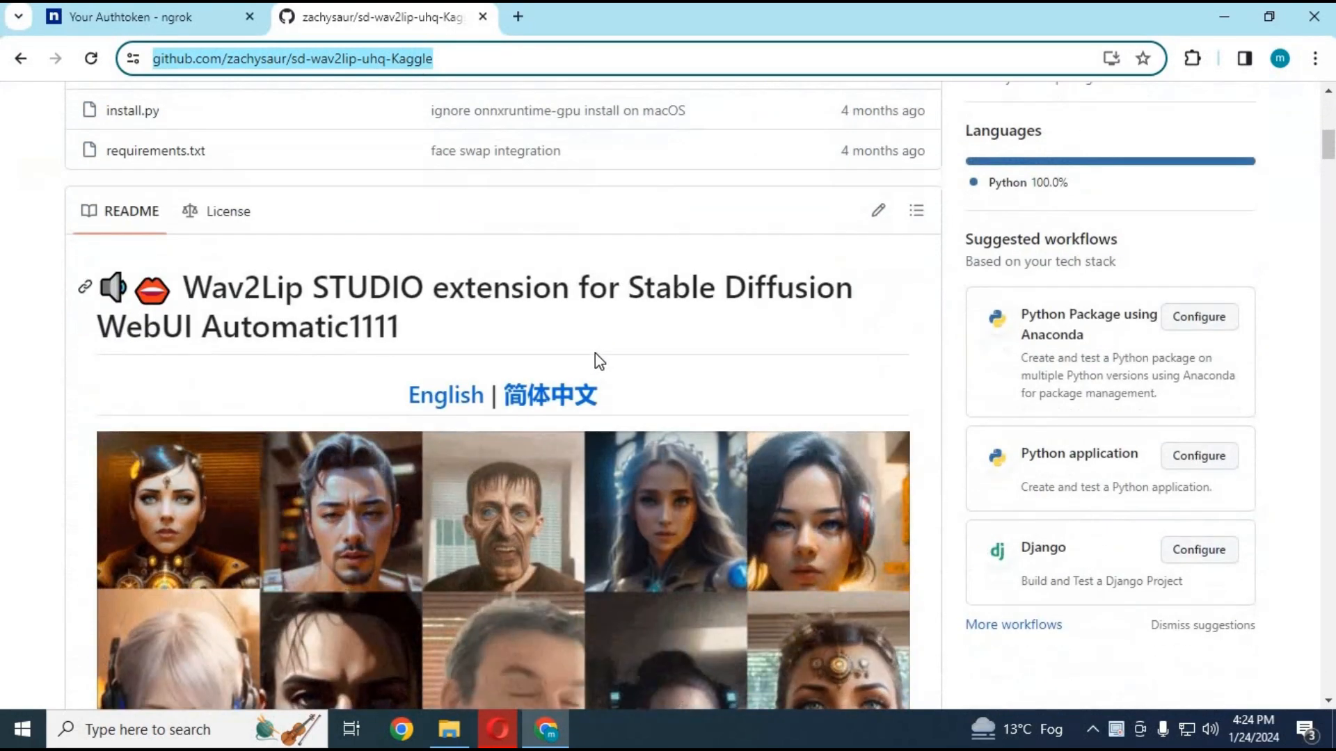
pyautogui.scroll(-3)
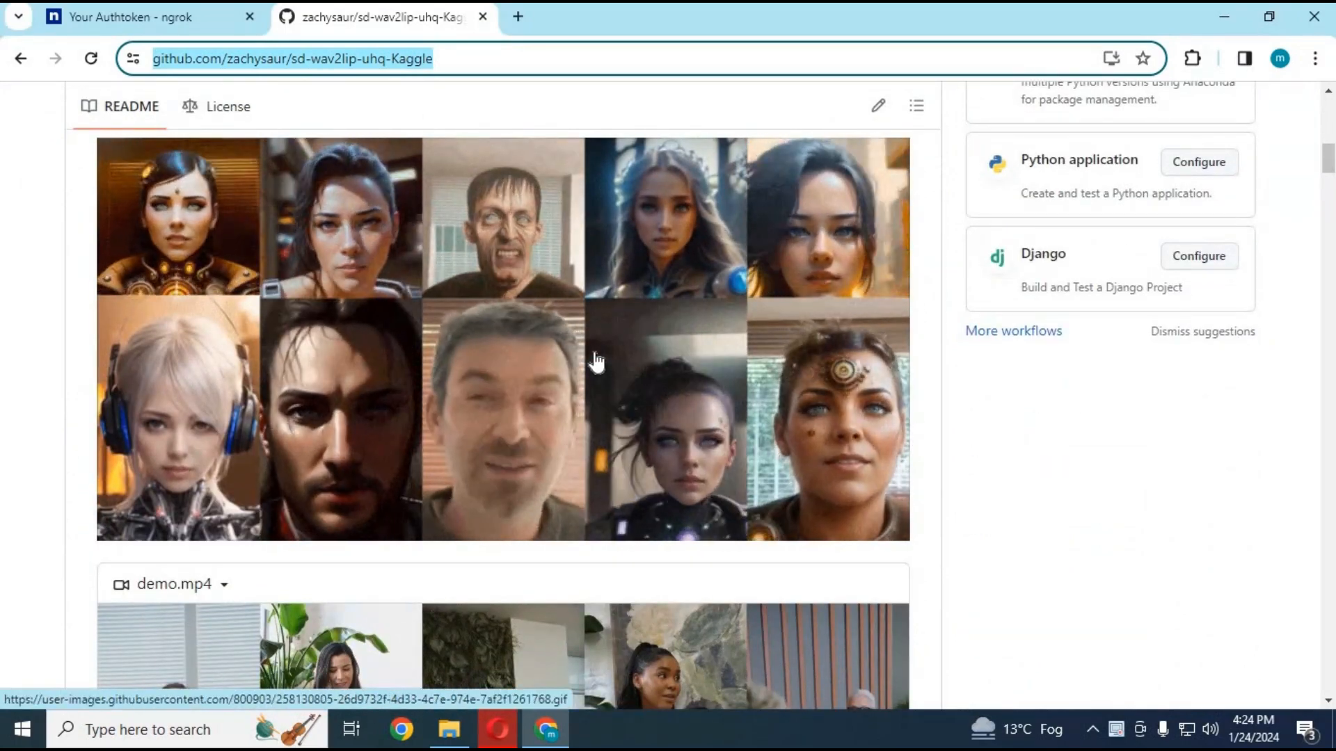
pyautogui.scroll(-3)
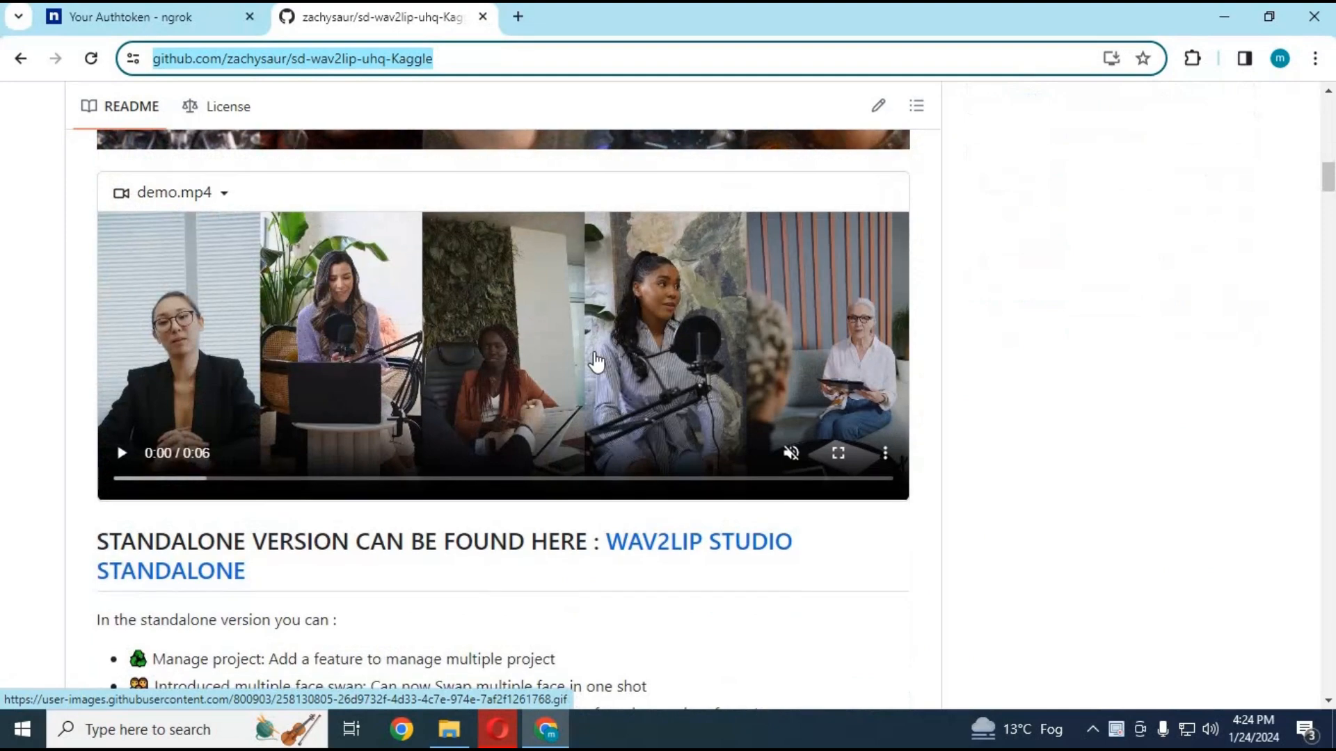
pyautogui.scroll(-3)
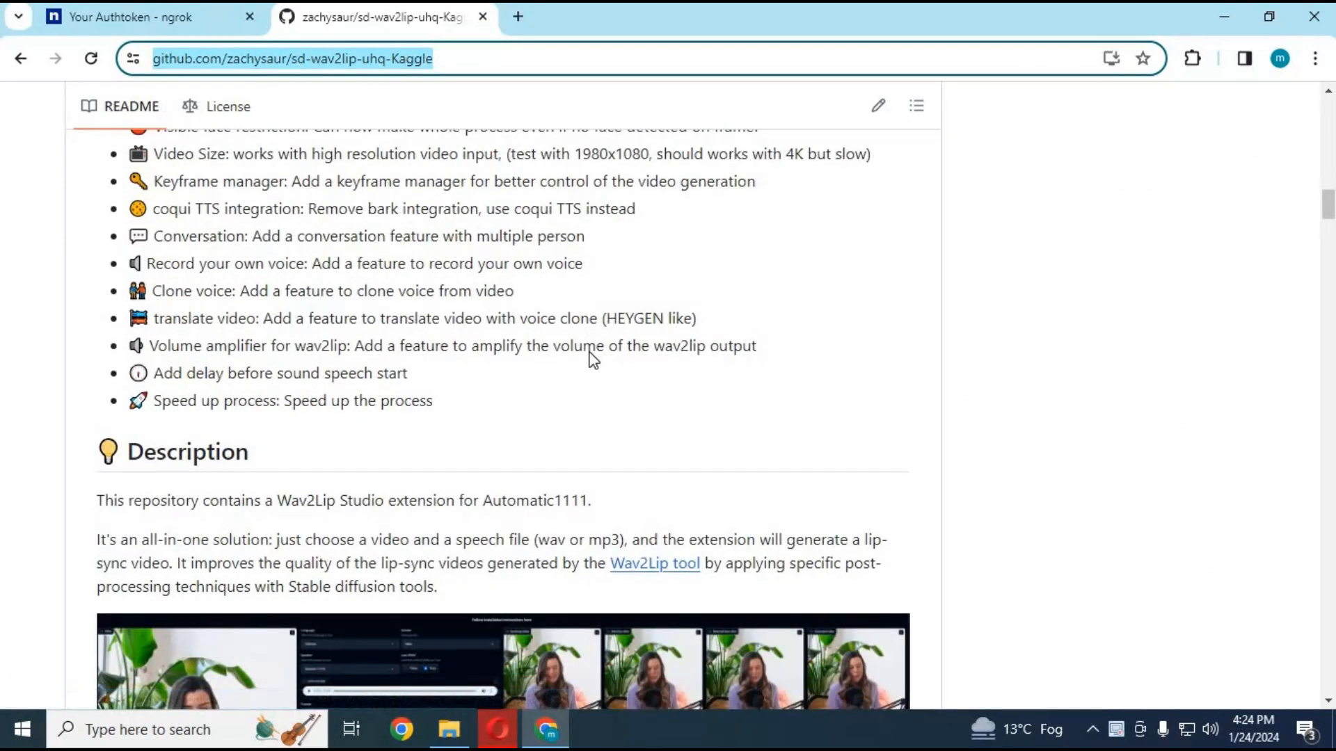
pyautogui.scroll(-3)
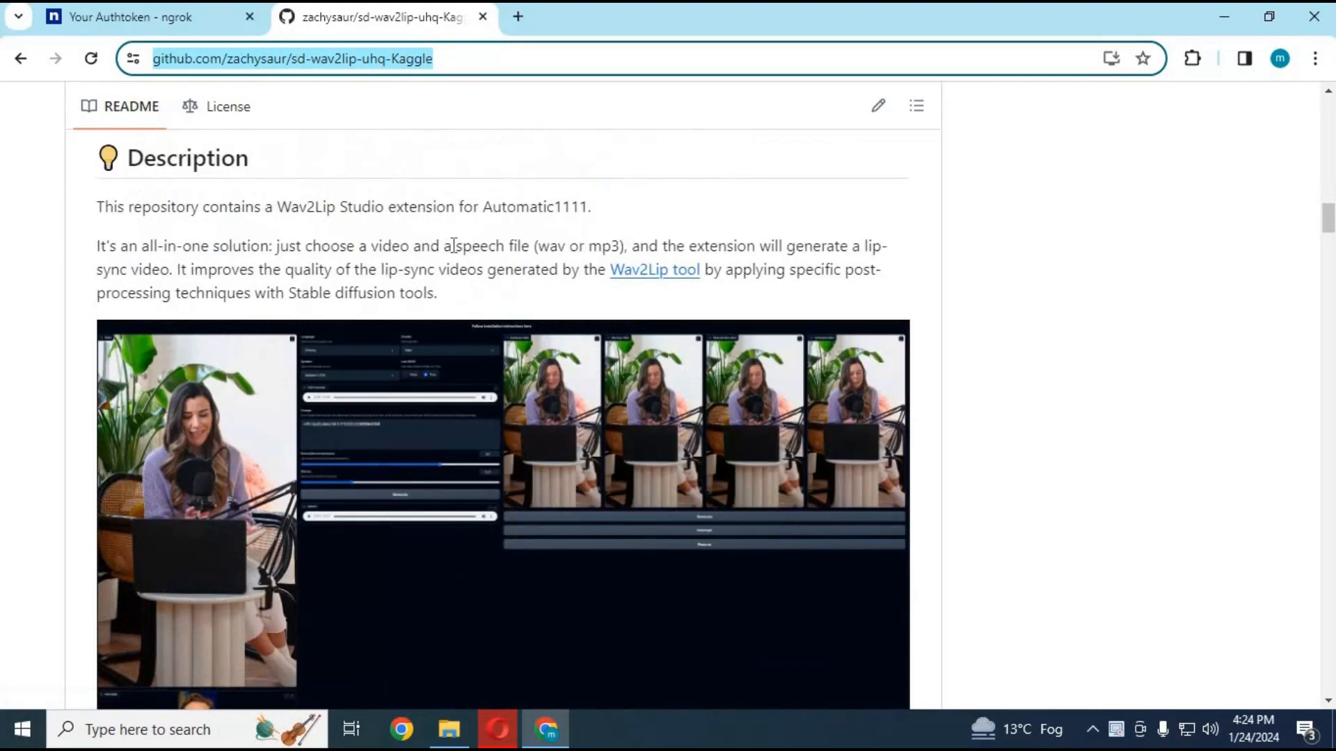
pyautogui.scroll(-3)
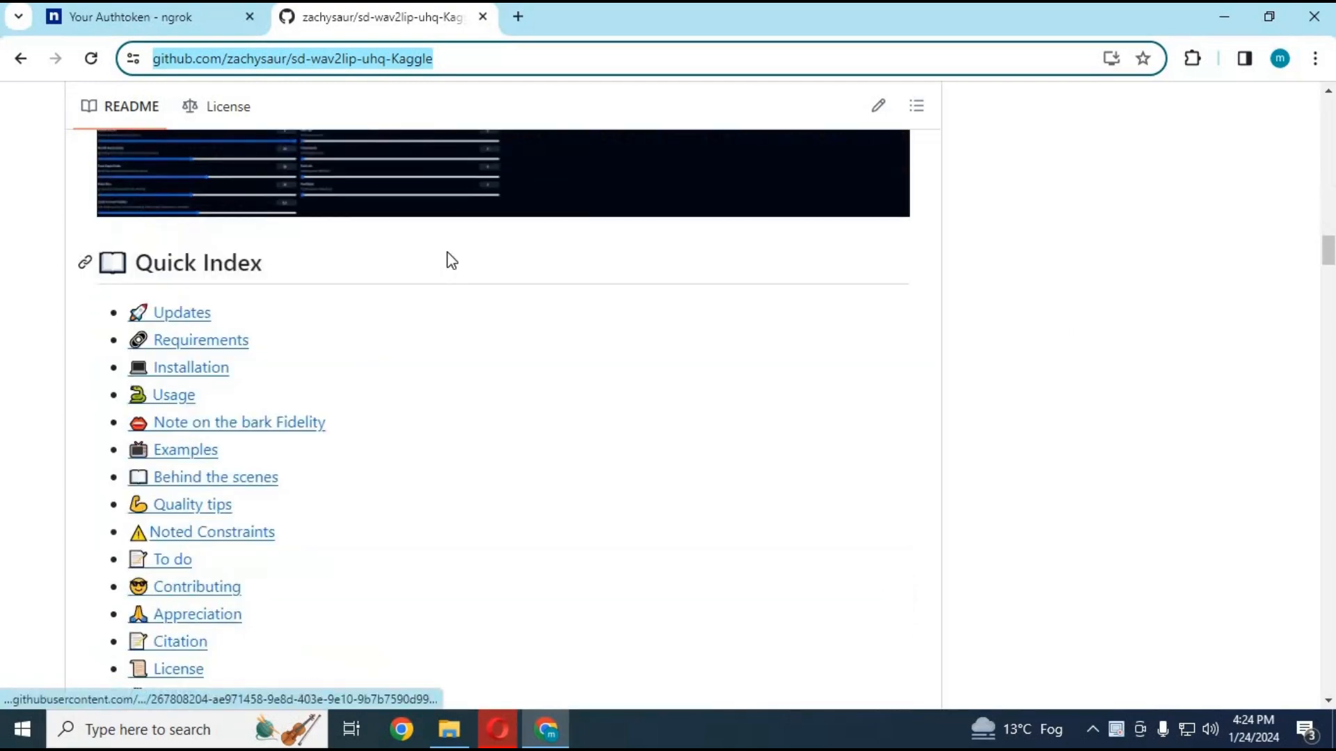
pyautogui.scroll(-3)
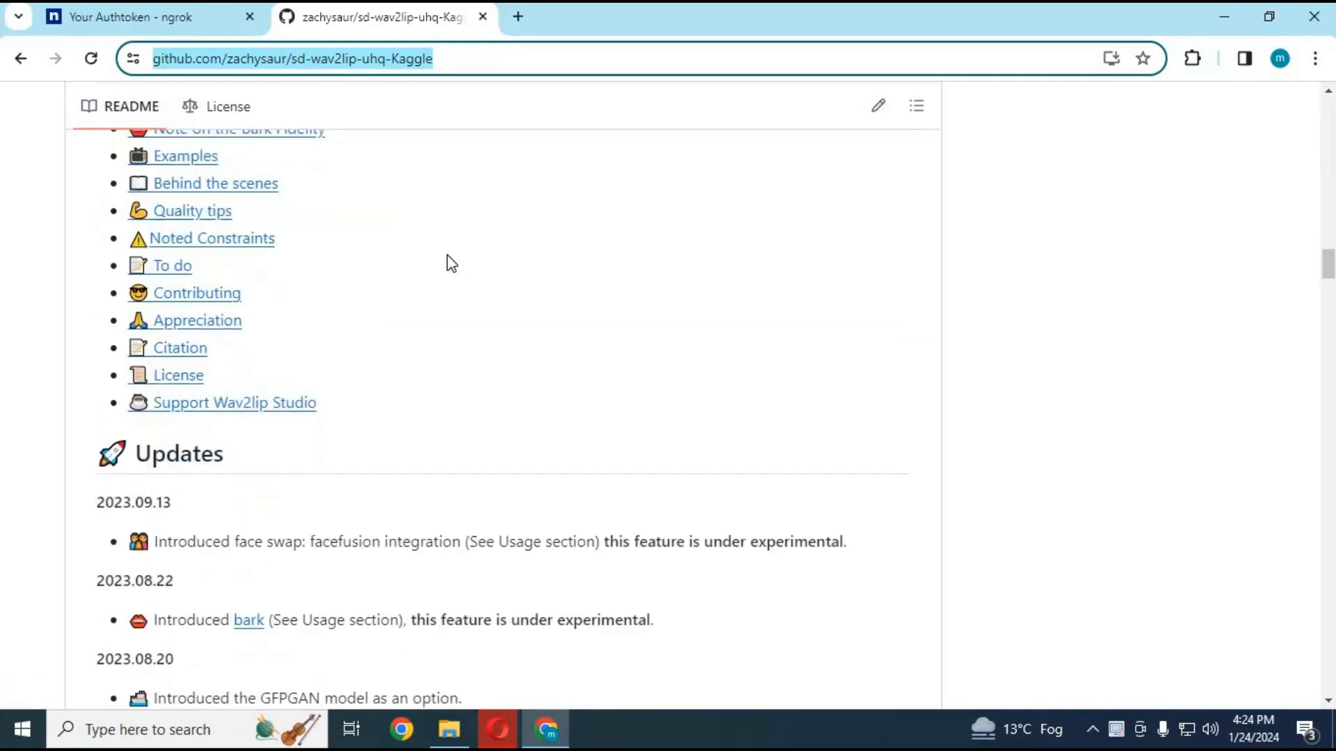
pyautogui.moveTo(392, 269)
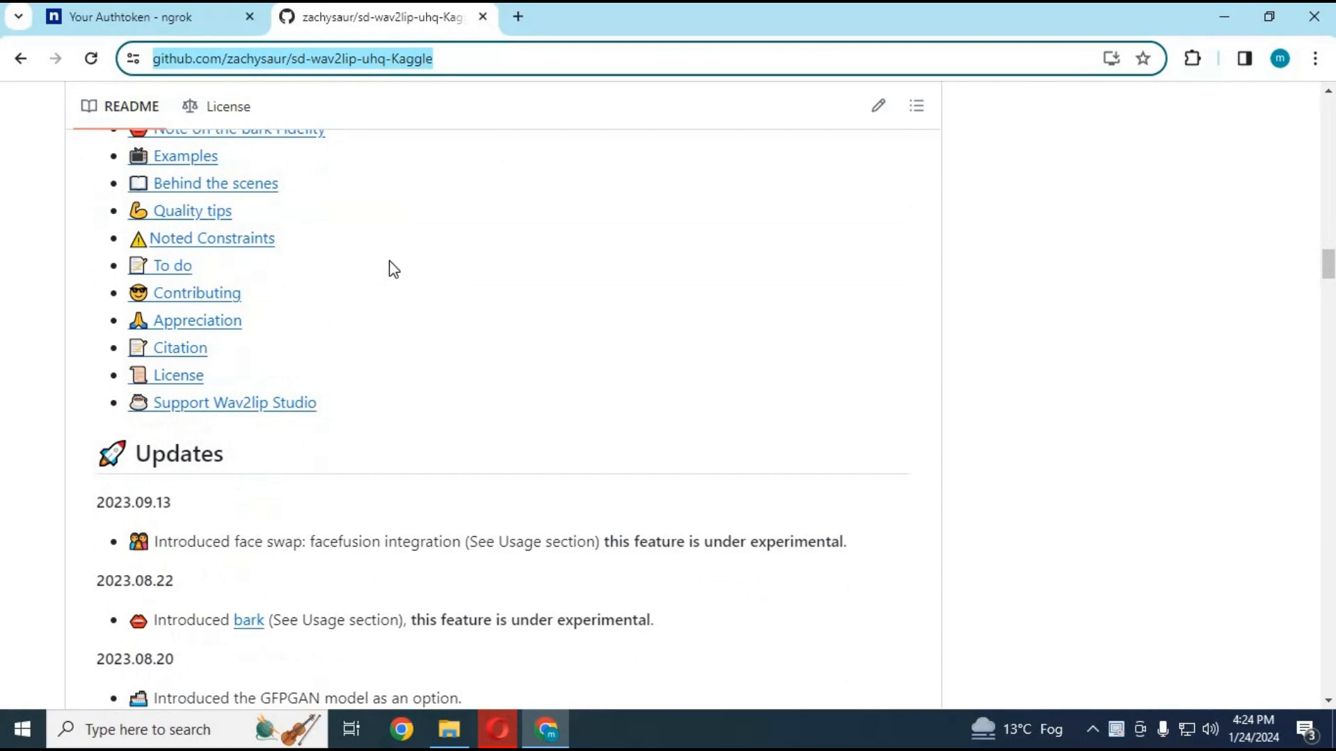
pyautogui.moveTo(451, 283)
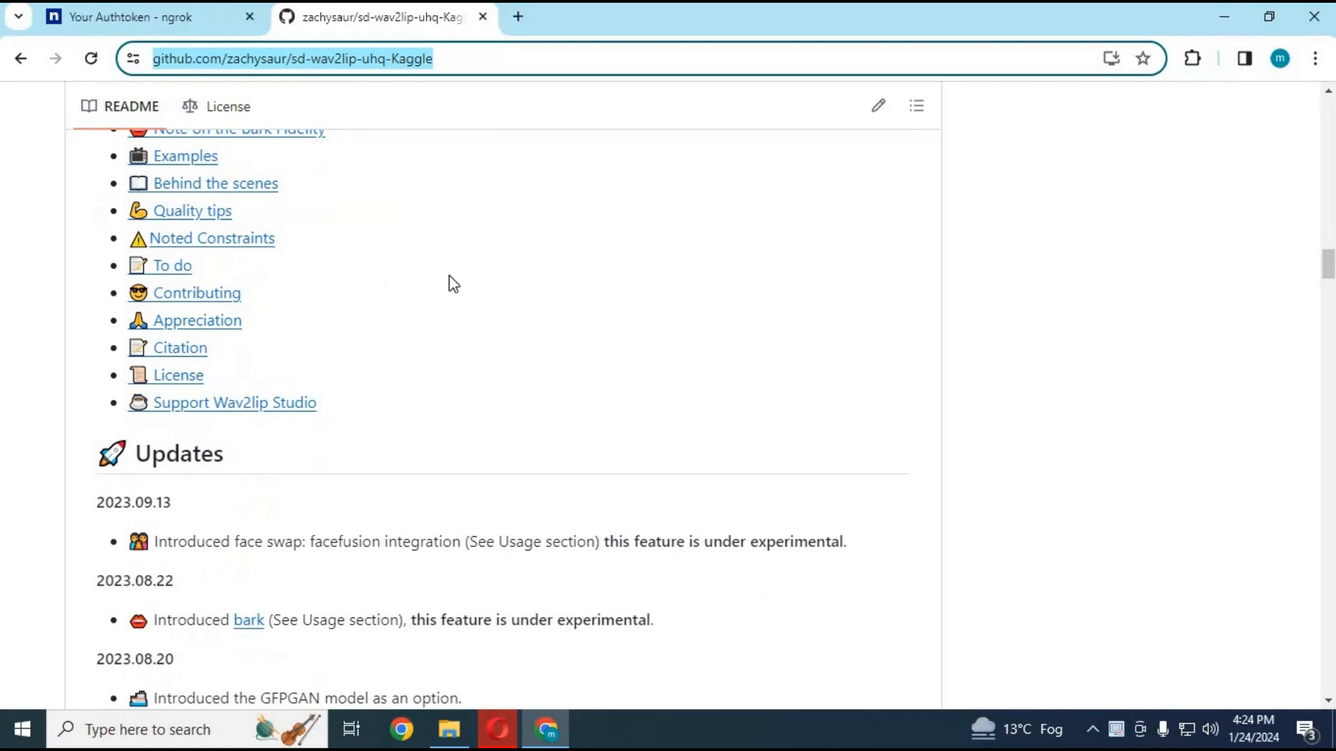
pyautogui.scroll(-3)
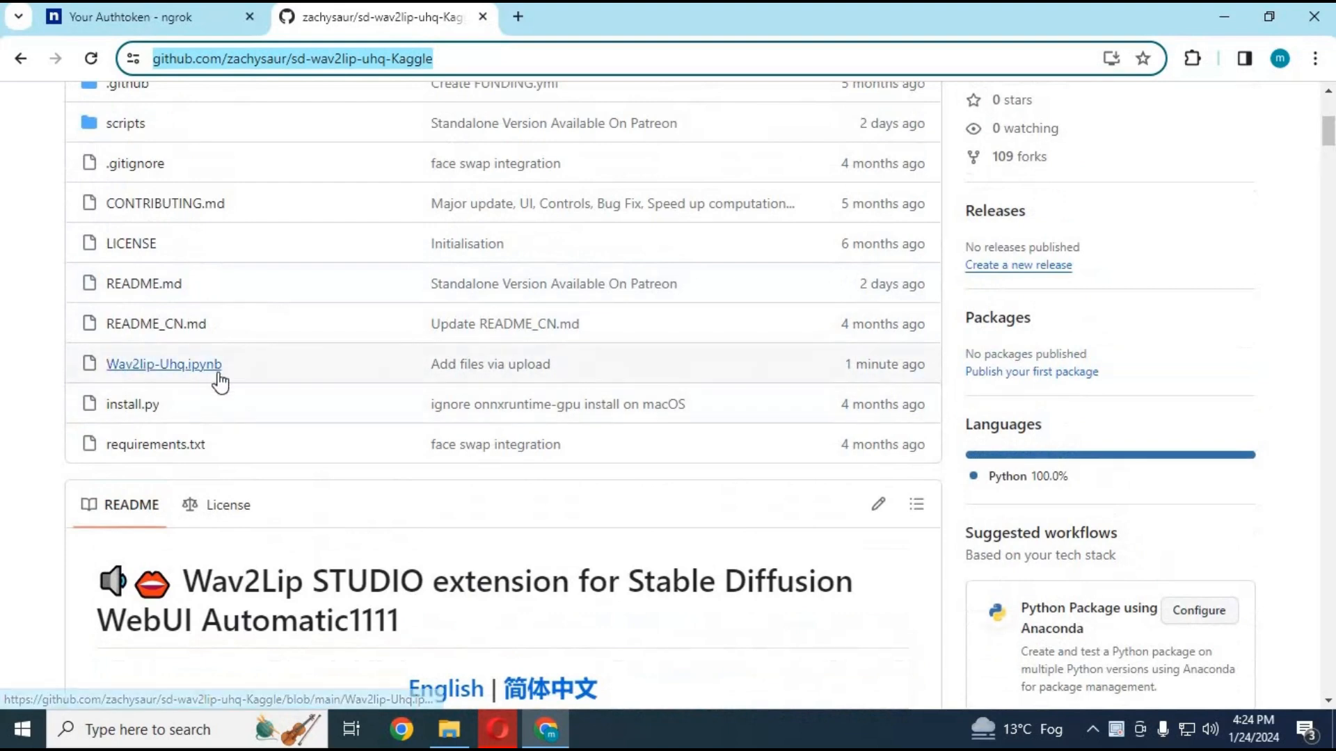
pyautogui.moveTo(182, 384)
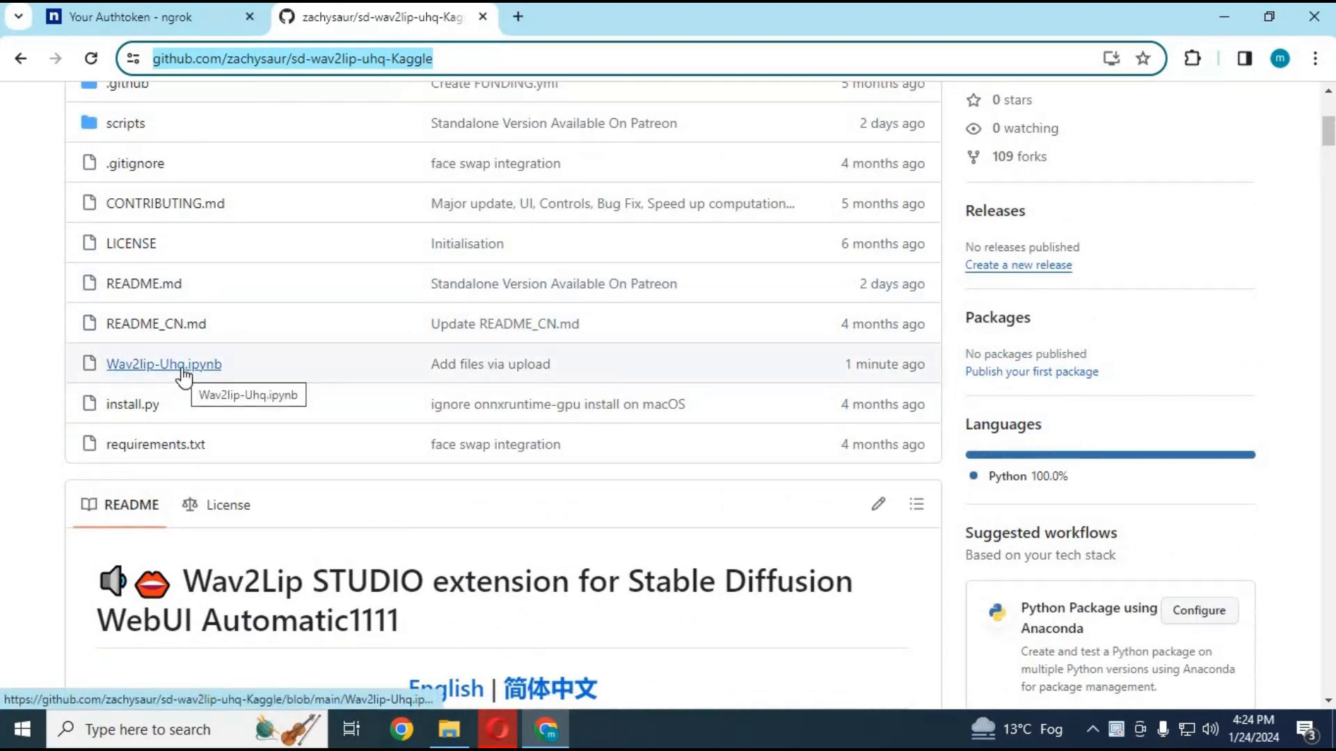
pyautogui.moveTo(463, 562)
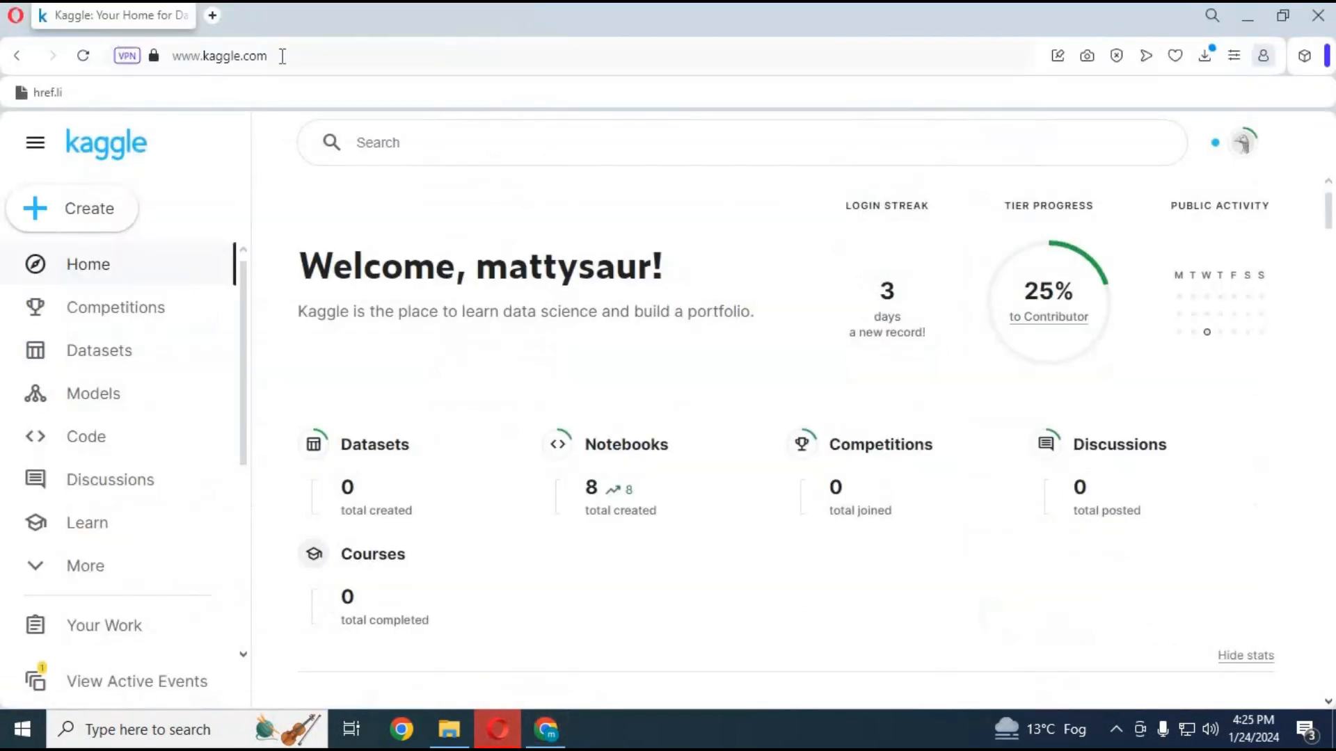
# Step: Select the address bar to navigate to a new Kaggle notebook edit page
pyautogui.click(217, 56)
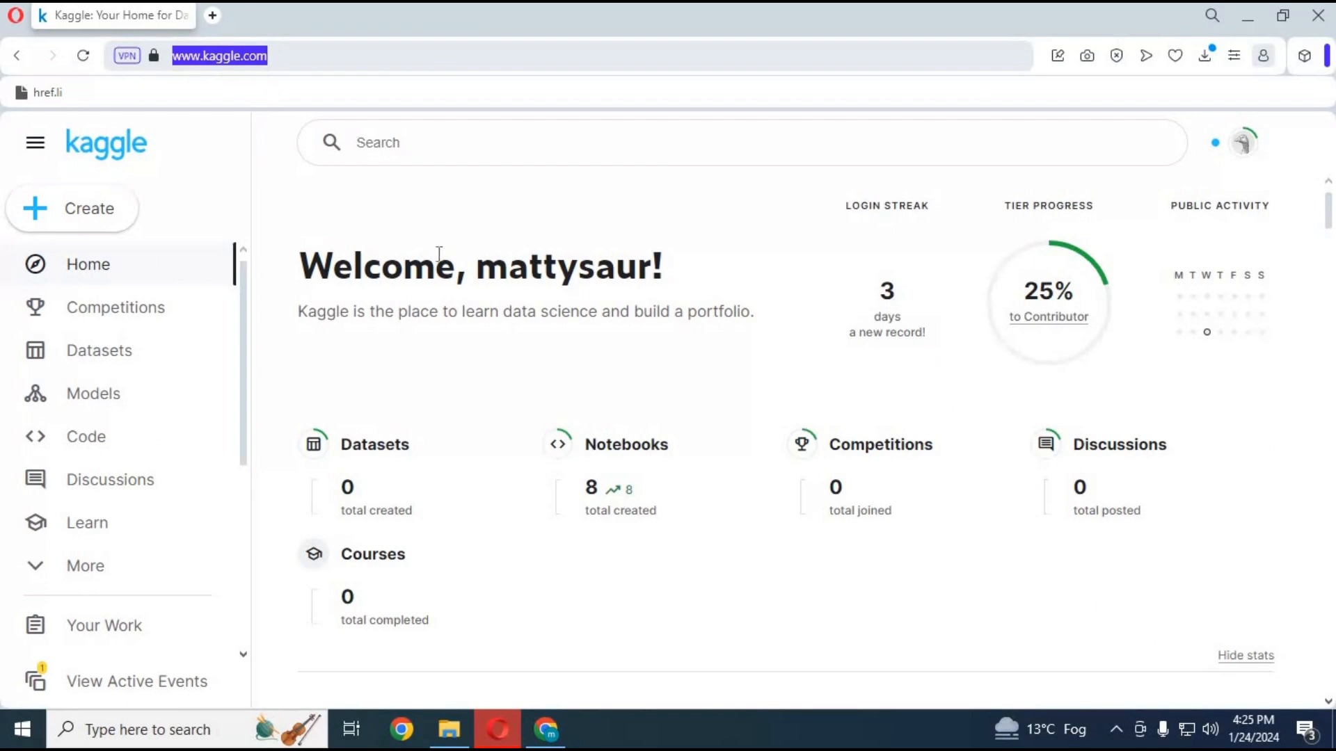
pyautogui.moveTo(1011, 370)
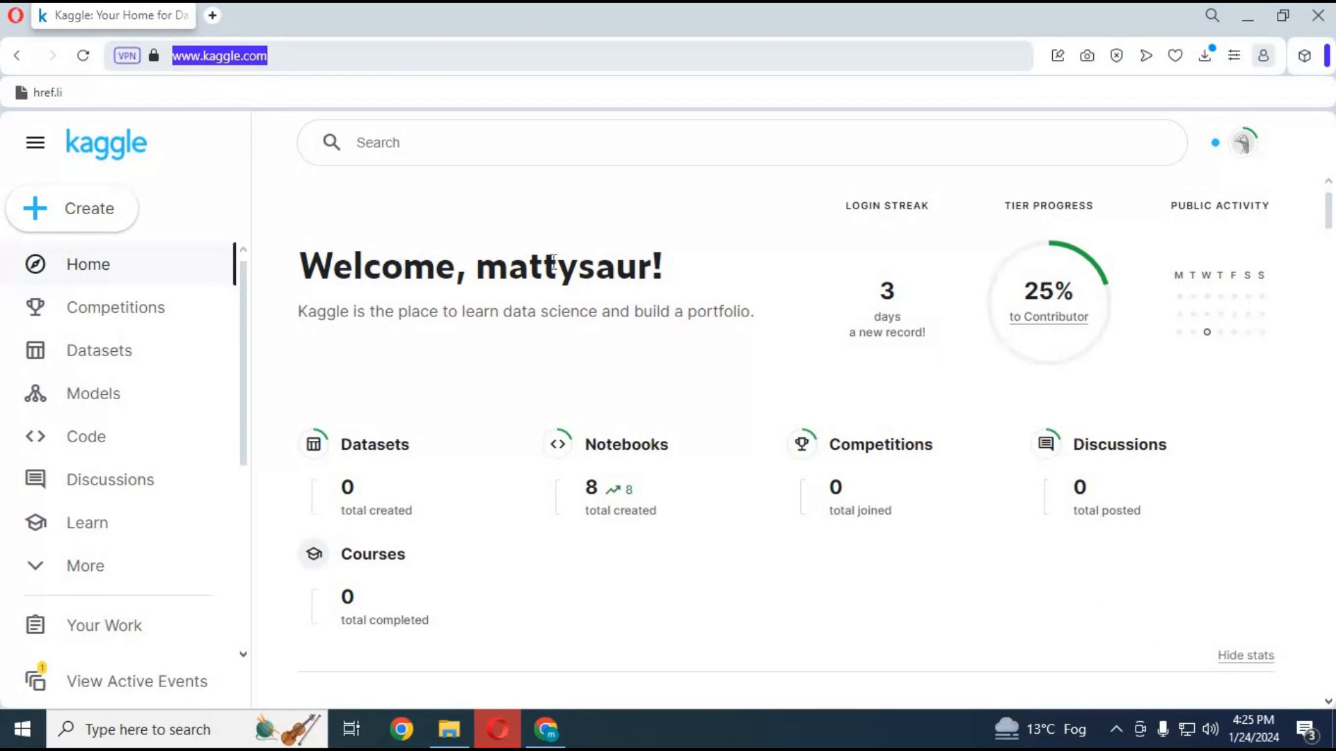
pyautogui.moveTo(150, 269)
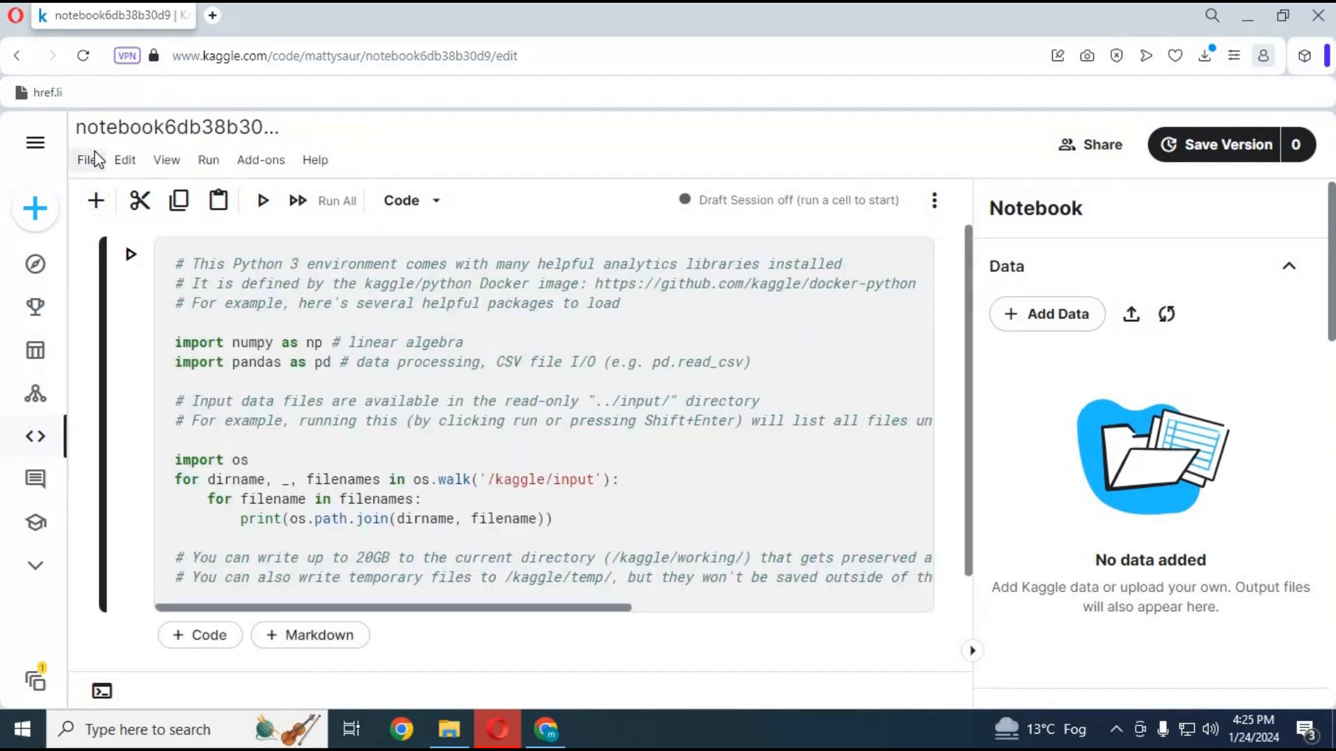
# Step: Import the downloaded Wav2lip-Uhq.ipynb via File > Import Notebook so its Useful Code cells load
pyautogui.click(86, 160)
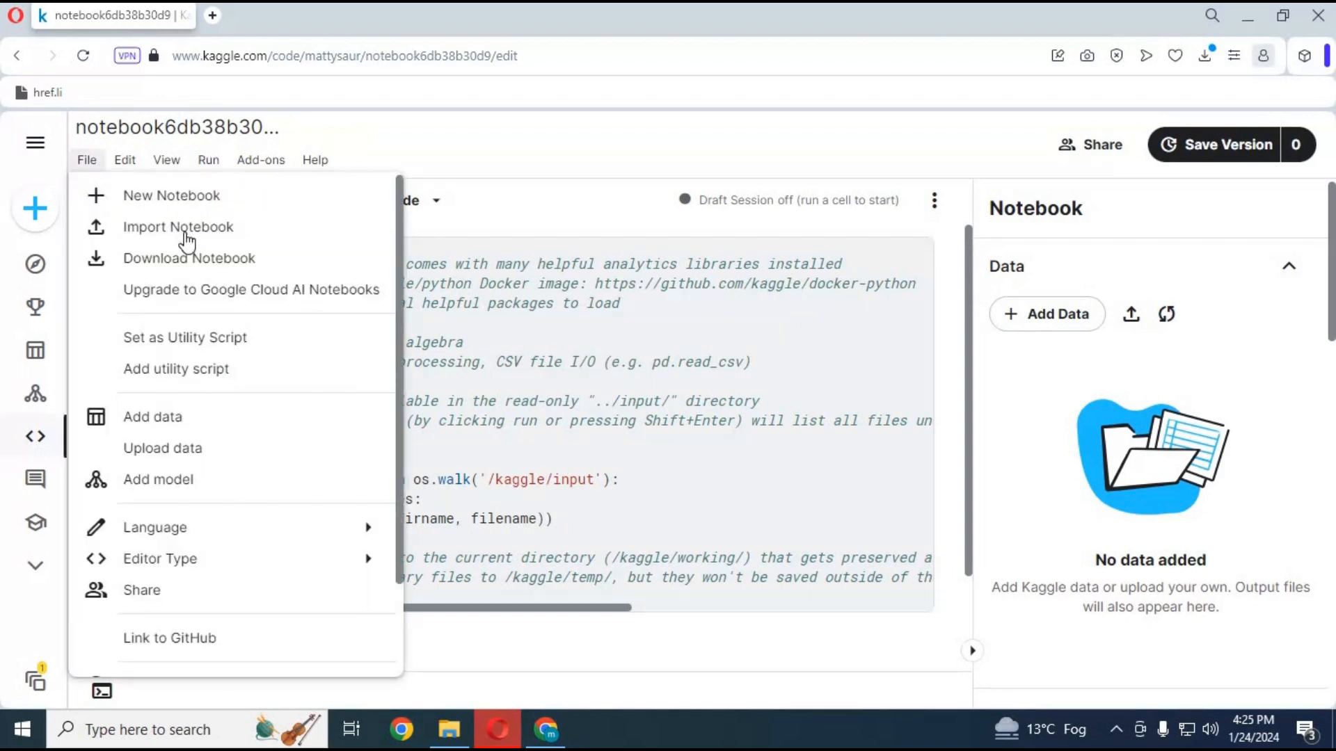
pyautogui.click(178, 227)
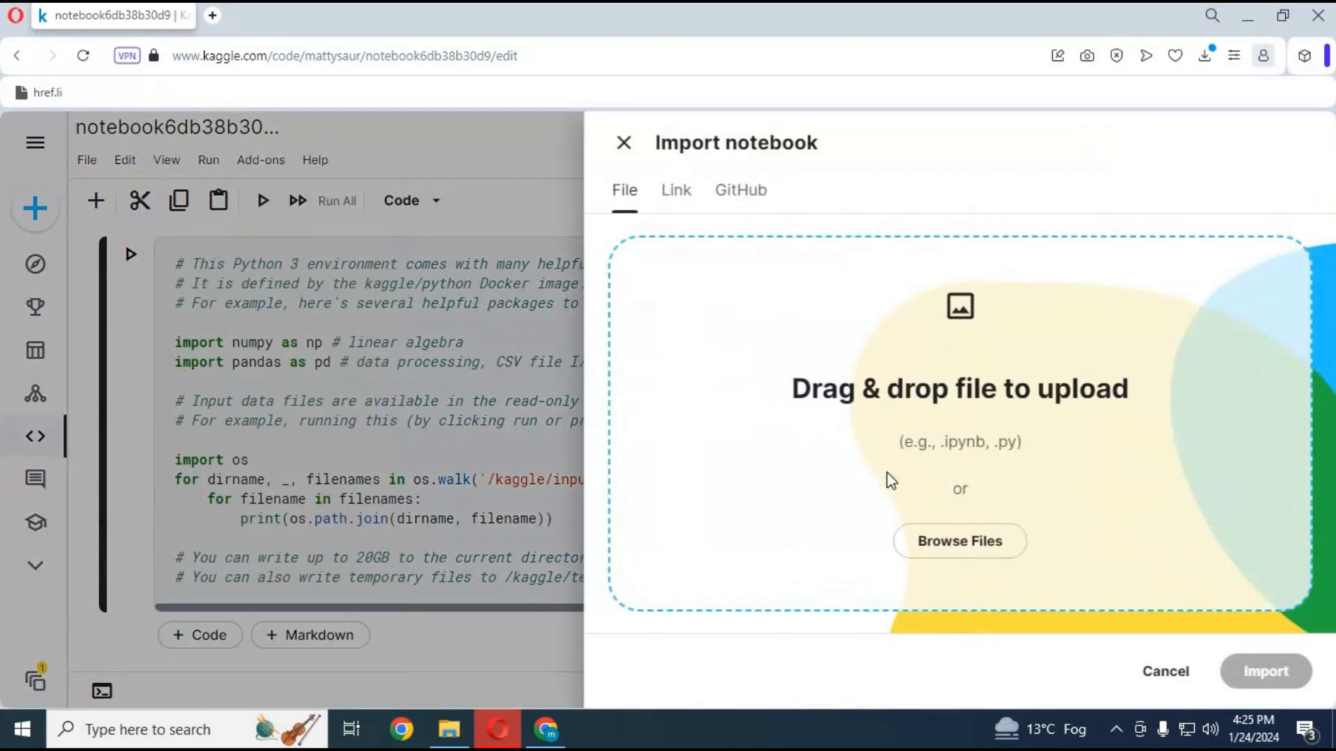
pyautogui.click(960, 541)
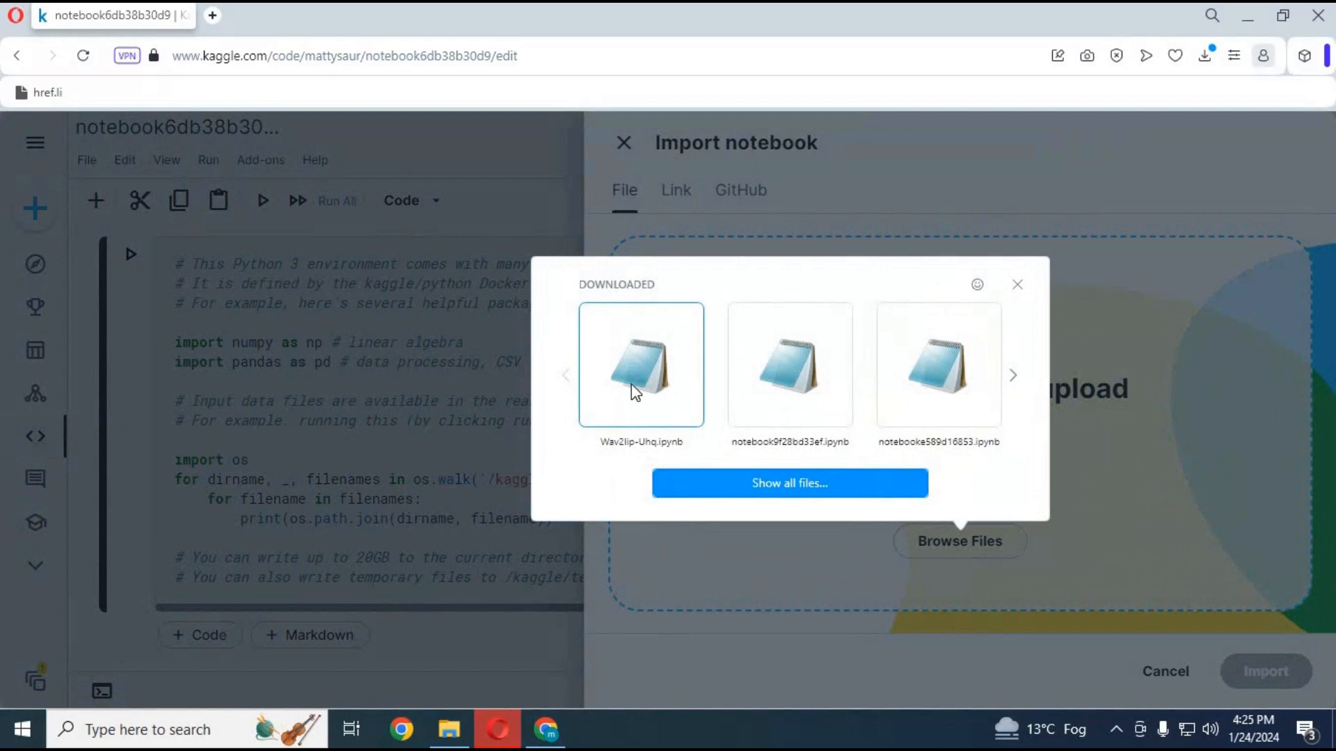
pyautogui.click(640, 364)
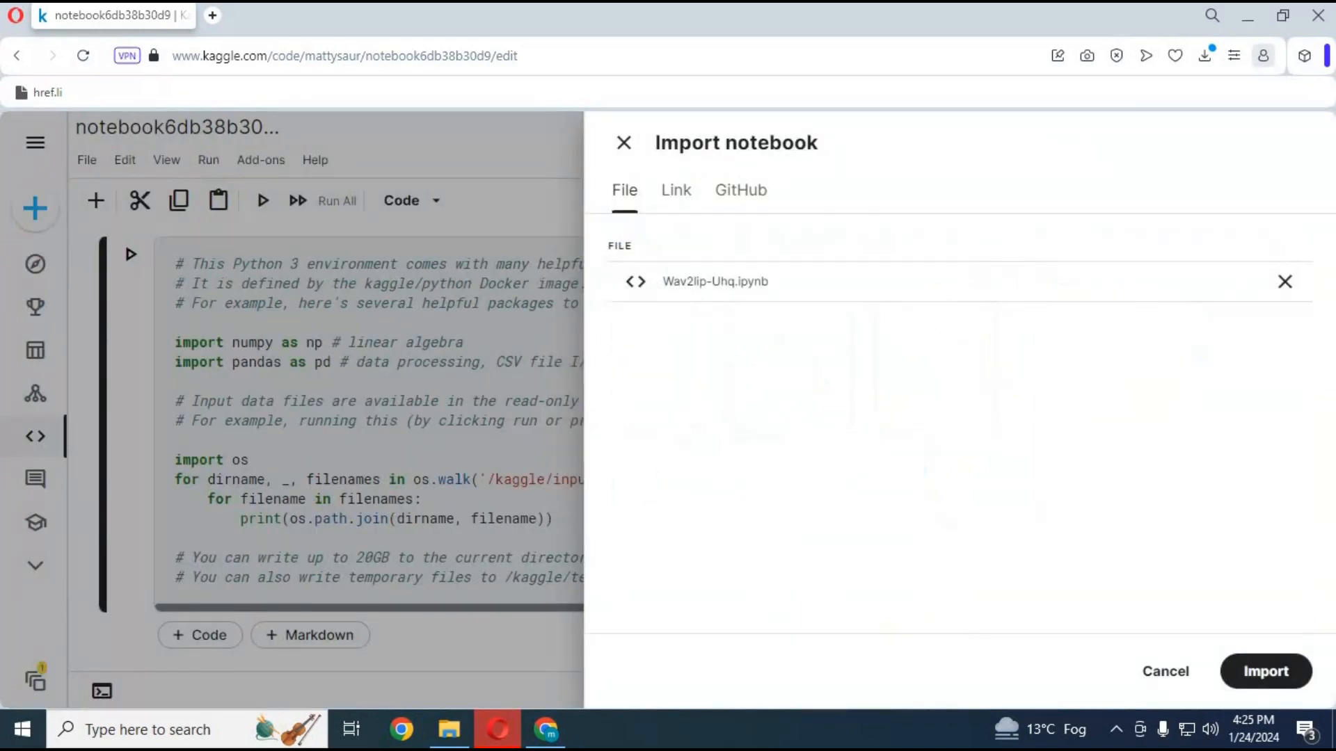
pyautogui.click(1267, 672)
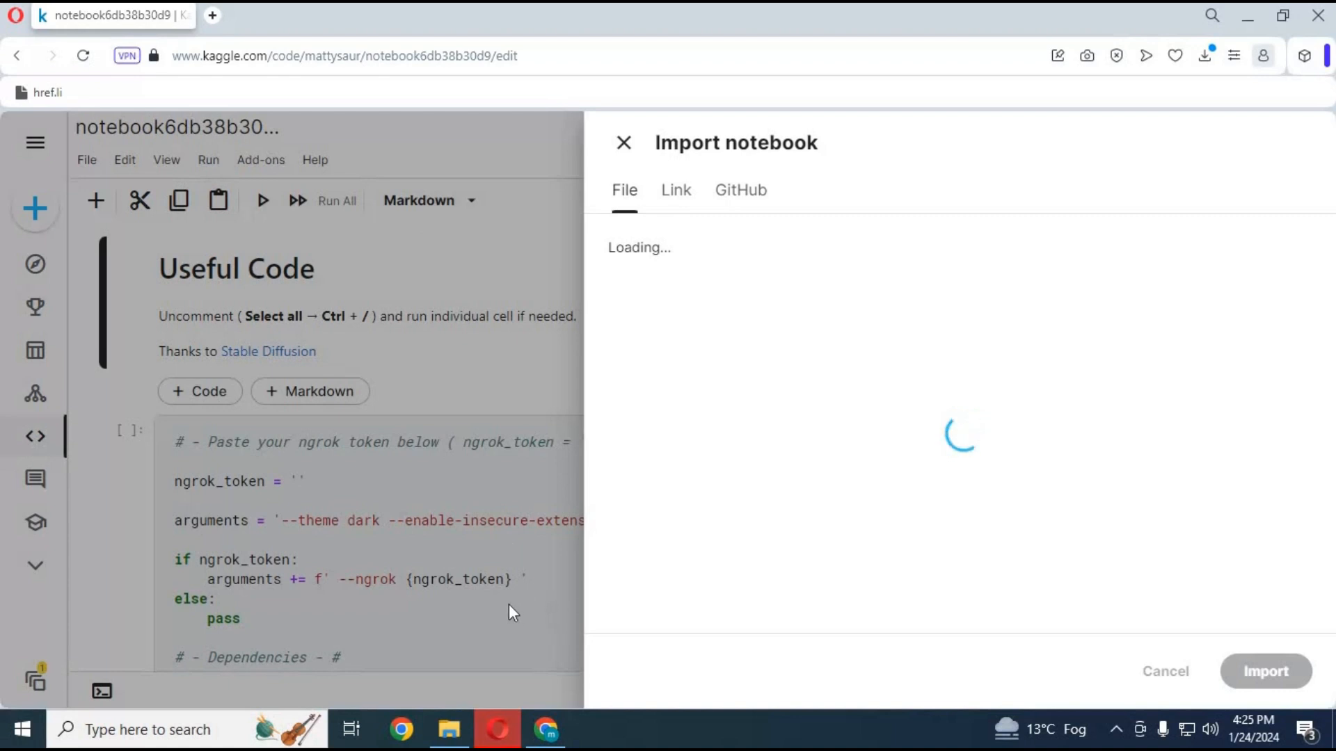
pyautogui.moveTo(458, 637)
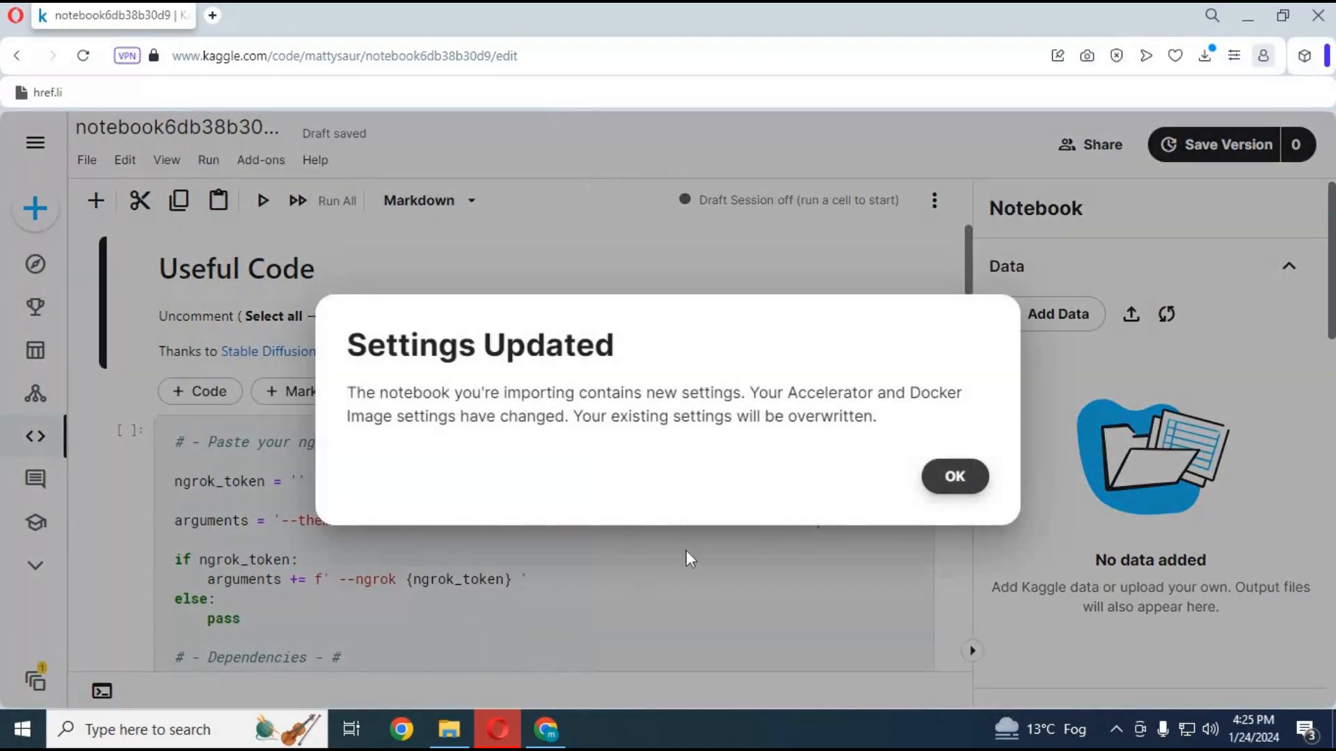
# Step: Accept the Settings Updated notice and set notebook persistence to Variables and Files
pyautogui.click(955, 476)
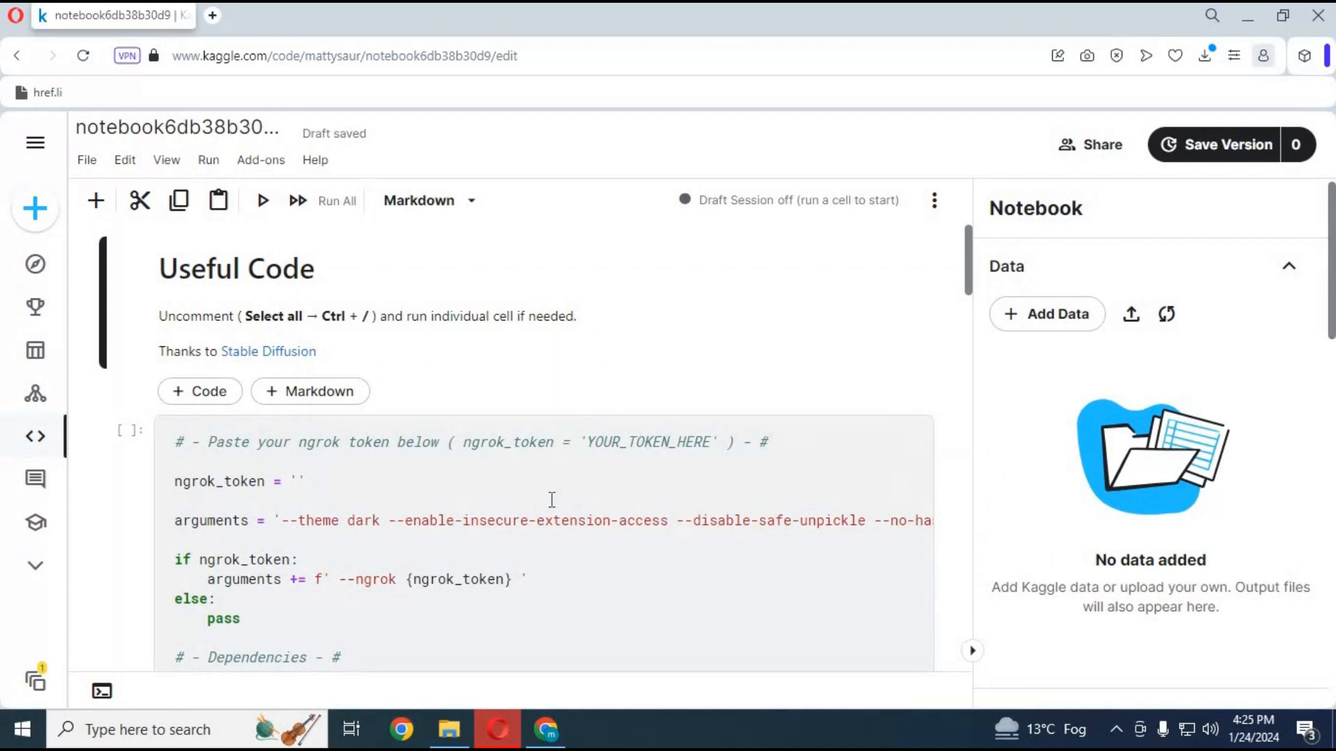
pyautogui.moveTo(1261, 615)
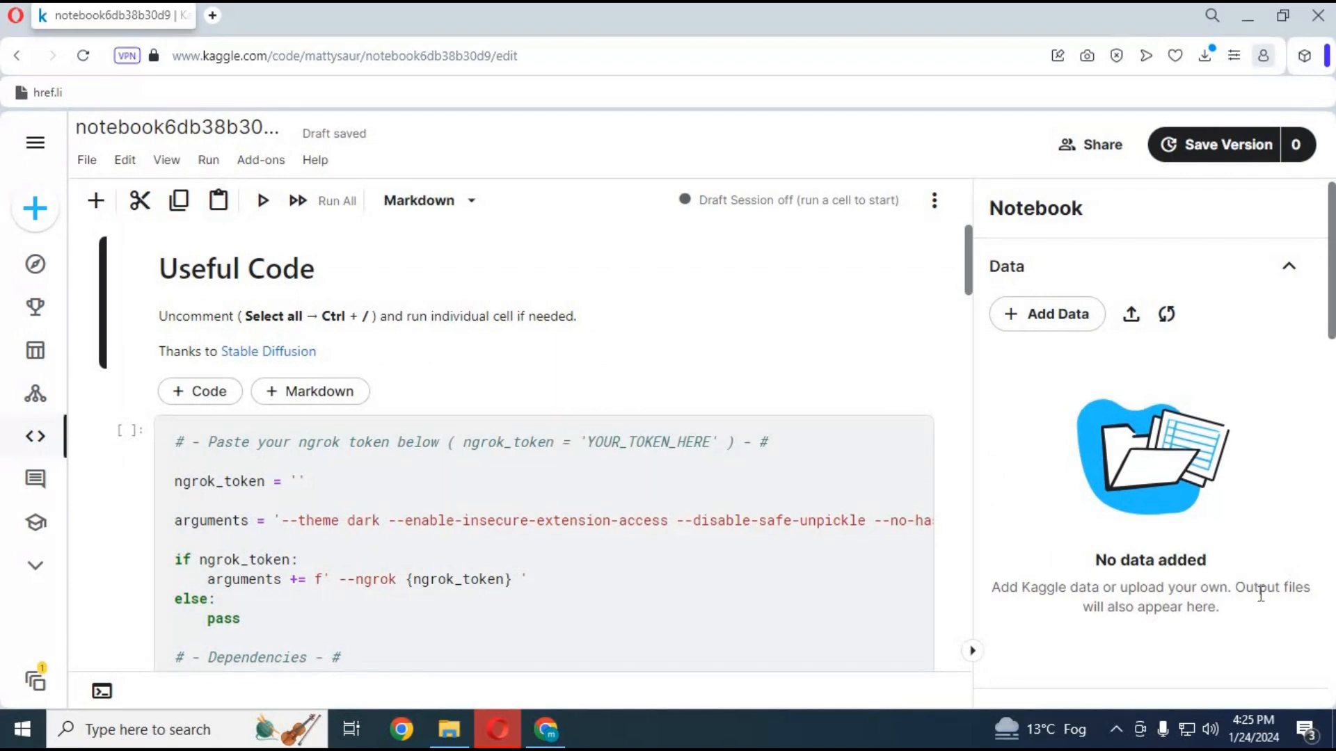
pyautogui.moveTo(1019, 384)
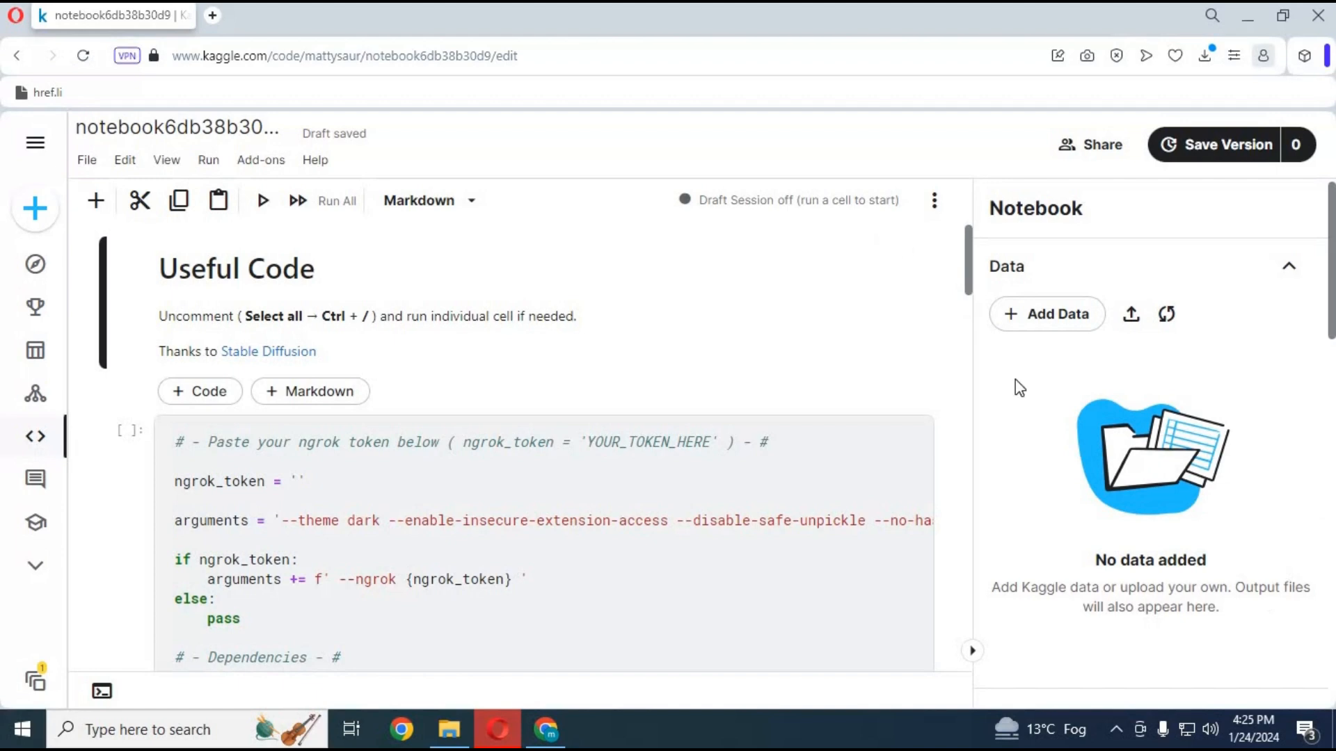
pyautogui.scroll(-3)
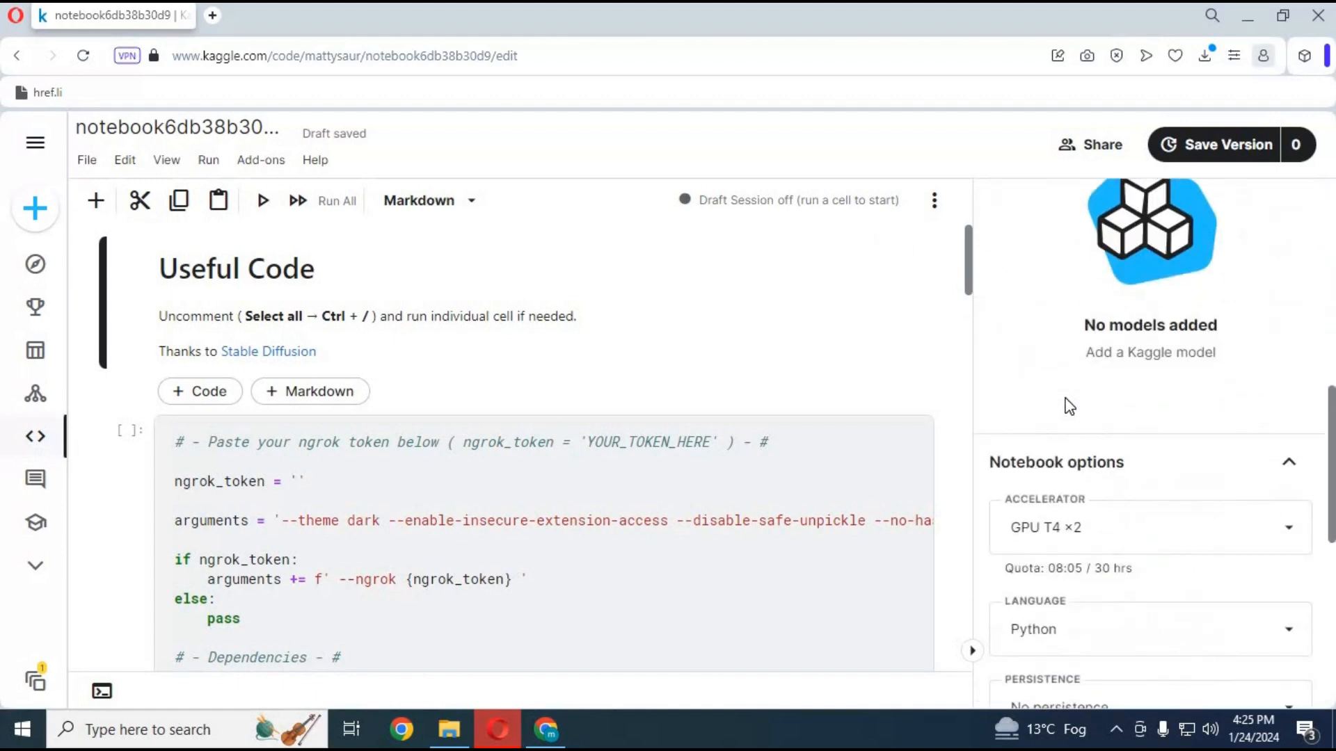
pyautogui.click(1151, 529)
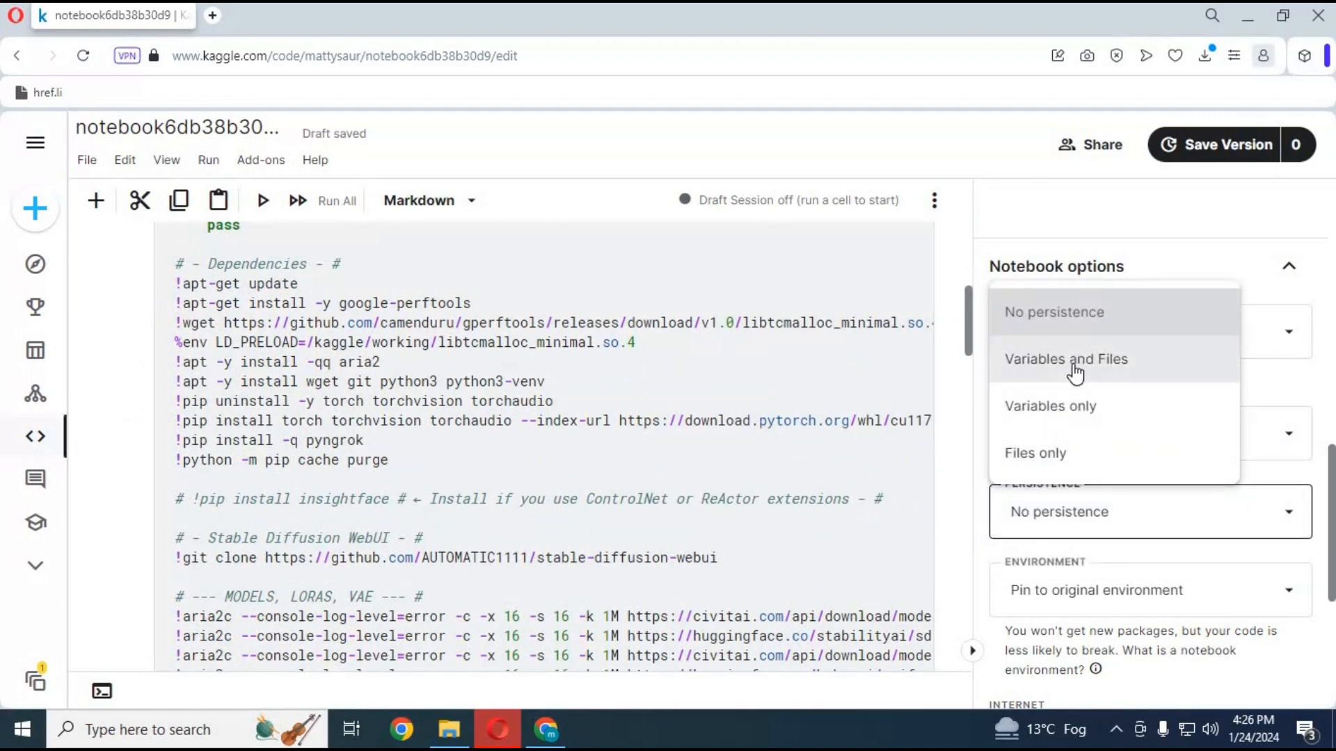
pyautogui.click(1066, 359)
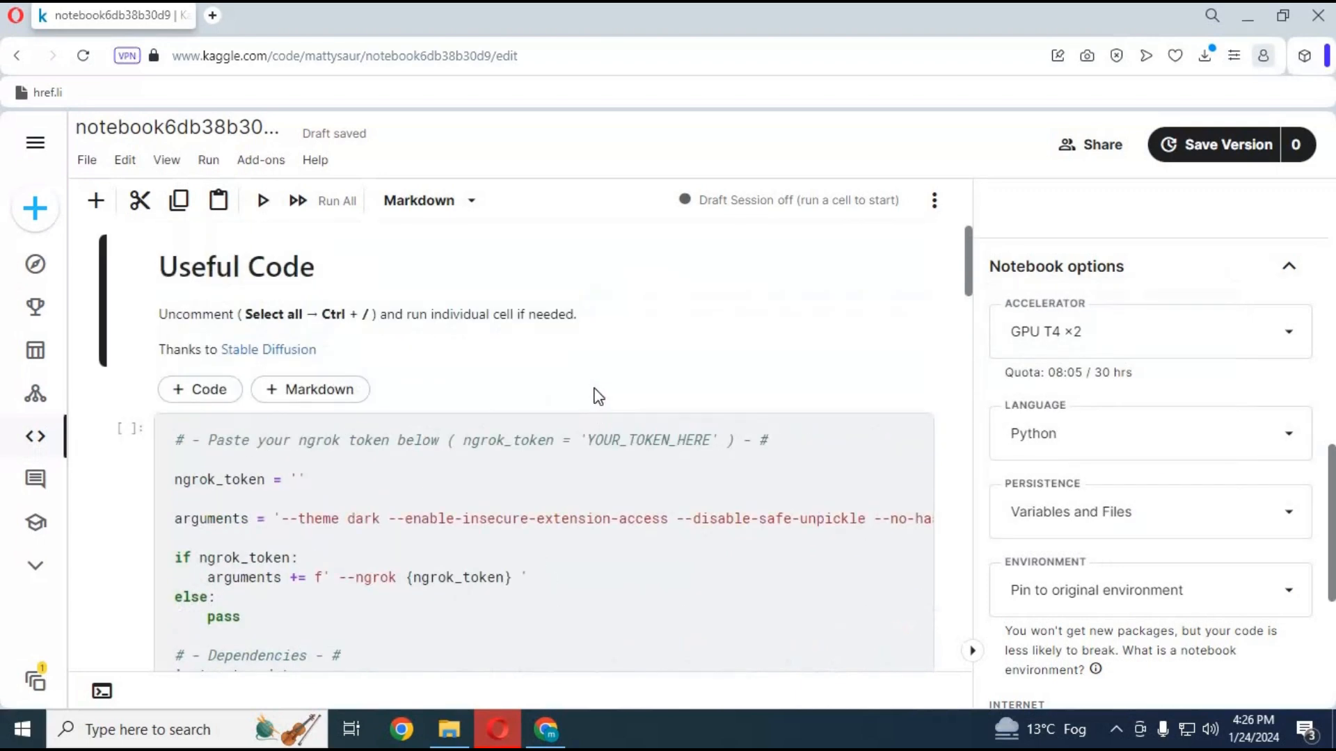
pyautogui.moveTo(933, 201)
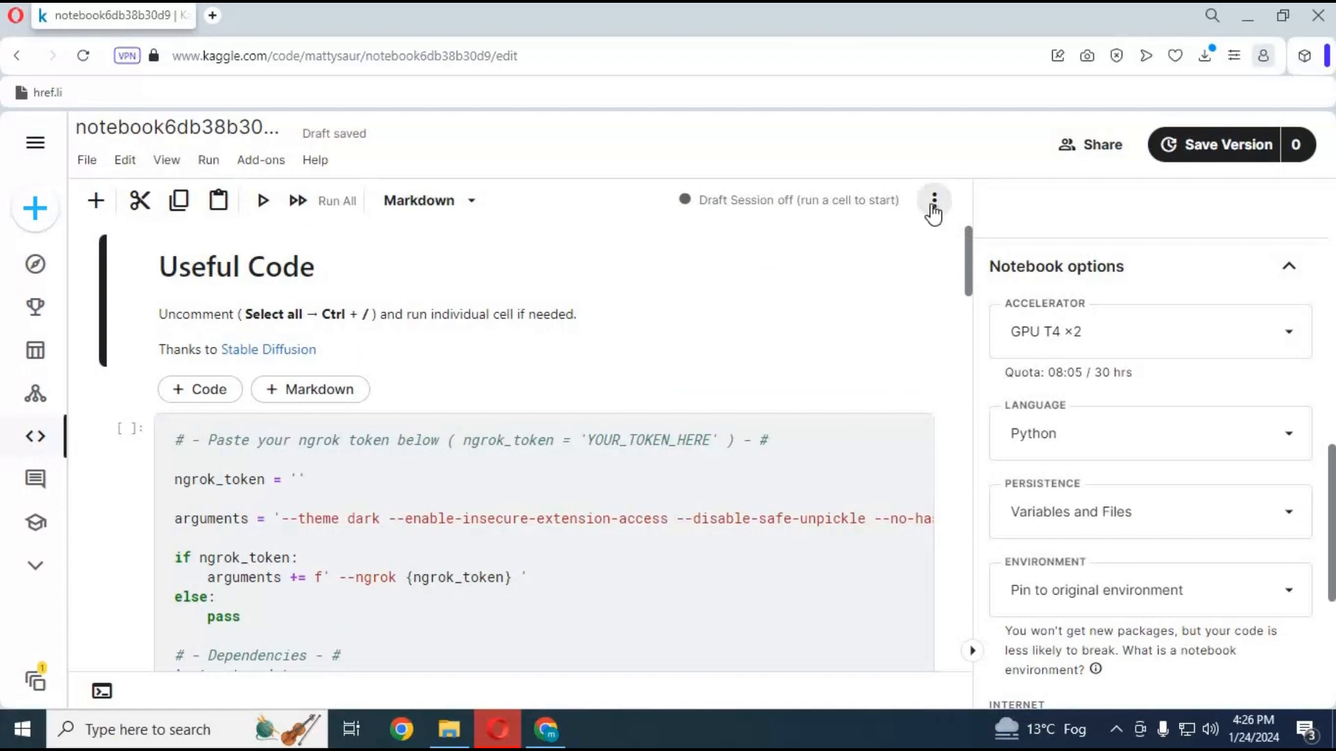
# Step: Start the notebook draft session, then switch to the browser holding the GitHub repository
pyautogui.click(934, 203)
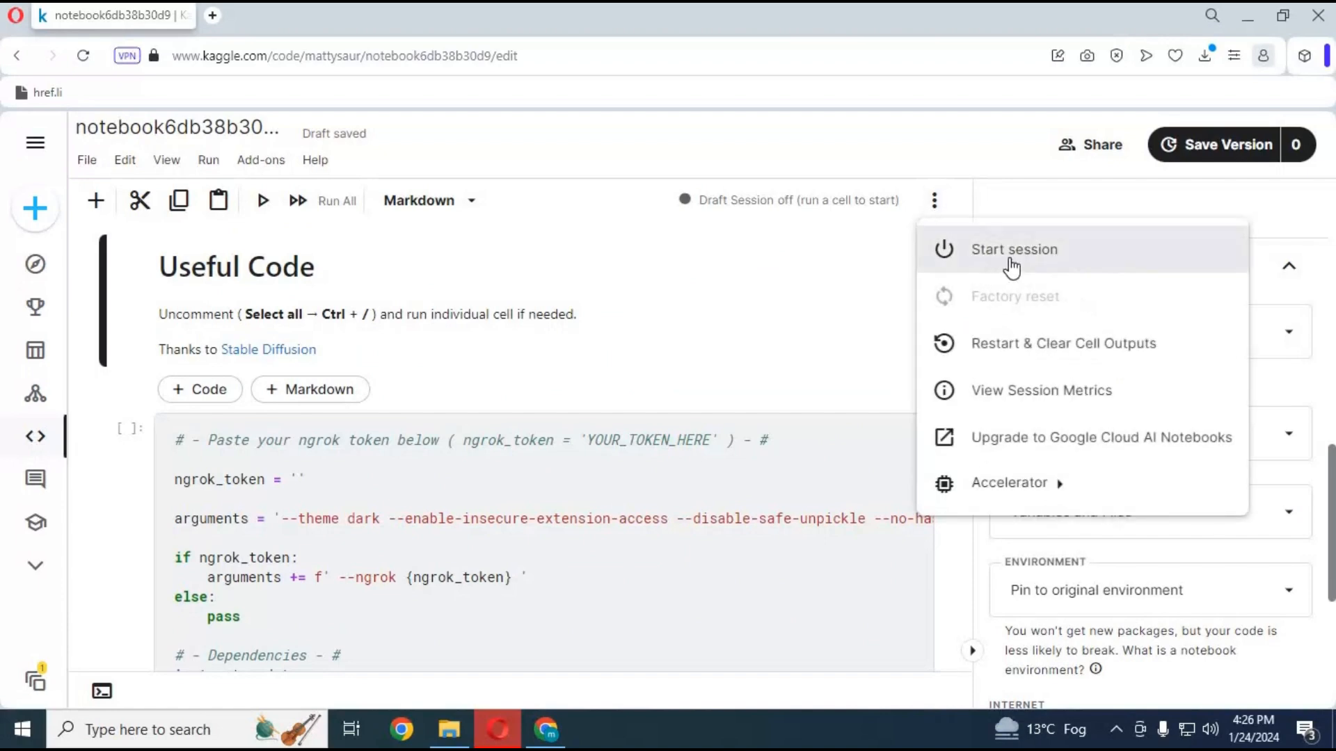
pyautogui.click(1014, 251)
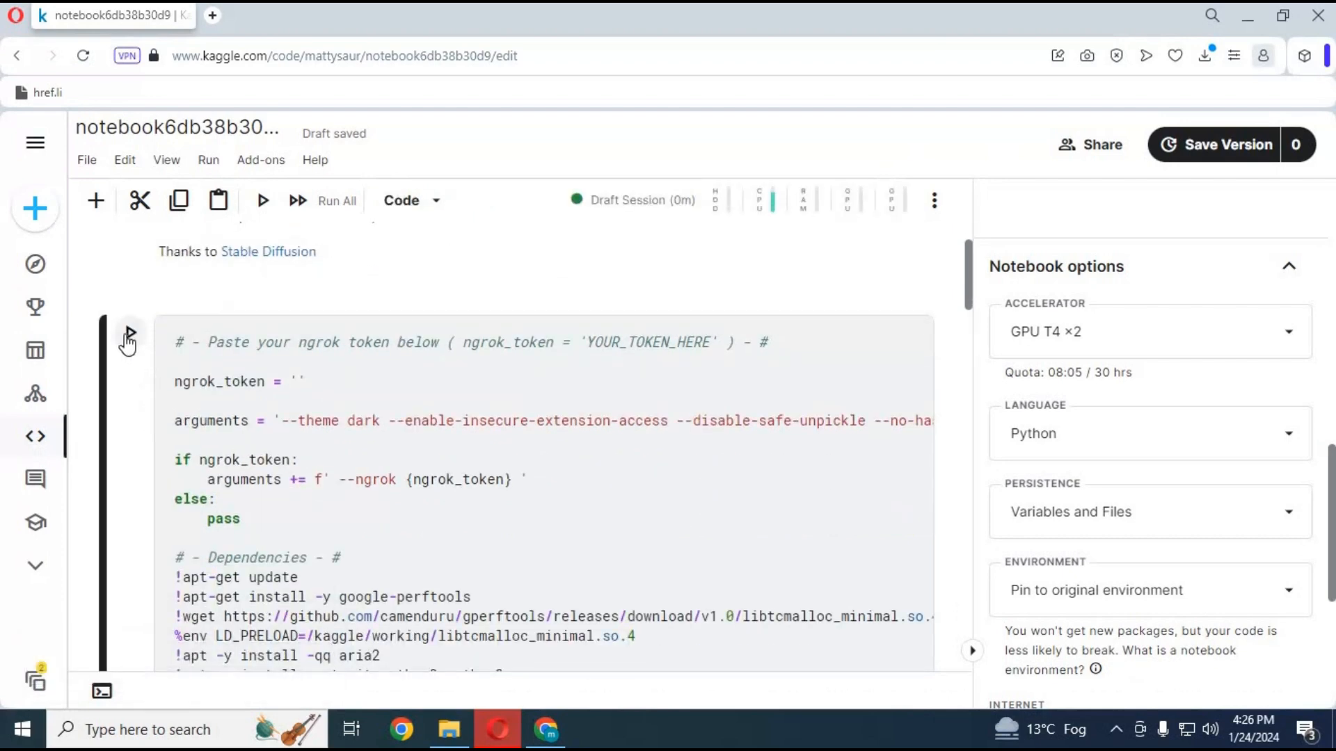
pyautogui.click(293, 381)
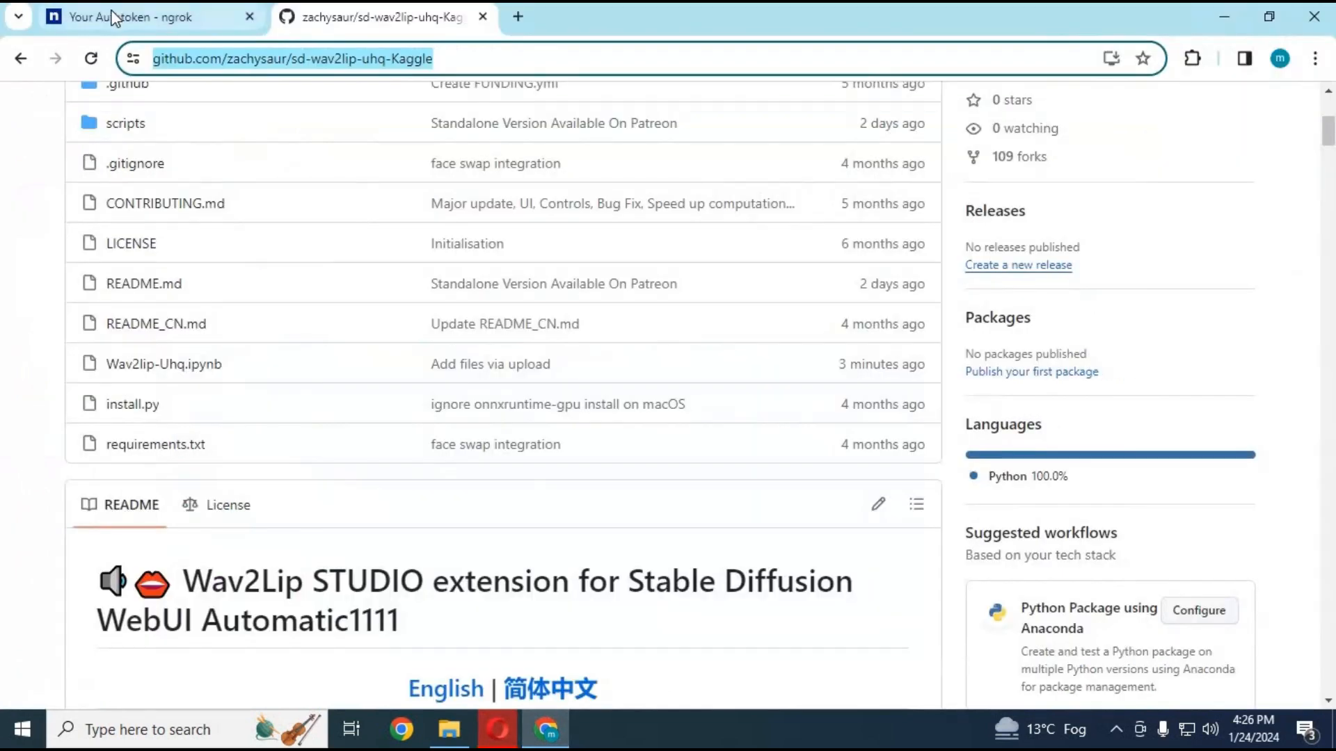
# Step: Copy the personal authtoken from the 'Your Authtoken - ngrok' page
pyautogui.click(126, 18)
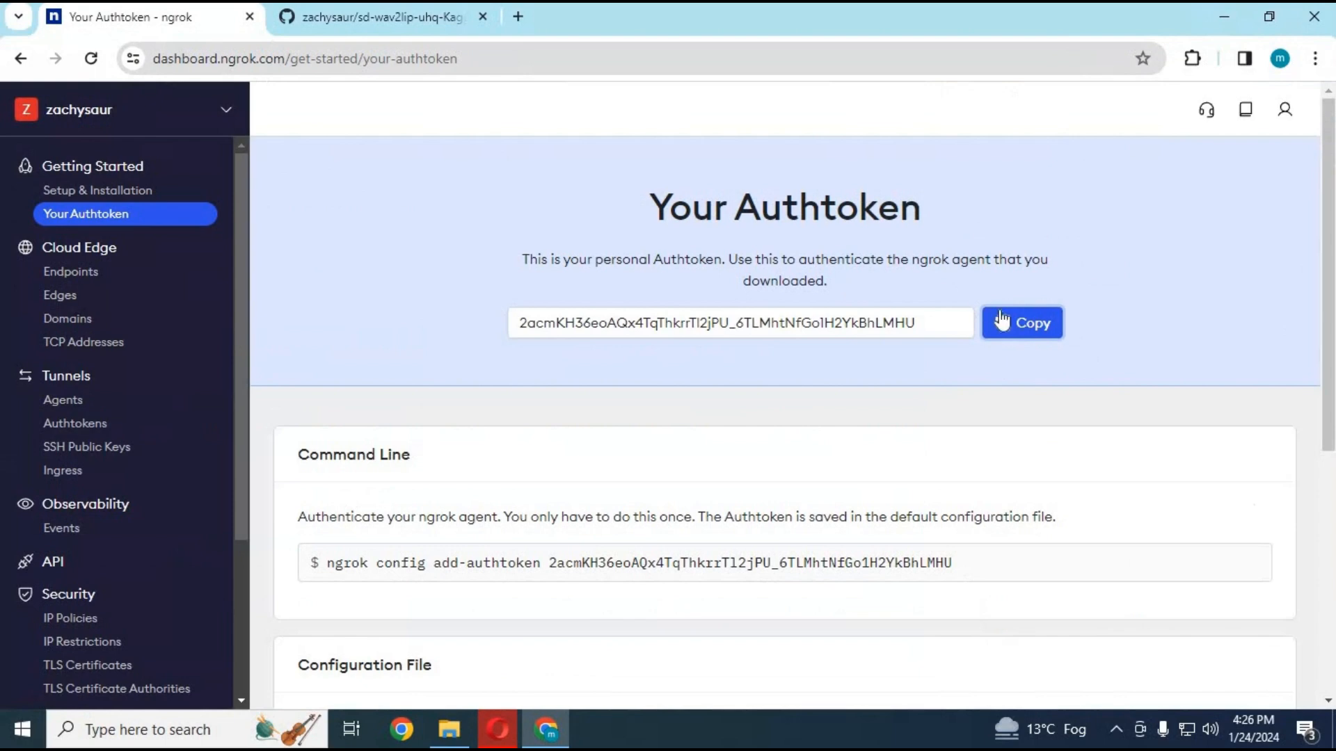
pyautogui.click(1021, 323)
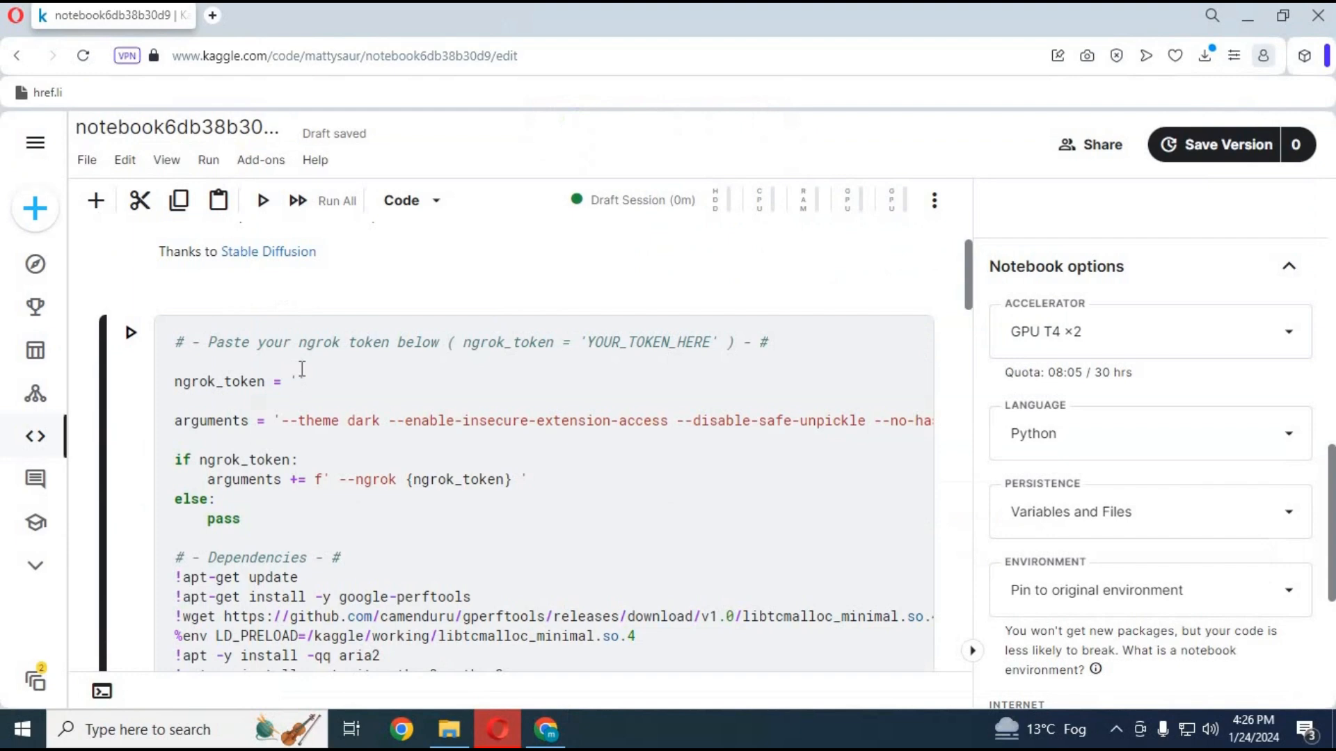
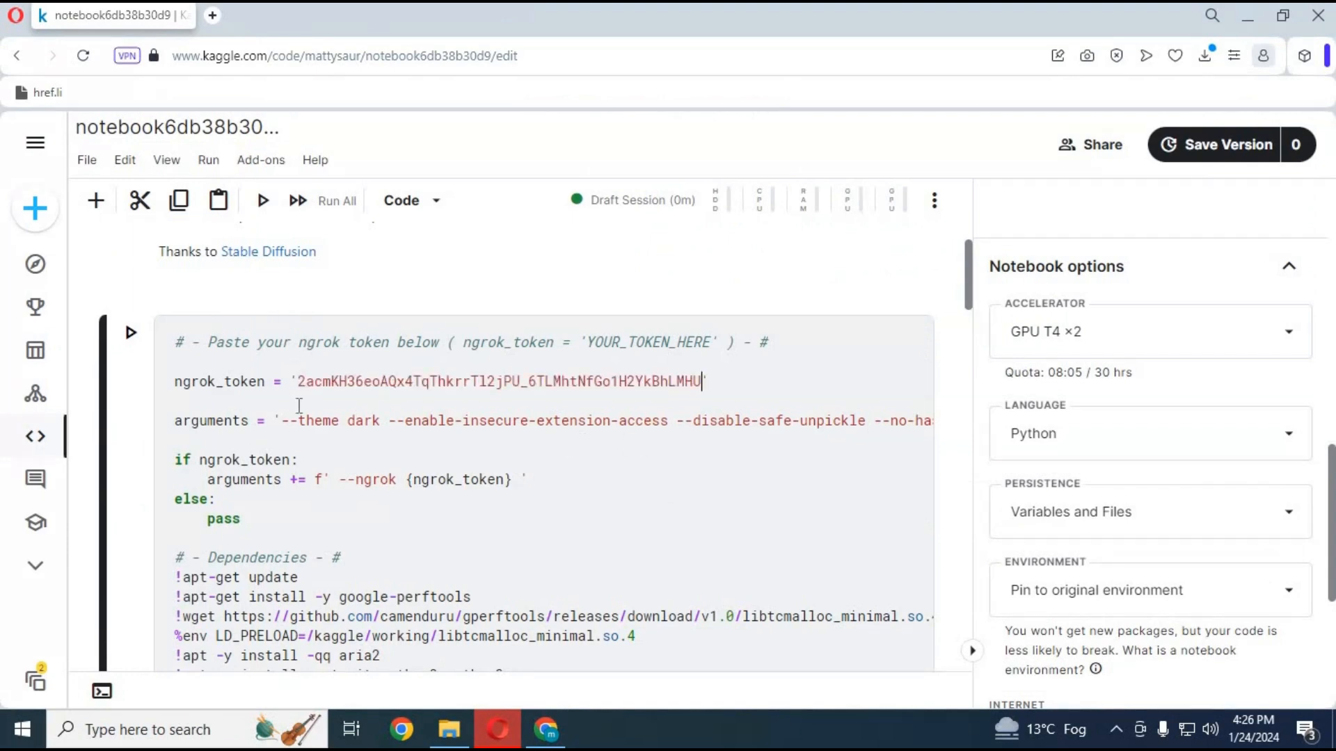
# Step: Fill ngrok_token with the copied authtoken and run the setup cell until the ngrok public URL appears
pyautogui.click(262, 200)
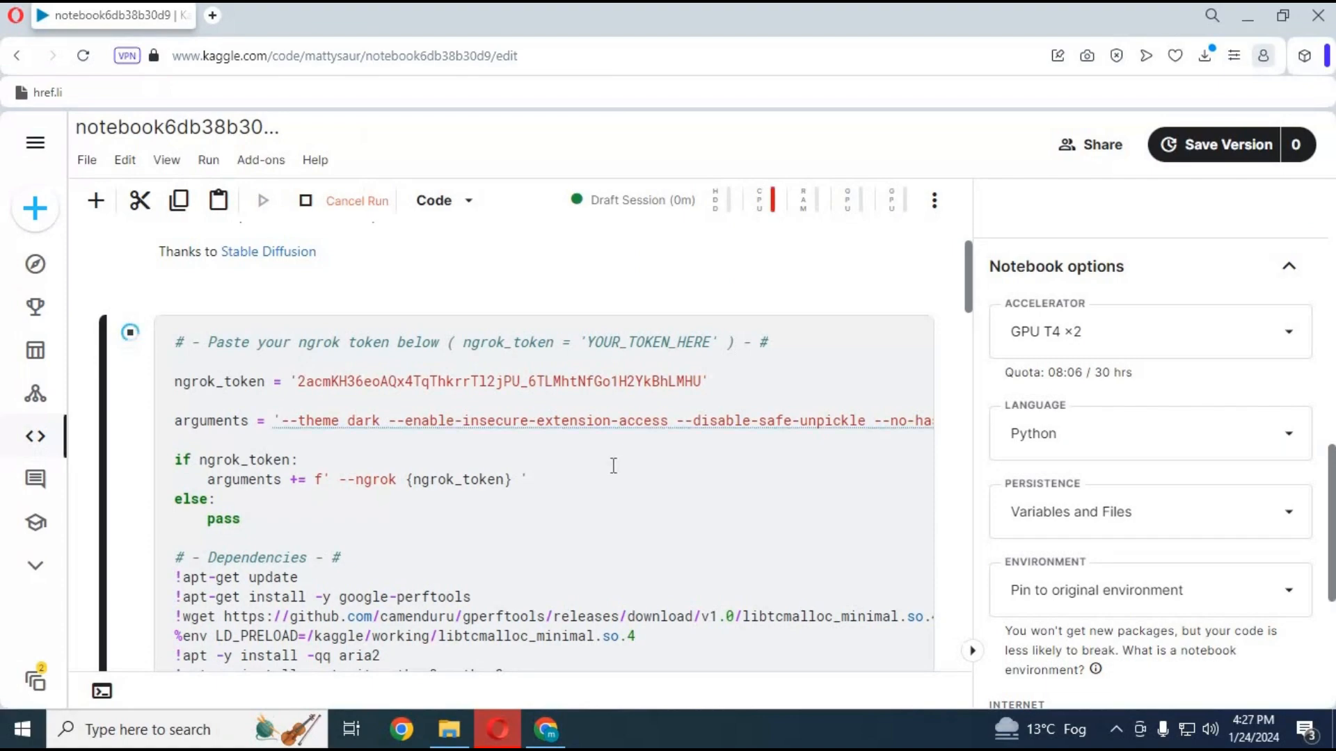
pyautogui.scroll(-3)
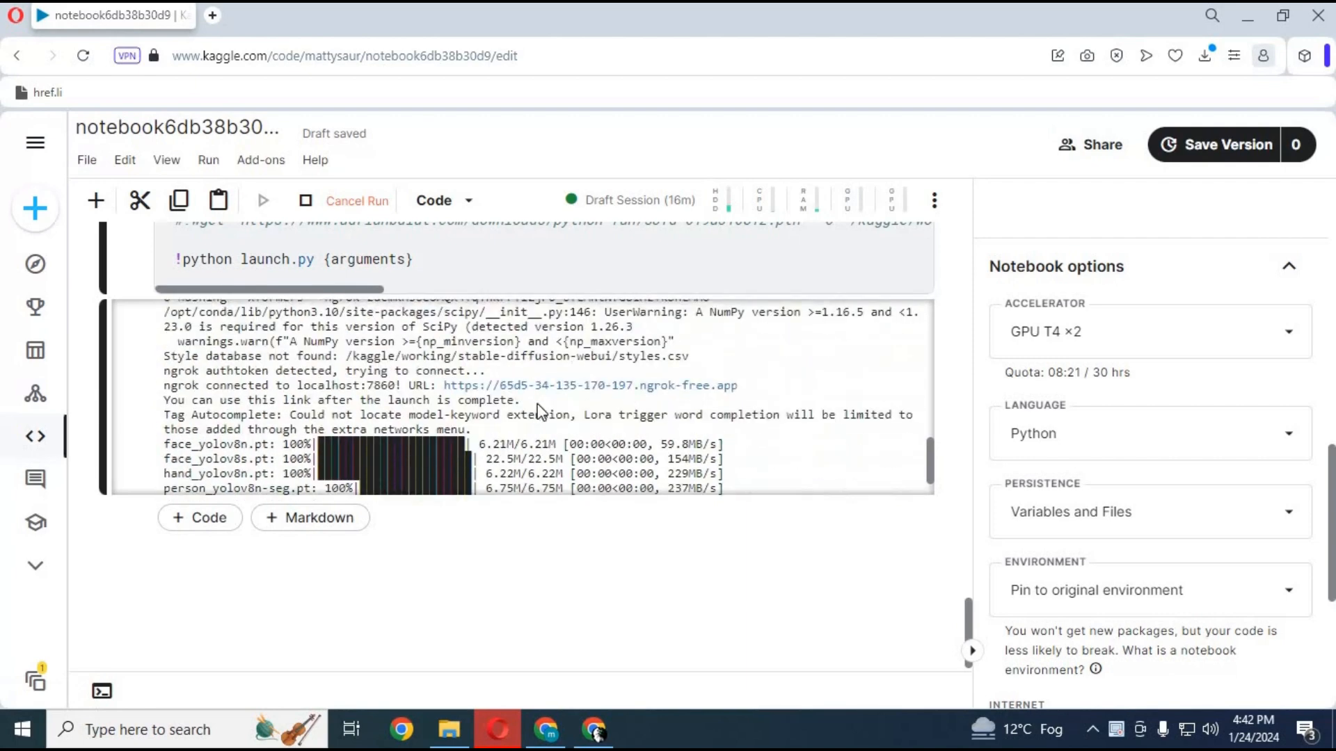
pyautogui.moveTo(682, 388)
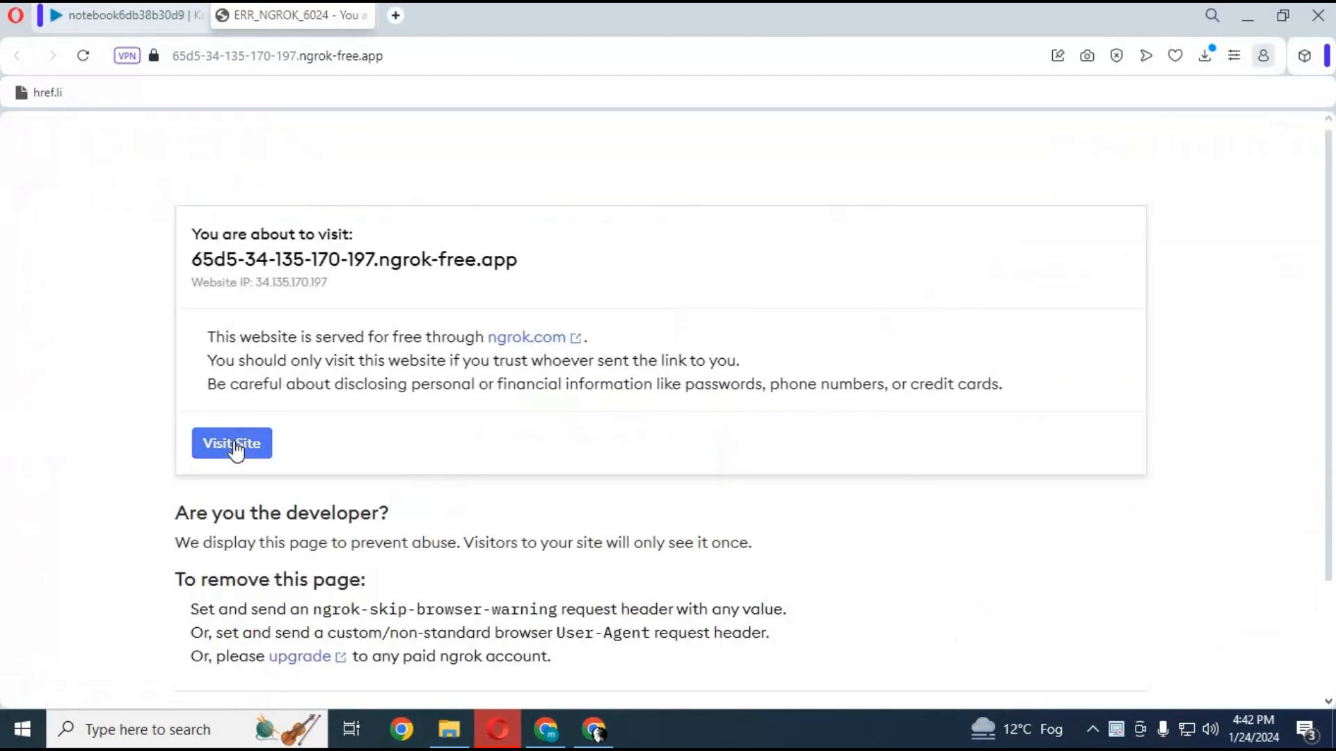
# Step: Choose Visit Site on the ngrok free-tier warning to reach the Stable Diffusion WebUI
pyautogui.click(231, 444)
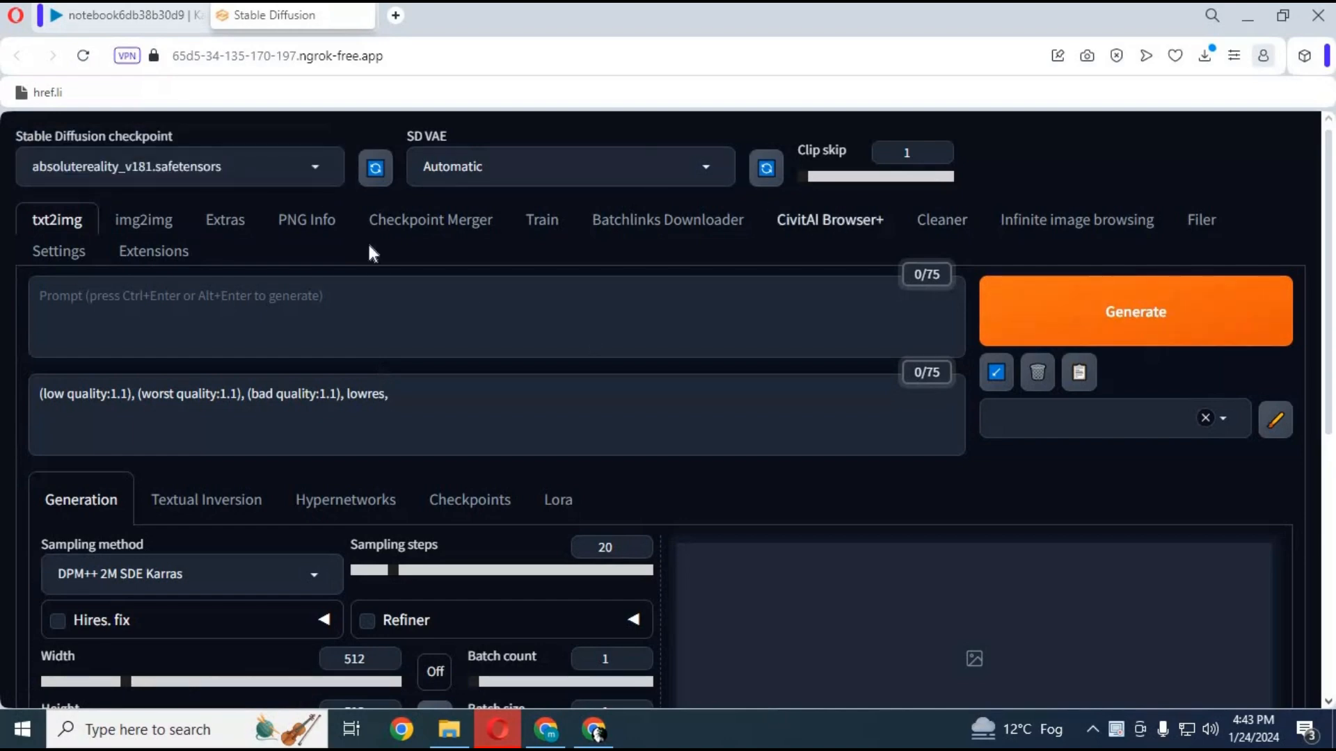
# Step: Go to Extensions > Install from URL and copy the repository's HTTPS clone URL from GitHub
pyautogui.click(153, 251)
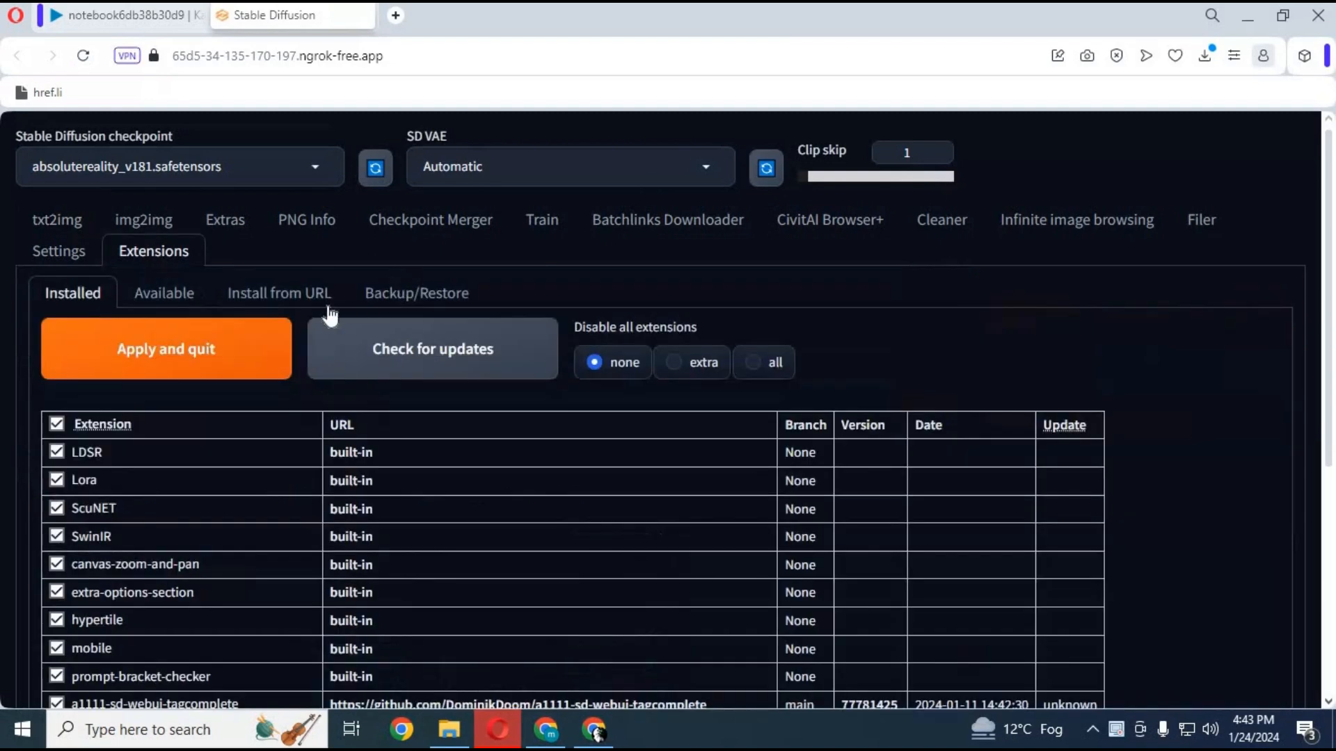
pyautogui.click(278, 292)
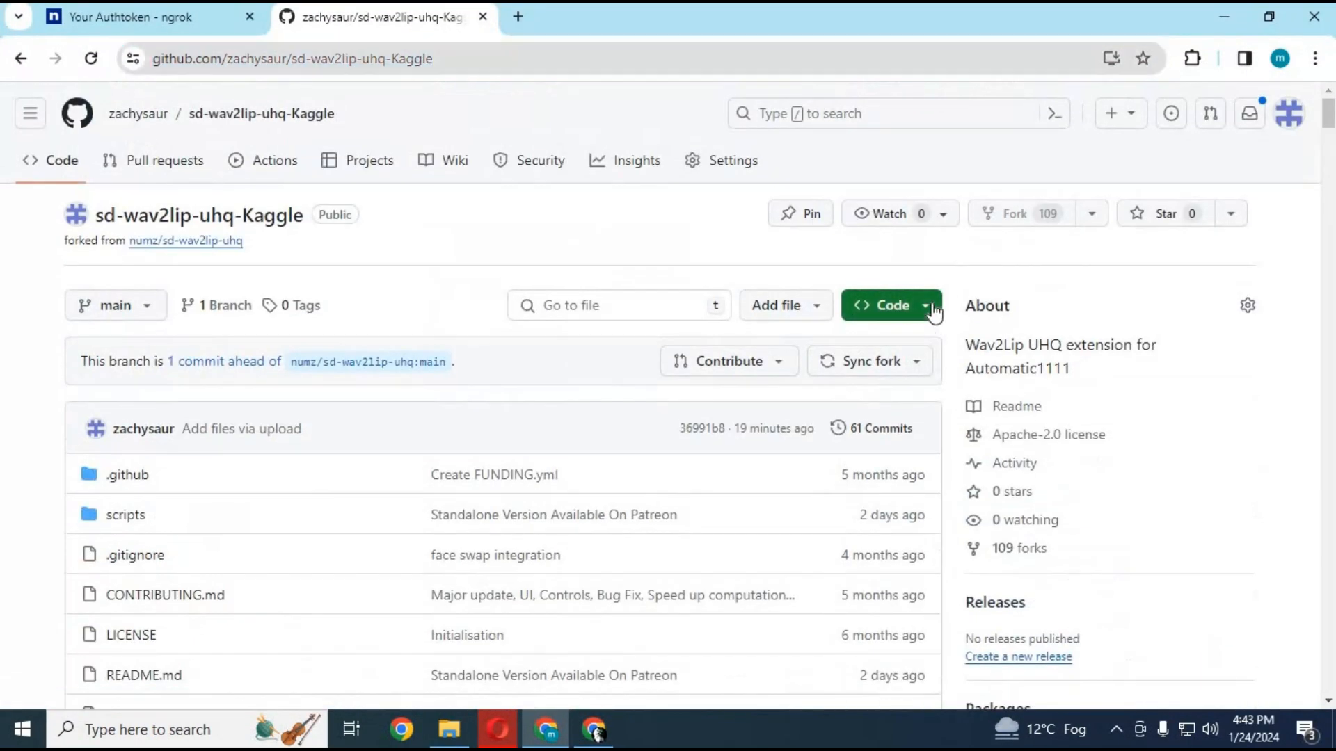
pyautogui.click(891, 305)
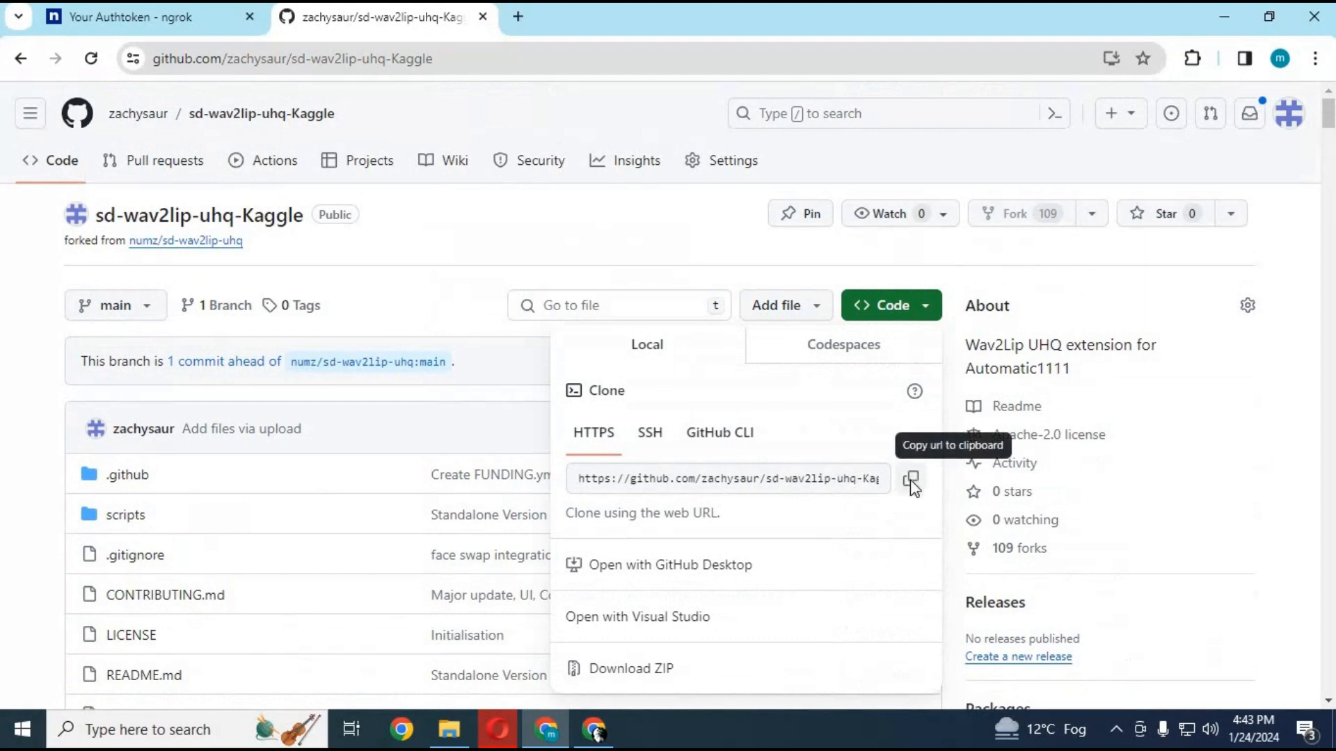
pyautogui.click(912, 479)
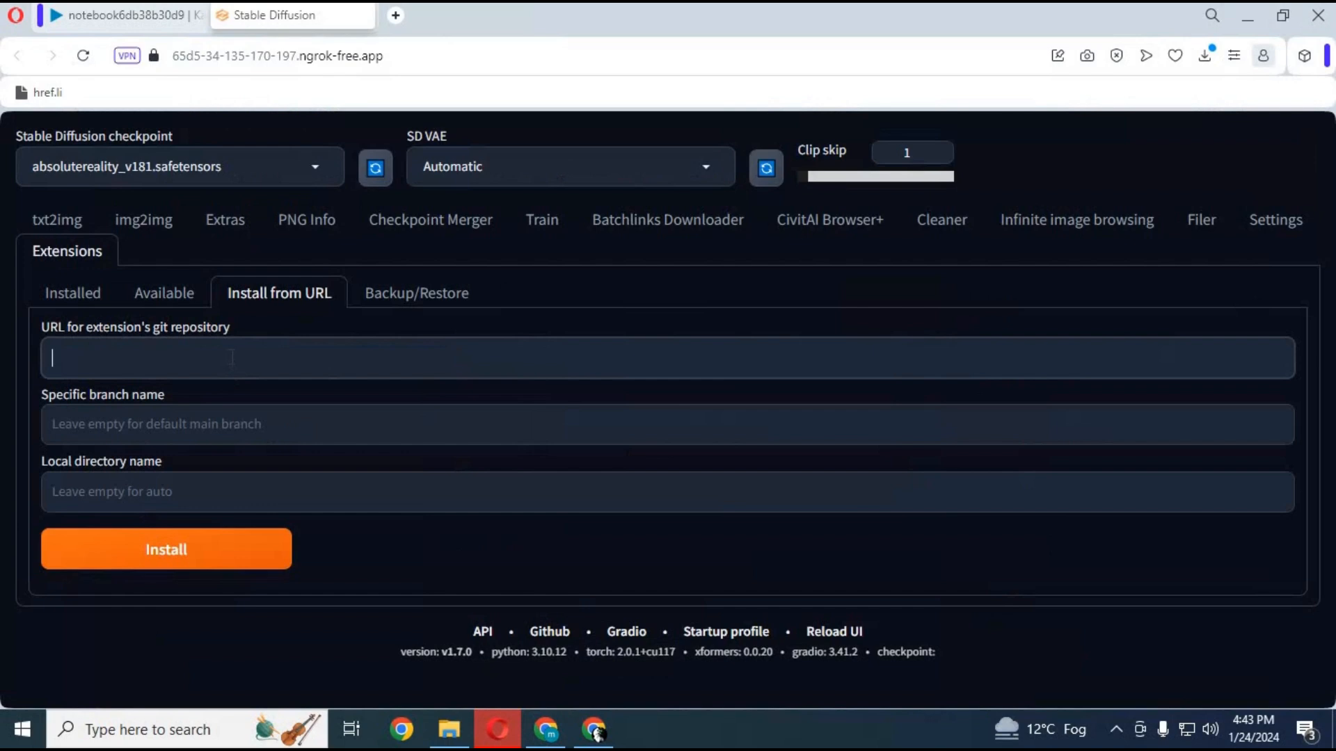
pyautogui.write('https://github.com/zachysaur/sd-wav2lip-uhq-Kaggle.git')
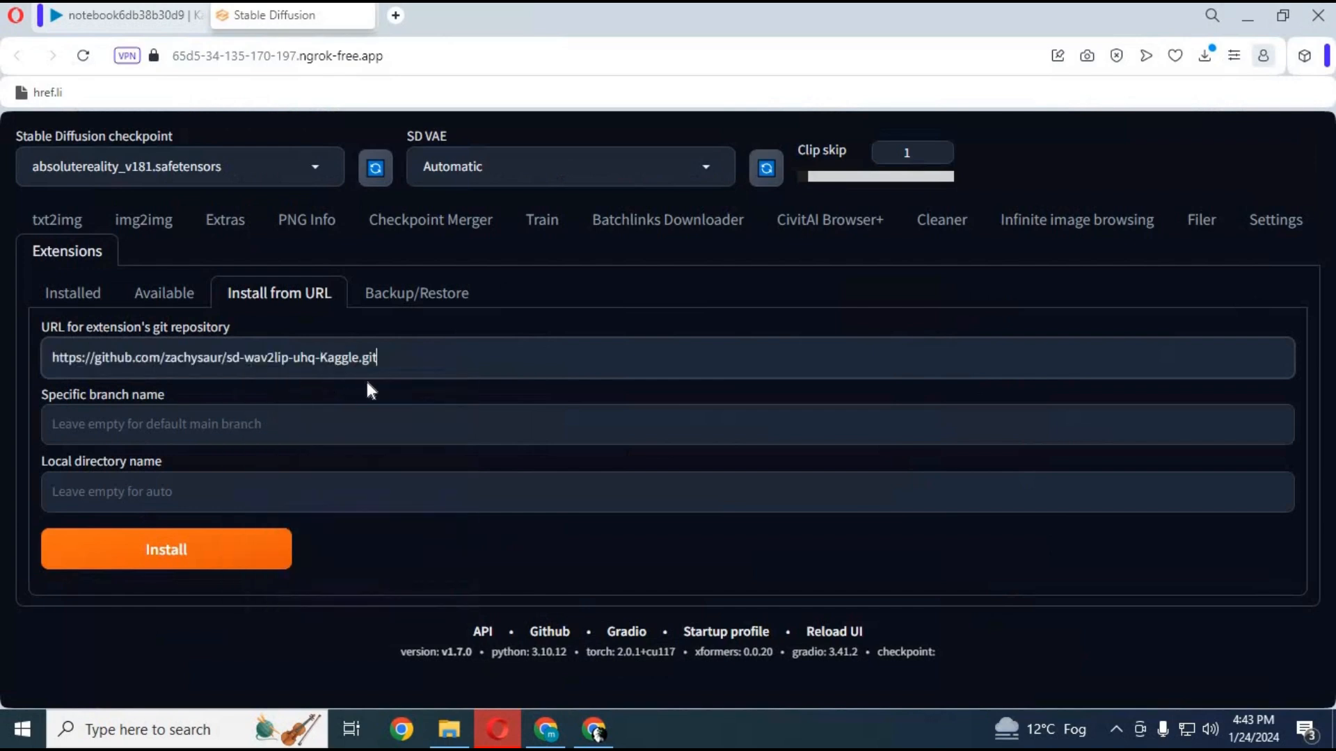
pyautogui.click(166, 550)
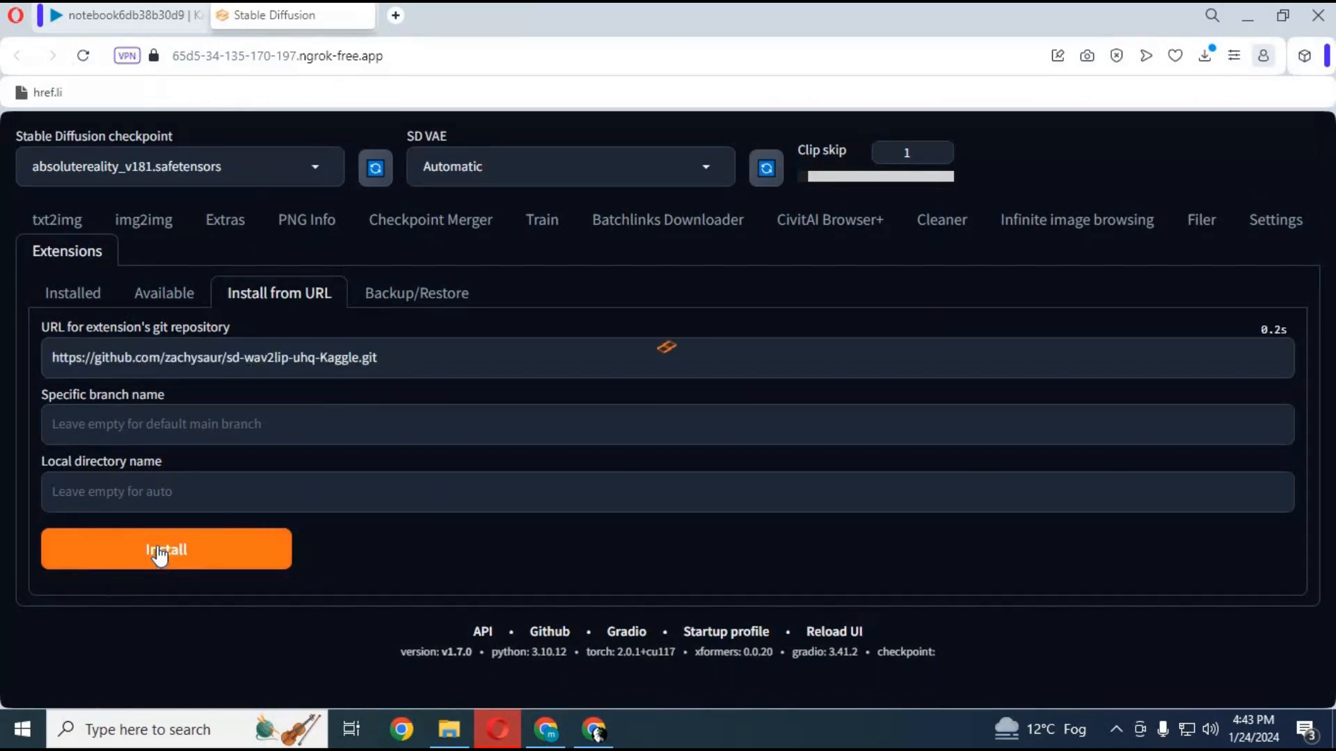
pyautogui.click(167, 549)
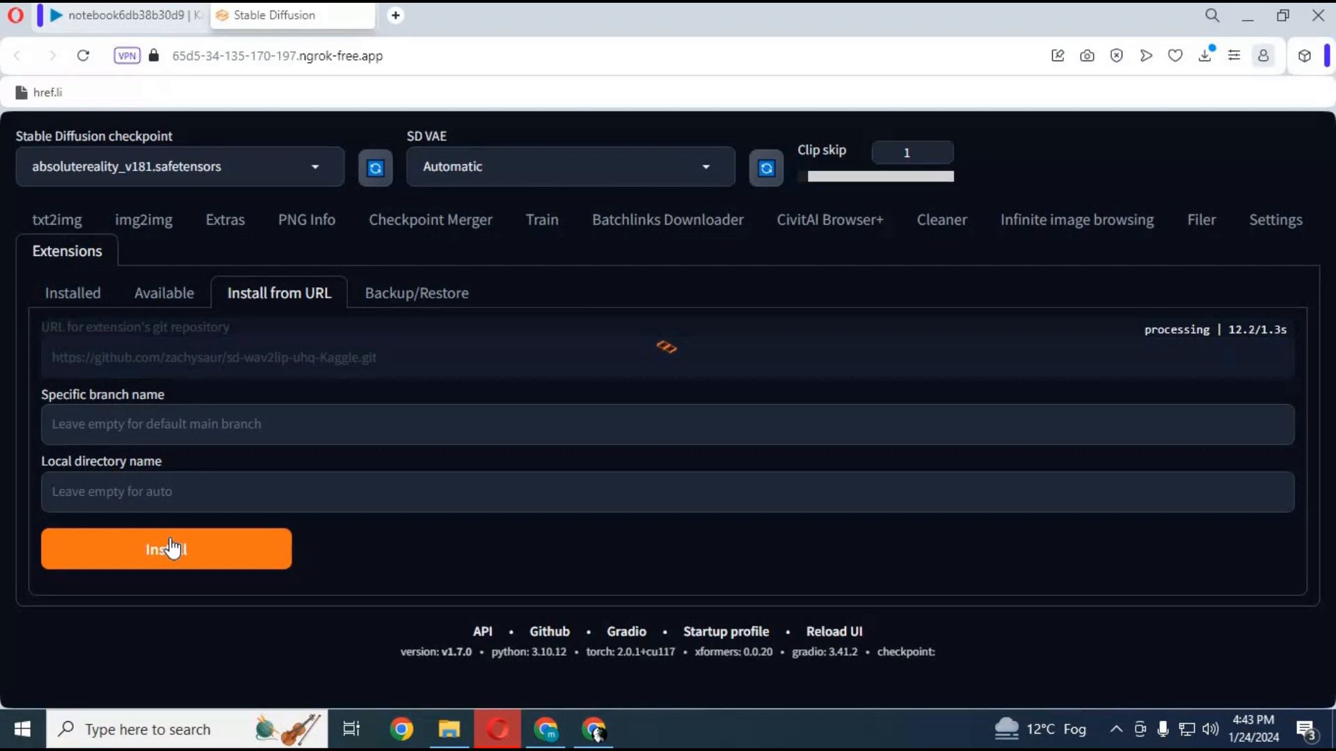
pyautogui.click(167, 549)
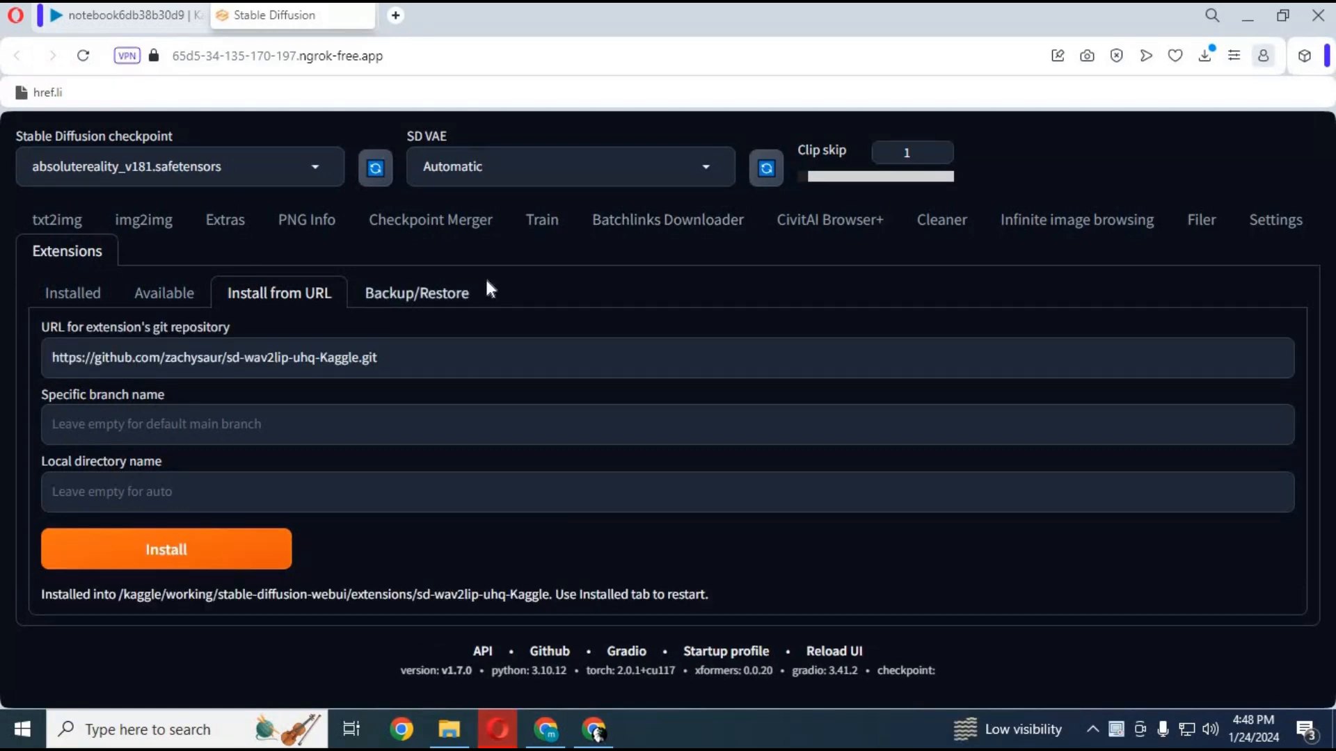
pyautogui.click(73, 293)
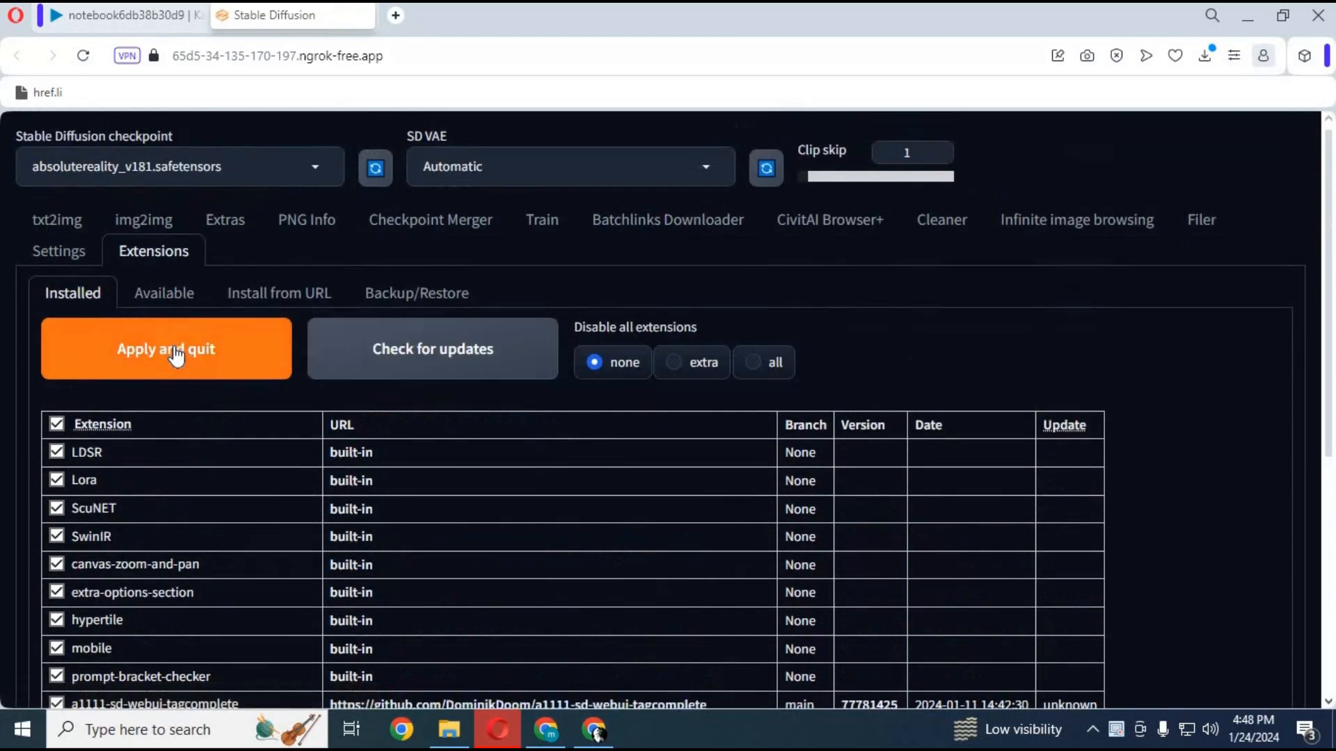
pyautogui.click(167, 348)
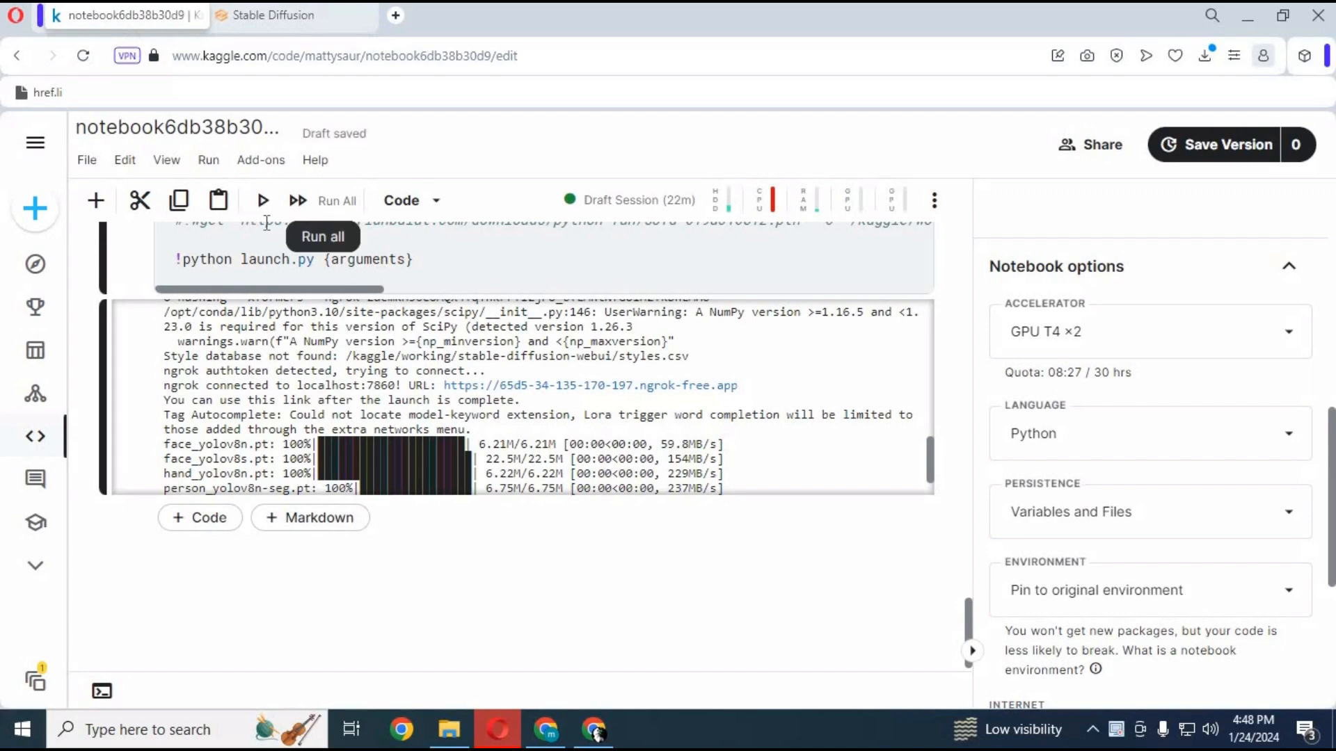
pyautogui.moveTo(1021, 540)
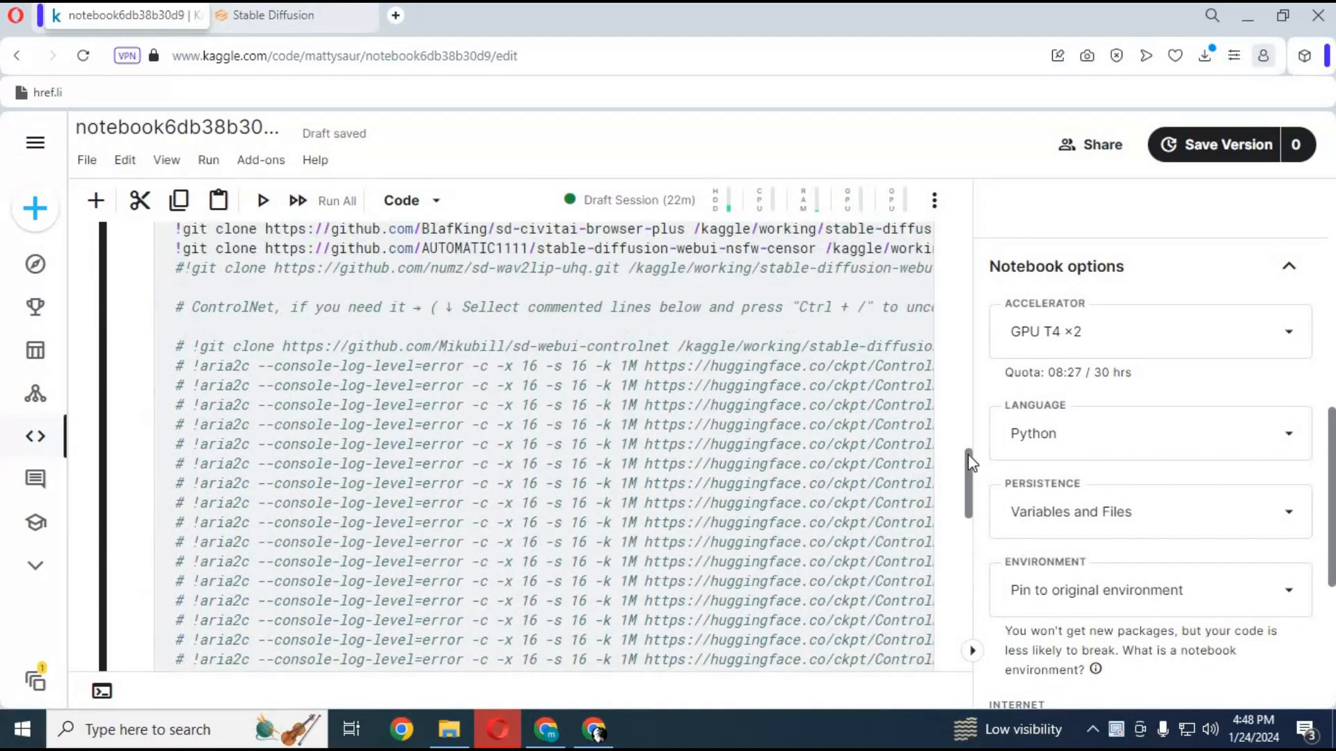
# Step: Run All from the top of the notebook so the setup cells restart
pyautogui.scroll(-3)
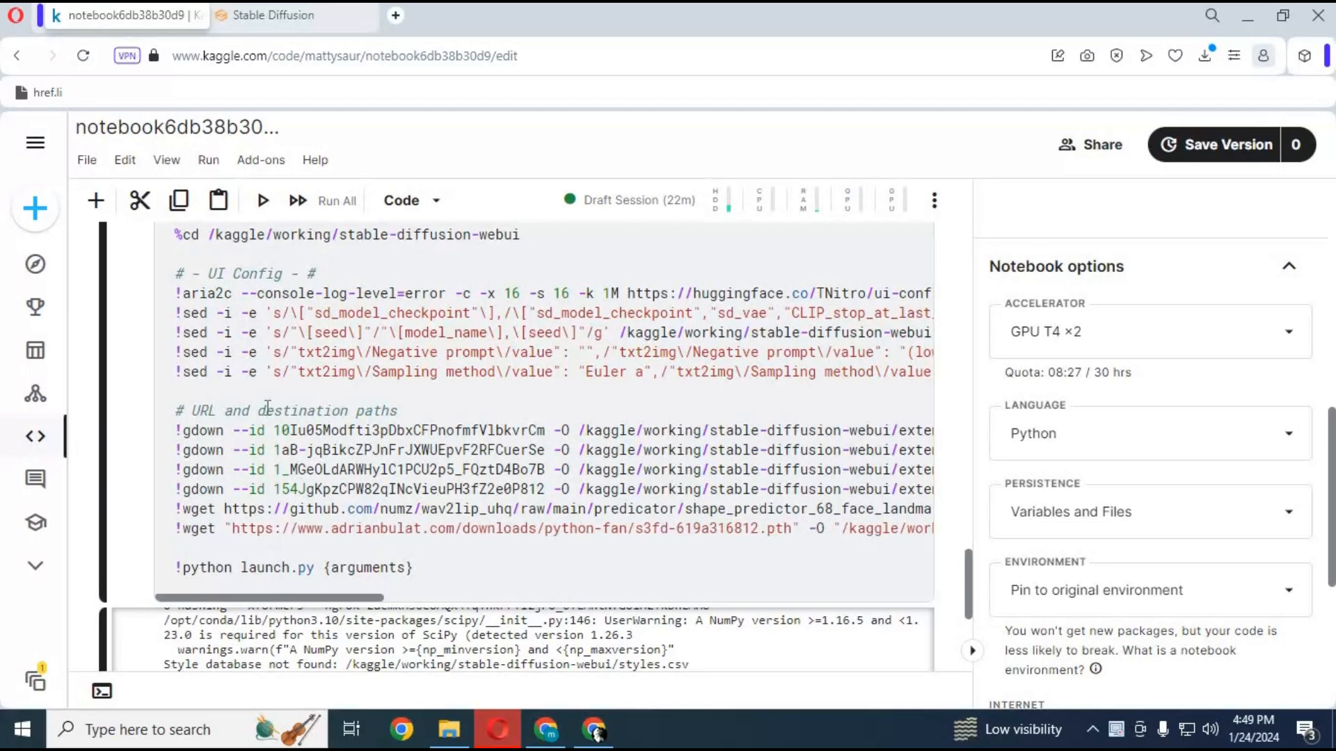
pyautogui.moveTo(309, 465)
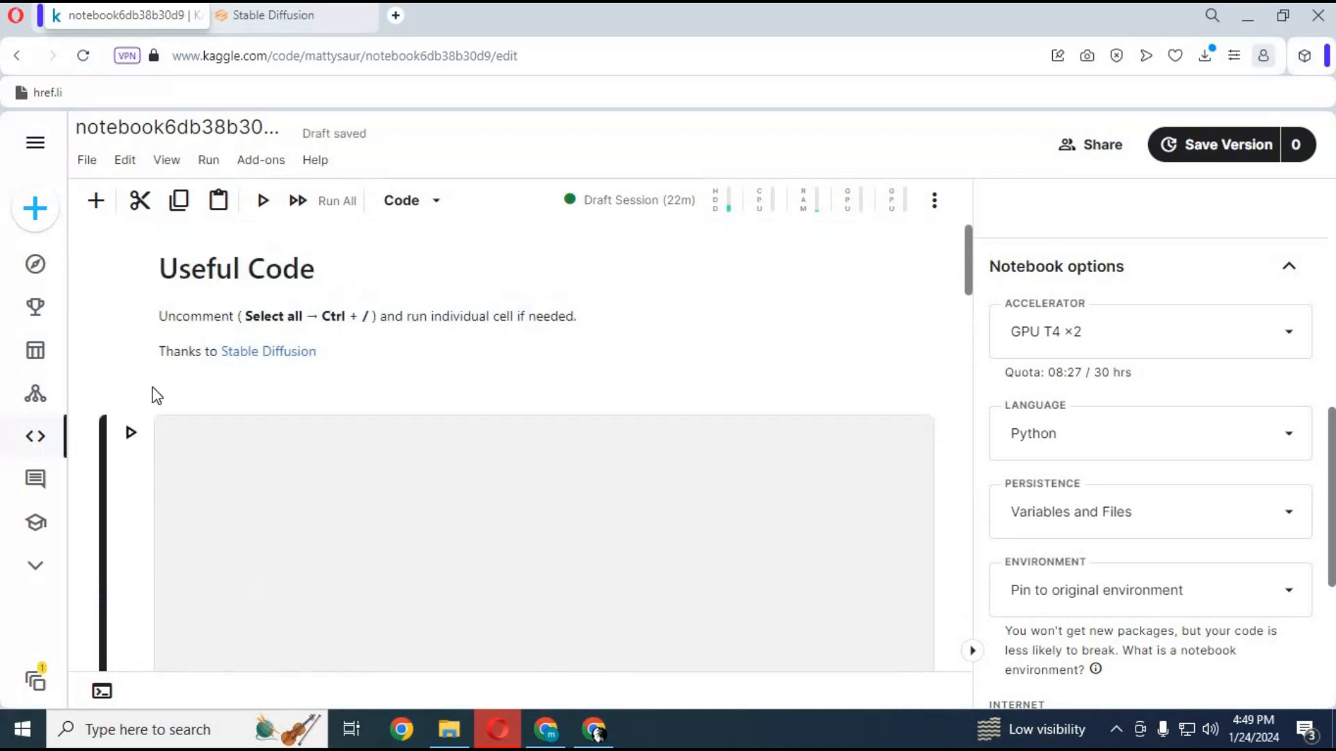
pyautogui.click(131, 433)
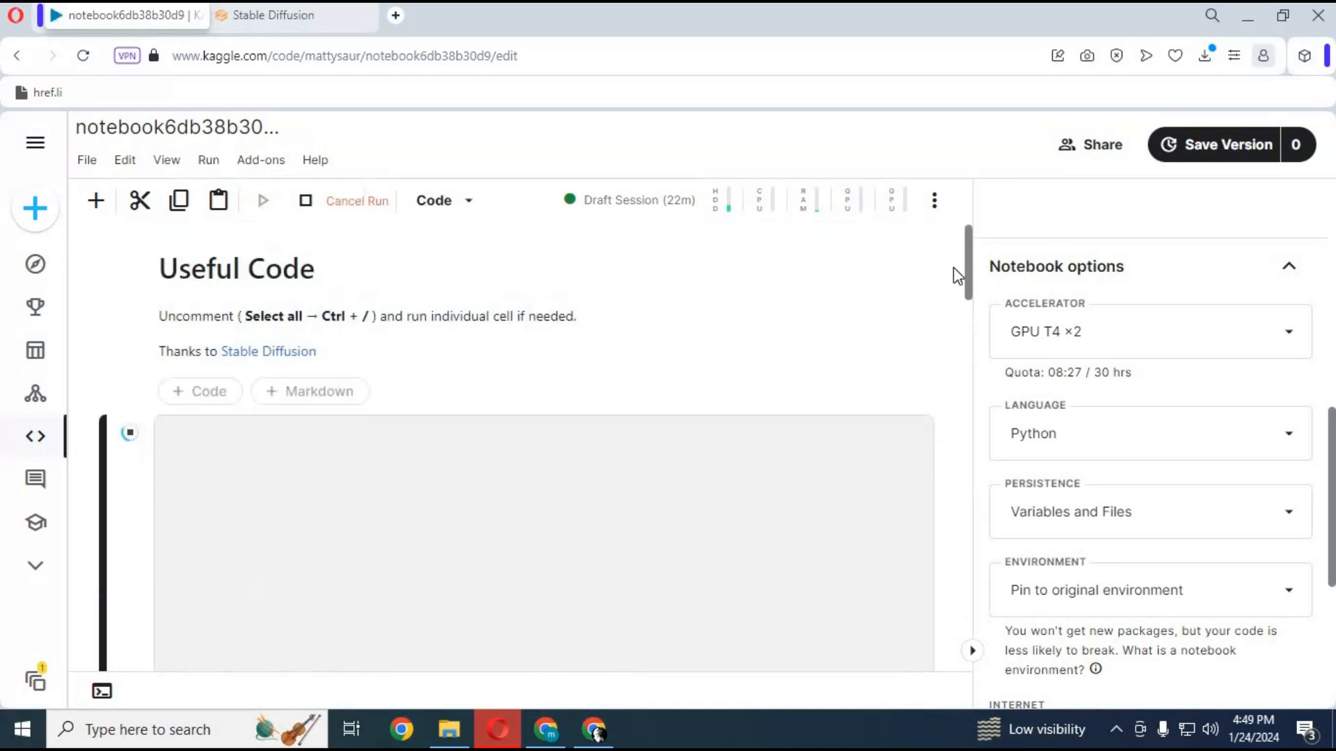
# Step: Follow the setup cell's streaming install output while the WebUI relaunches
pyautogui.scroll(-3)
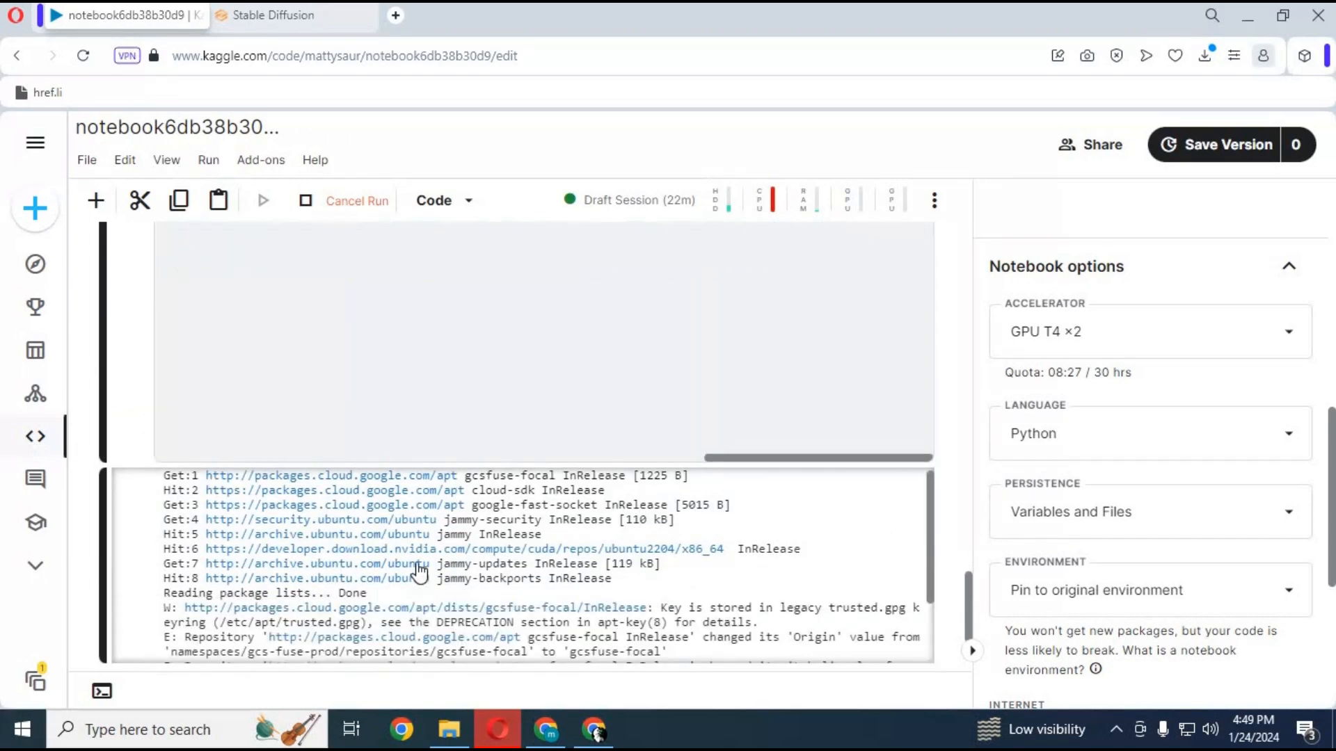
pyautogui.scroll(-3)
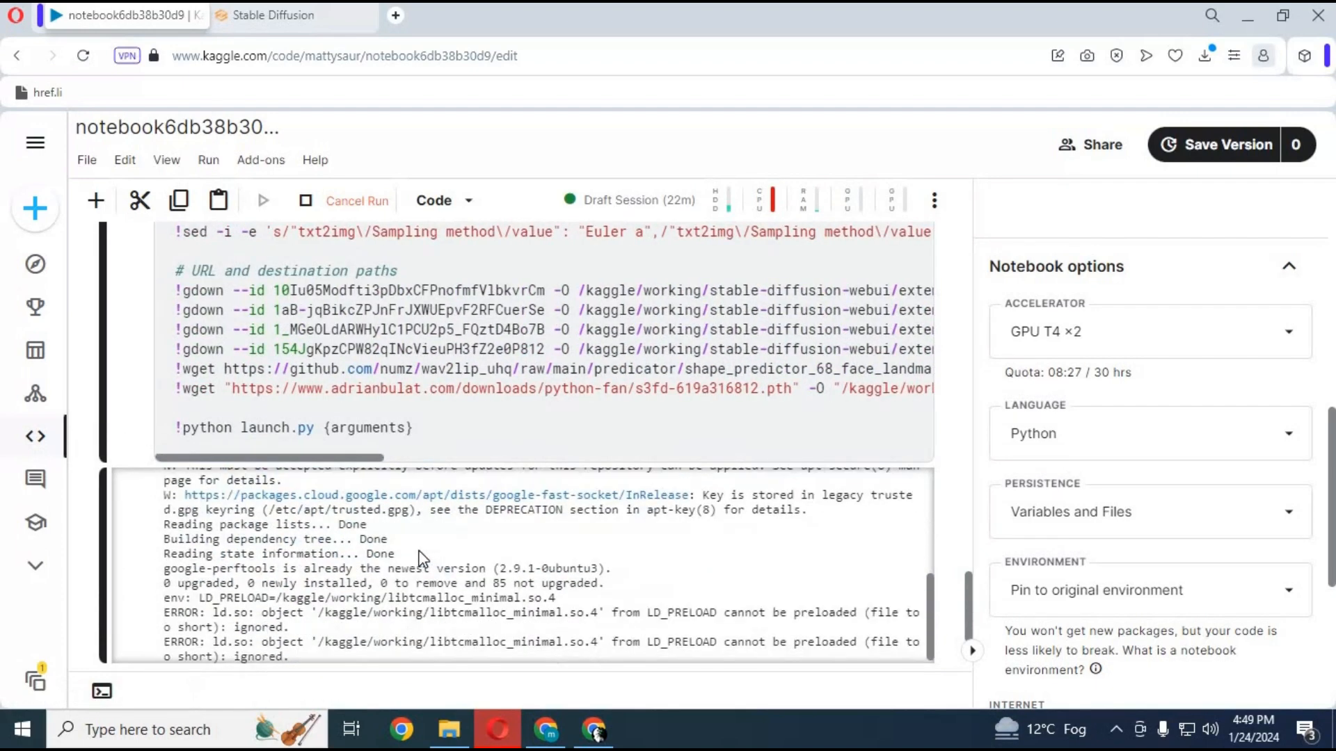
pyautogui.scroll(-3)
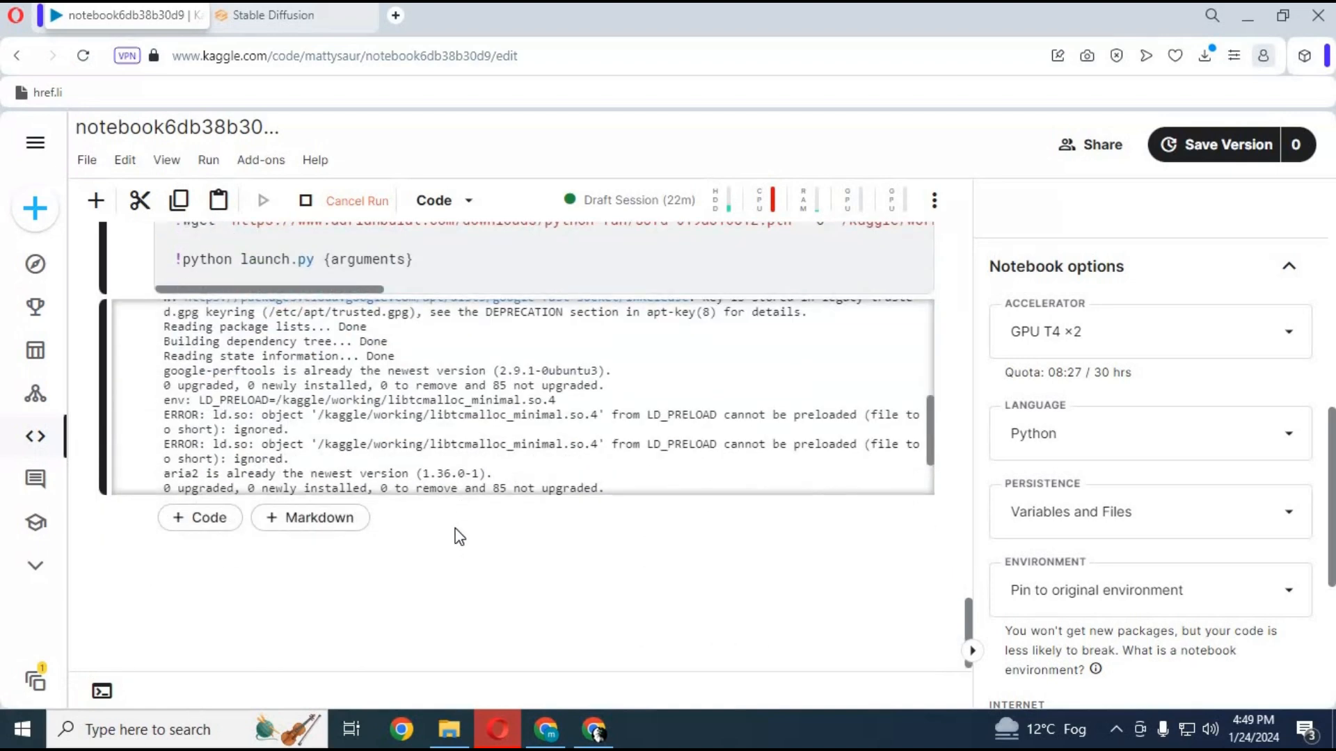
pyautogui.moveTo(334, 505)
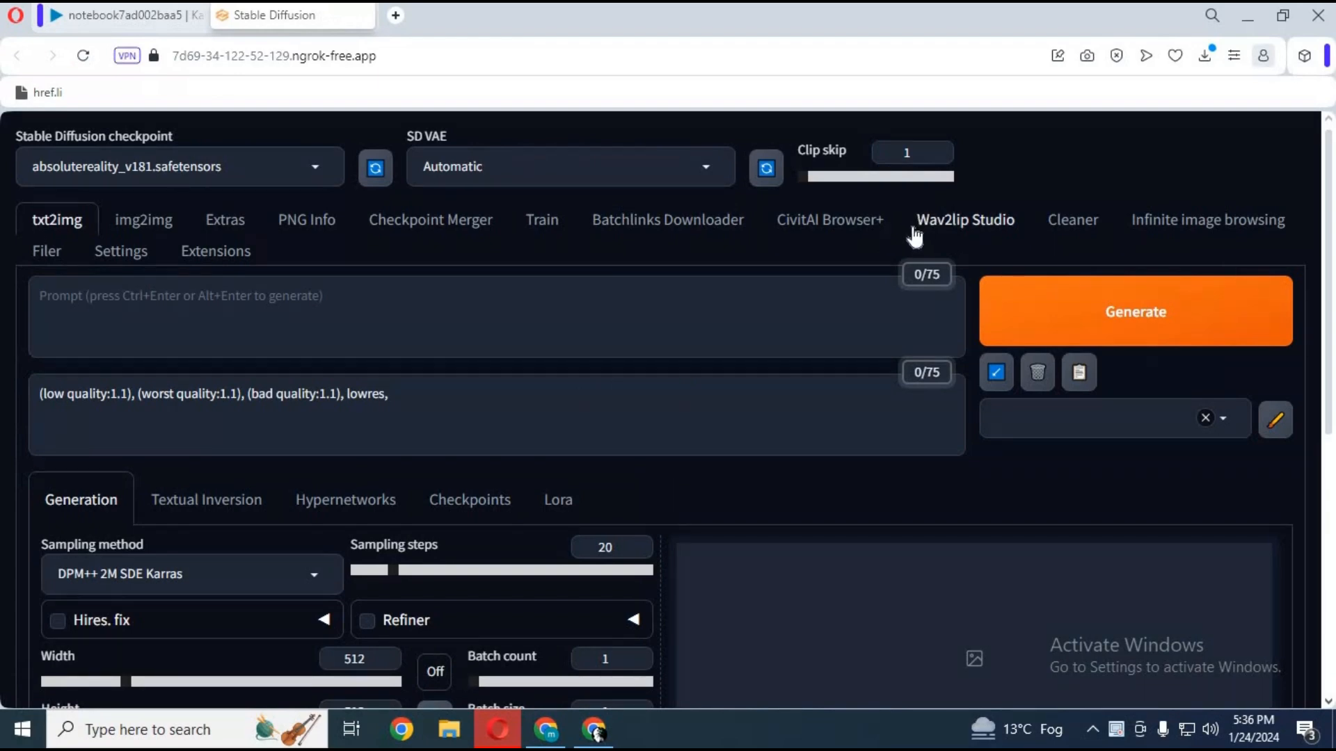
pyautogui.click(966, 220)
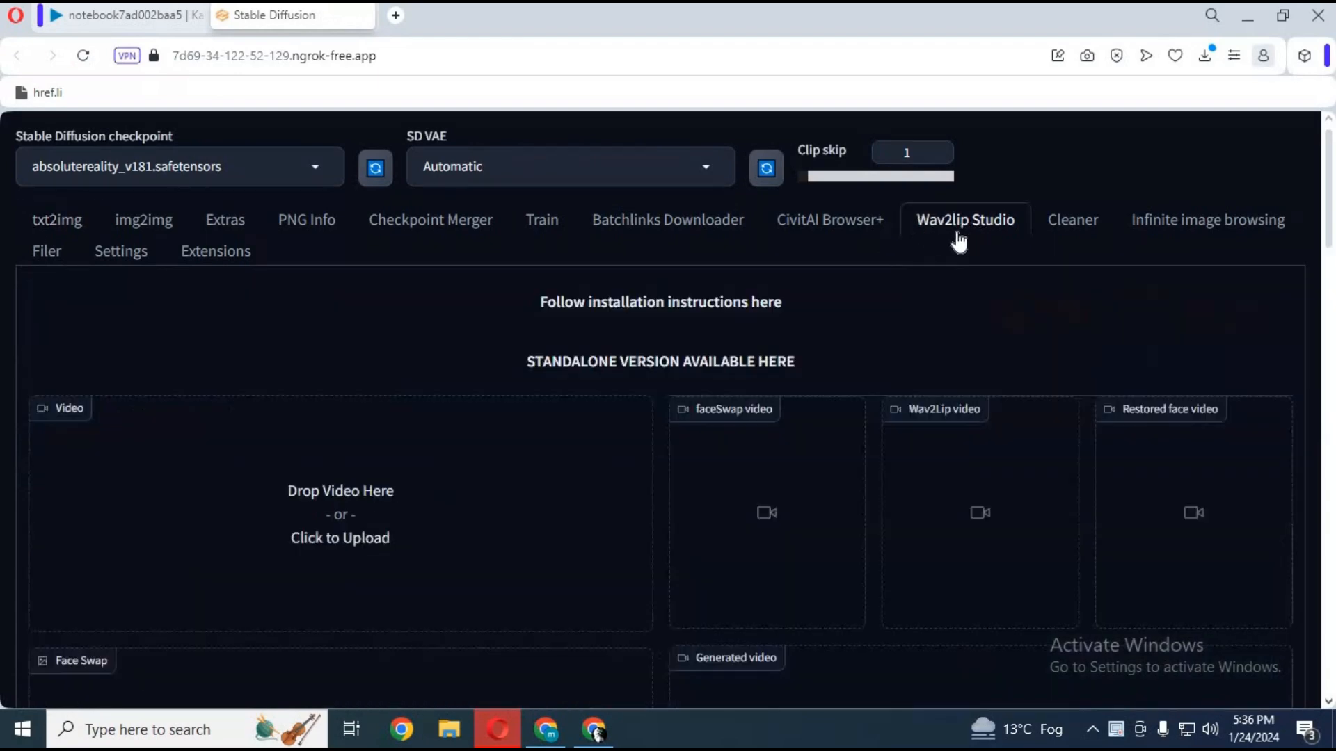
pyautogui.scroll(-3)
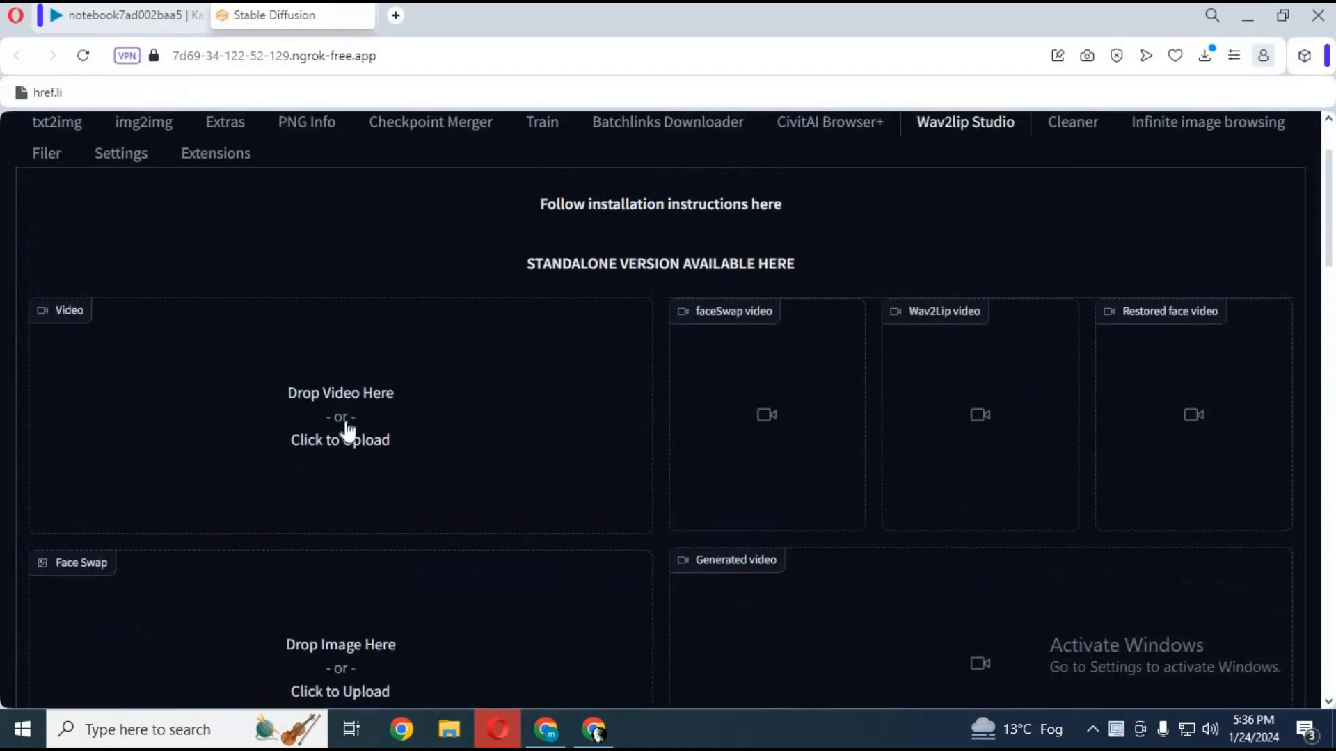
pyautogui.click(339, 440)
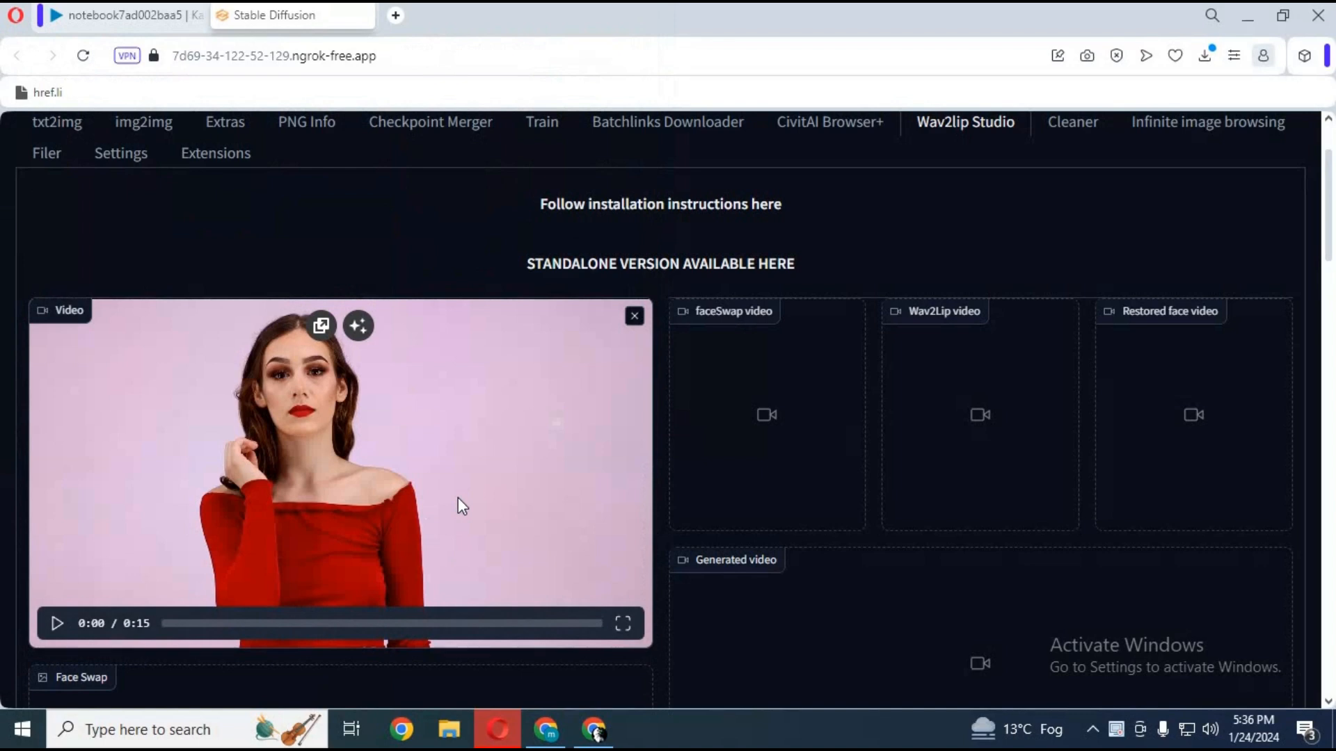
pyautogui.scroll(-3)
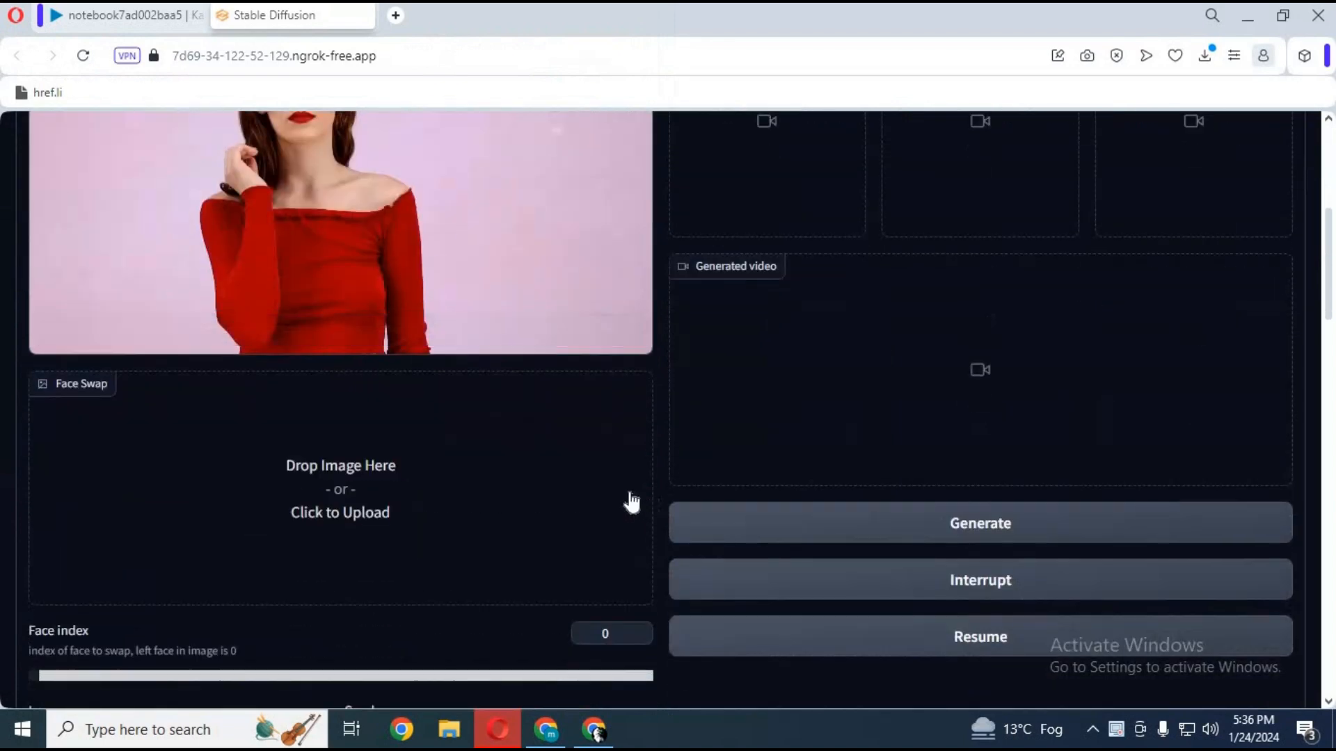
pyautogui.moveTo(449, 487)
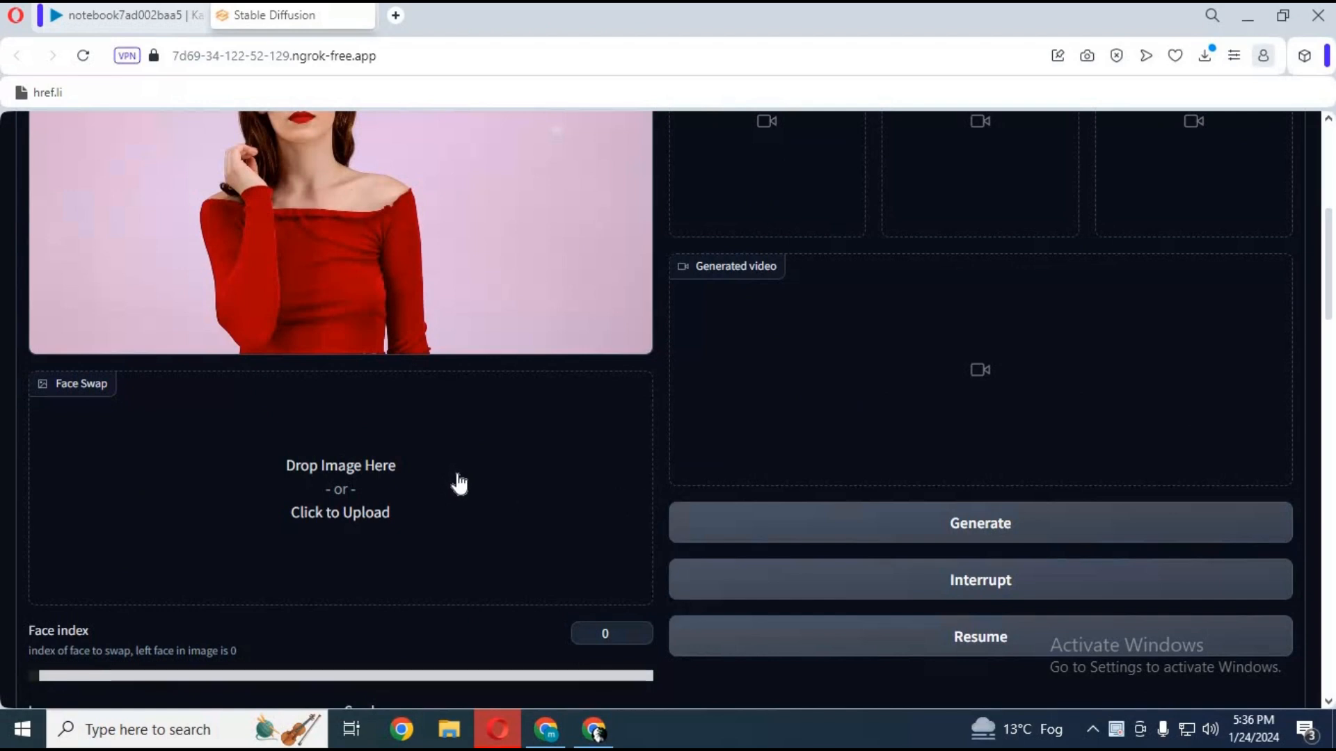
pyautogui.scroll(-3)
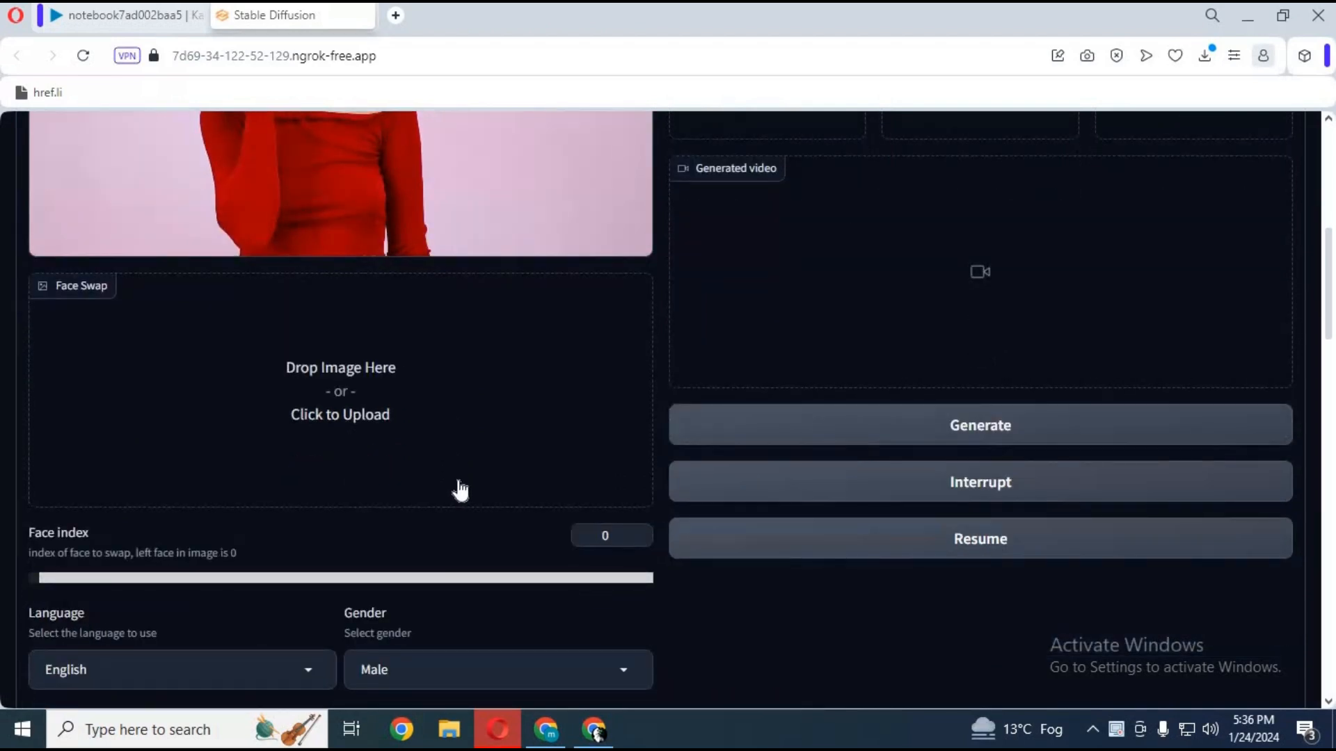
pyautogui.scroll(-3)
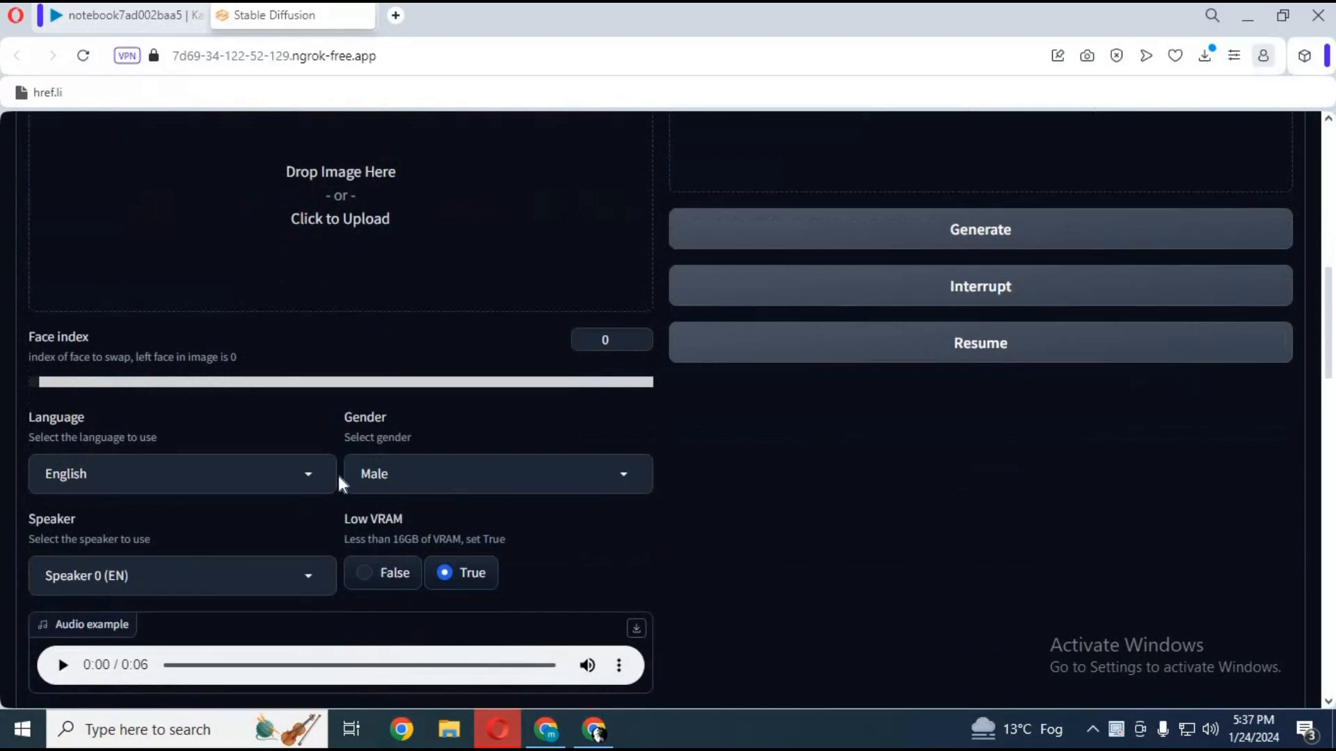
pyautogui.scroll(-3)
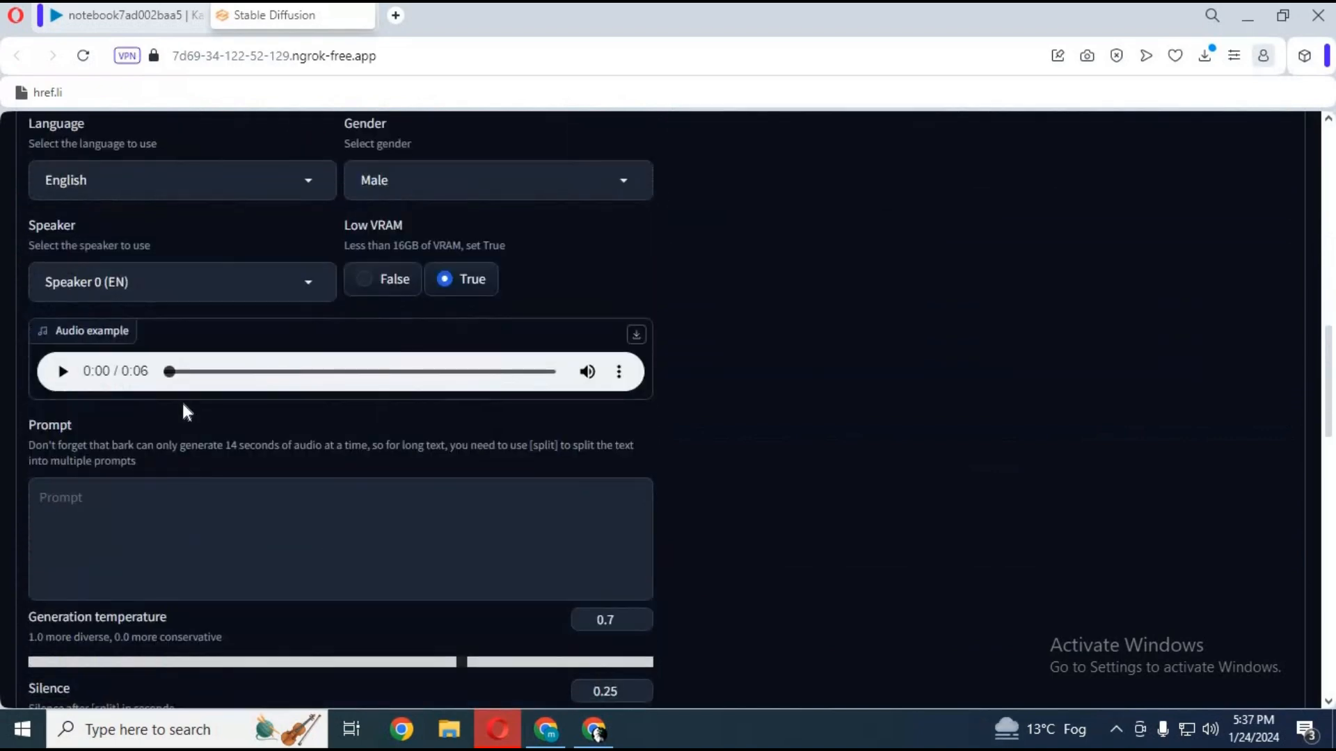
pyautogui.moveTo(487, 406)
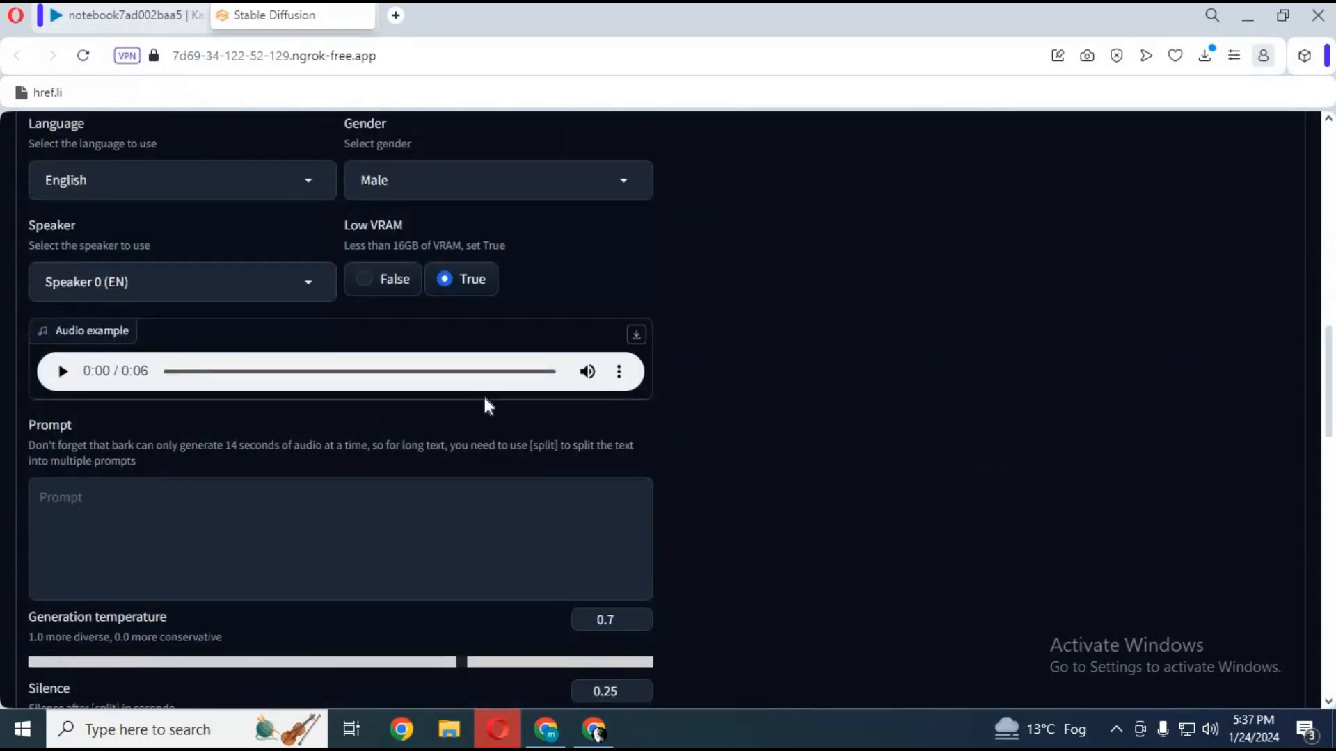
pyautogui.scroll(-3)
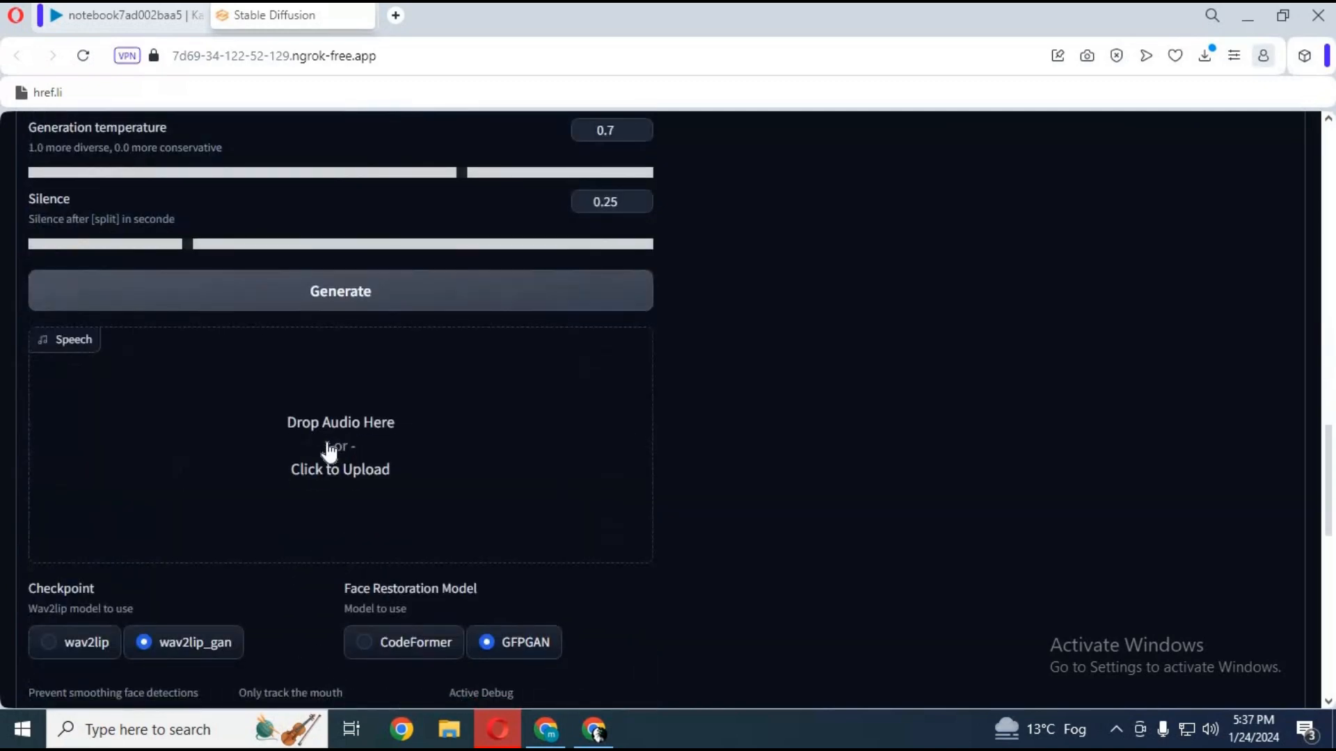
# Step: Fill the Bark prompt with a thank-you-for-watching message ending 'take care'
pyautogui.scroll(3)
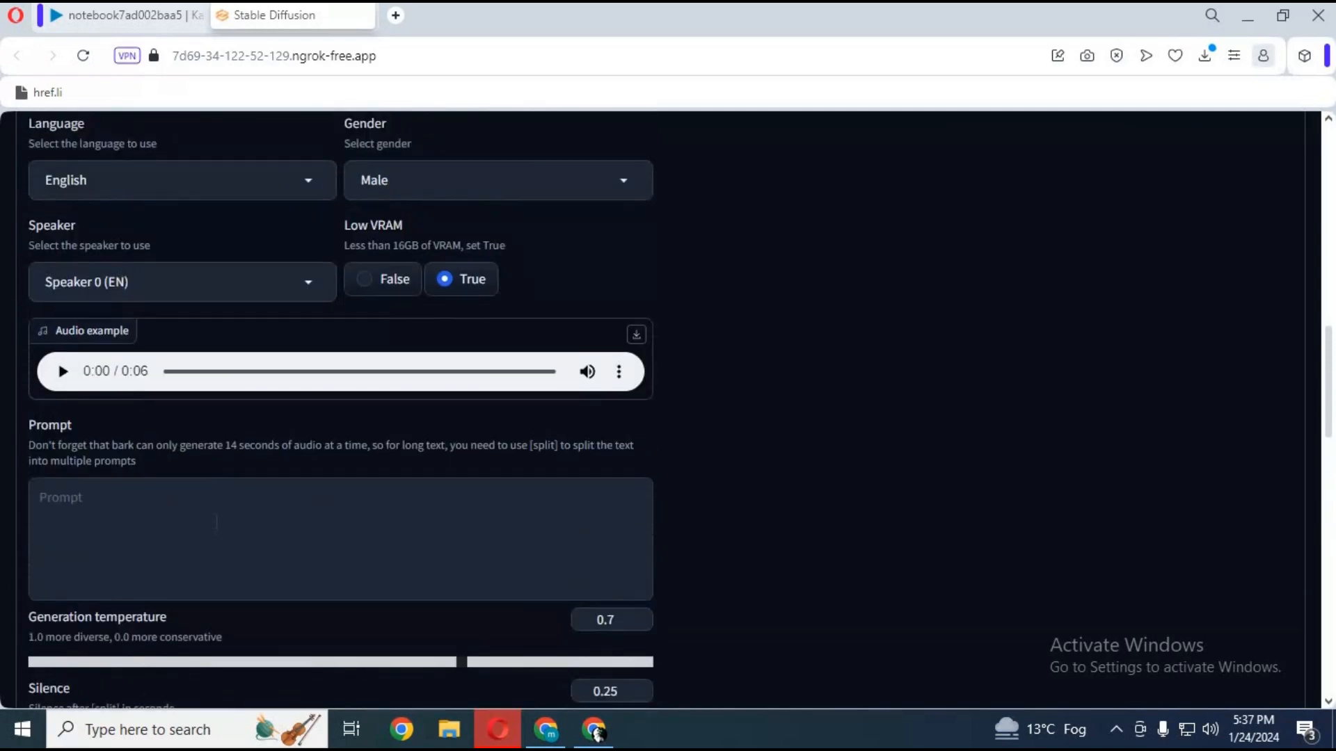
pyautogui.click(219, 522)
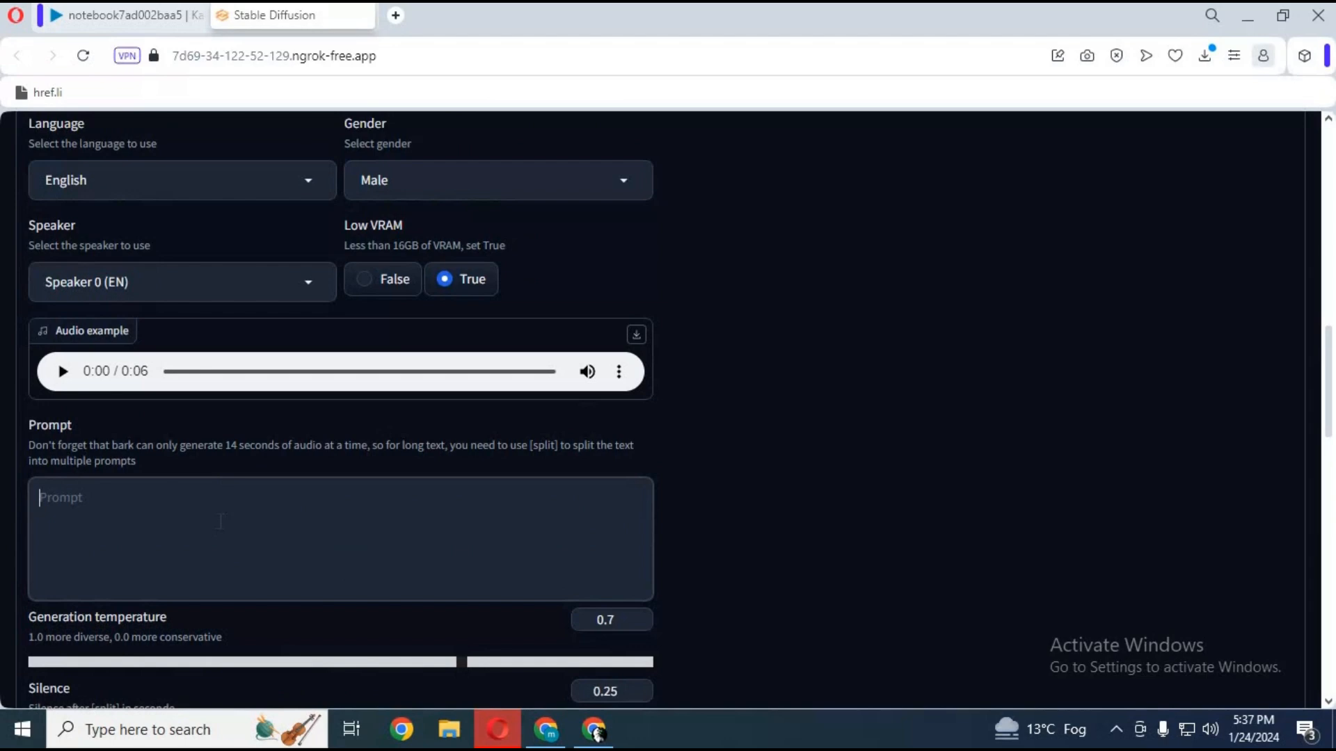
pyautogui.write('thank you for')
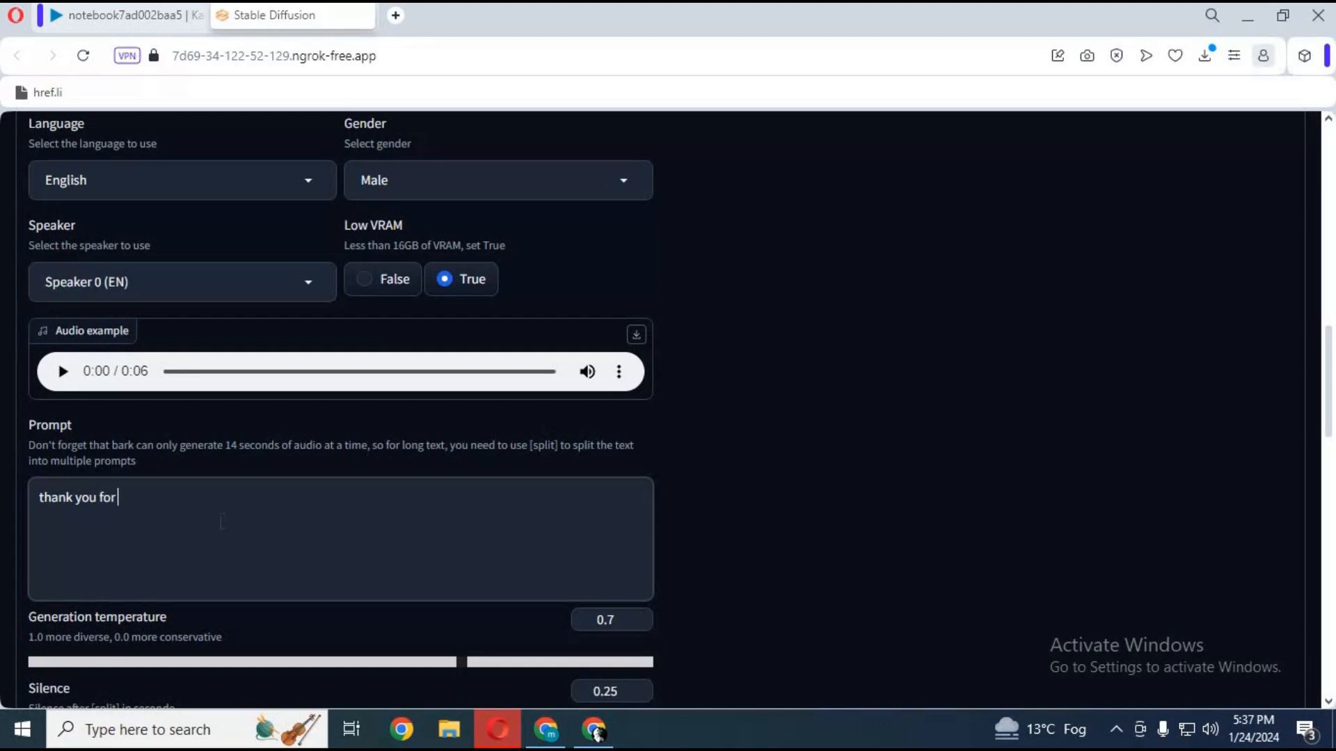
pyautogui.write('watching my video if you got any question or request comment dont forget to subscribe to my youtube cha')
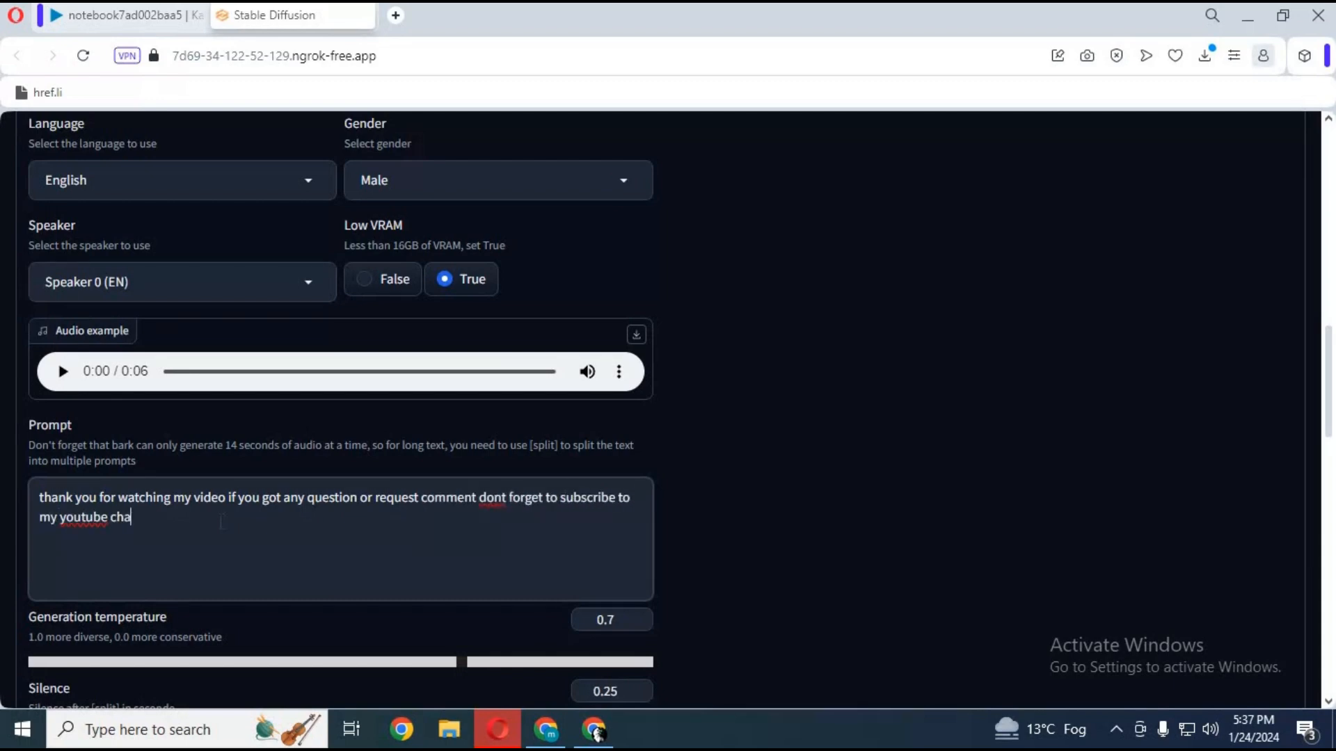
pyautogui.write('nnel . take care')
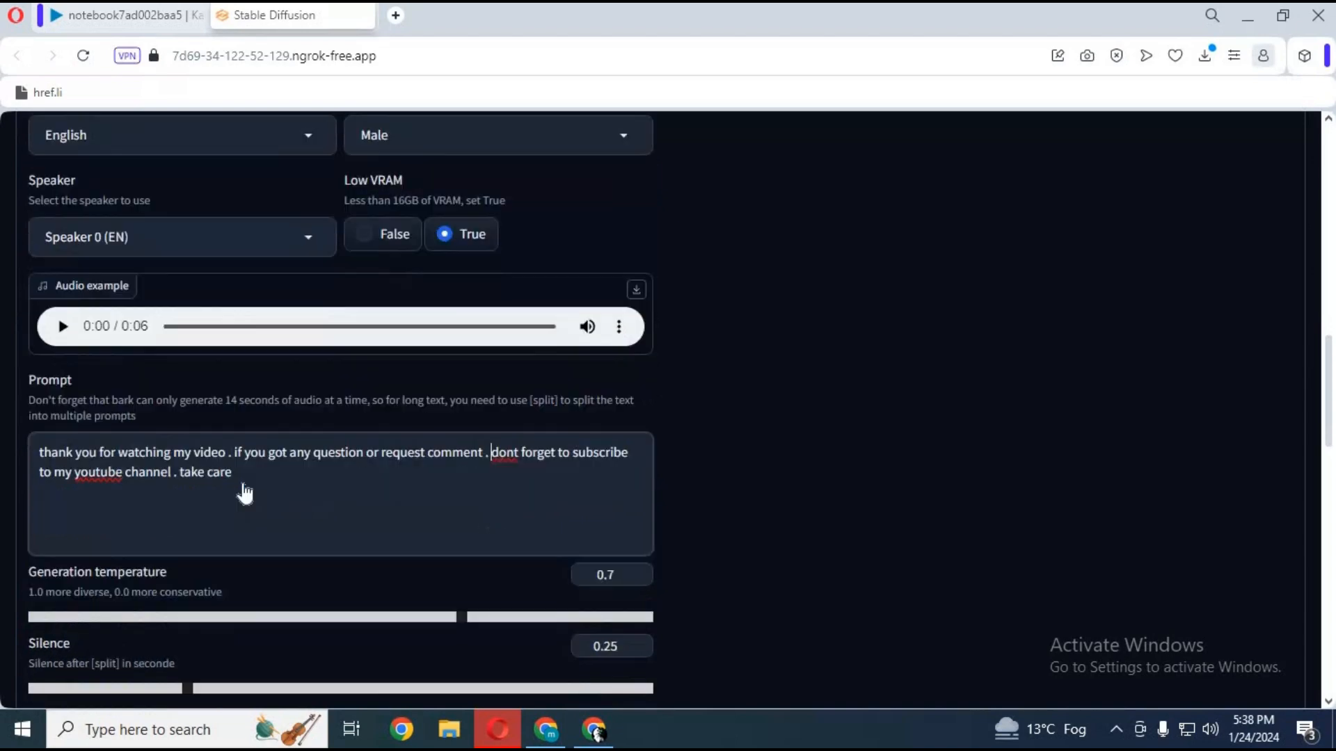
pyautogui.scroll(-3)
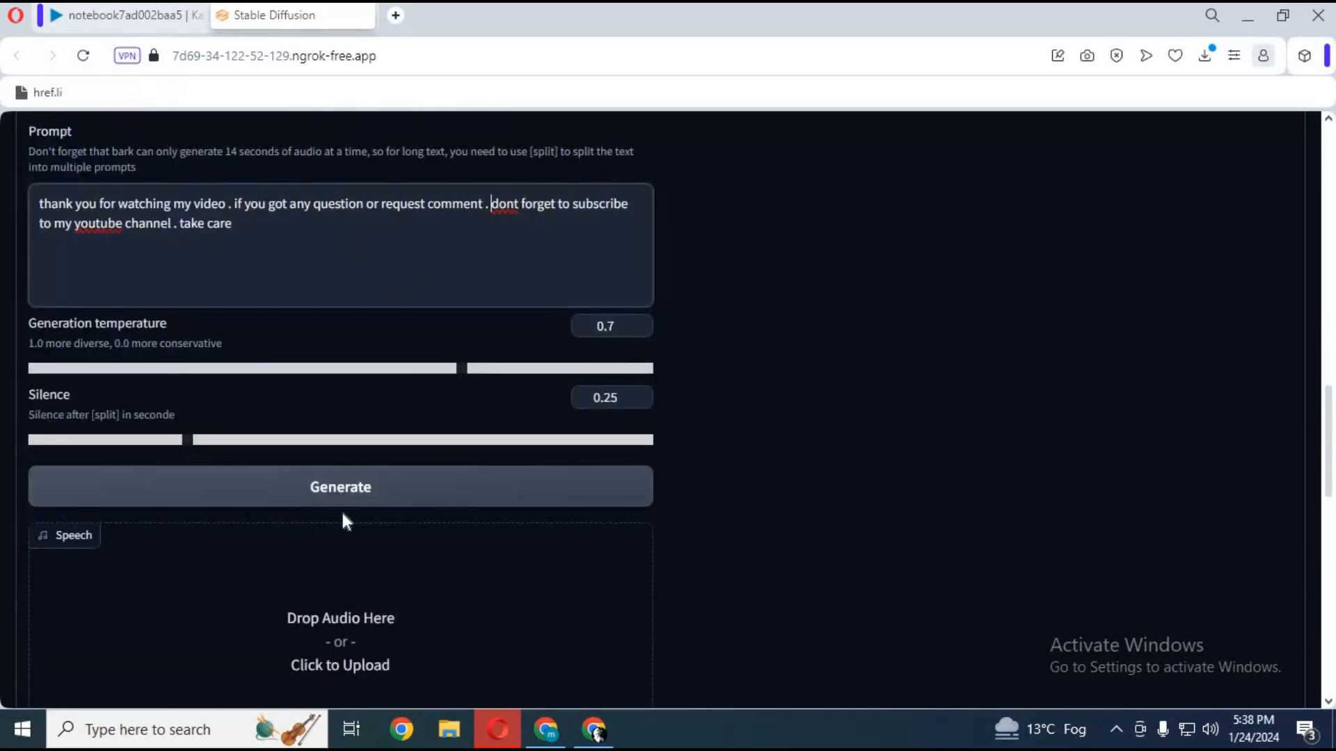
# Step: Generate the 9-second Bark speech clip from the prompt and play it back
pyautogui.click(340, 487)
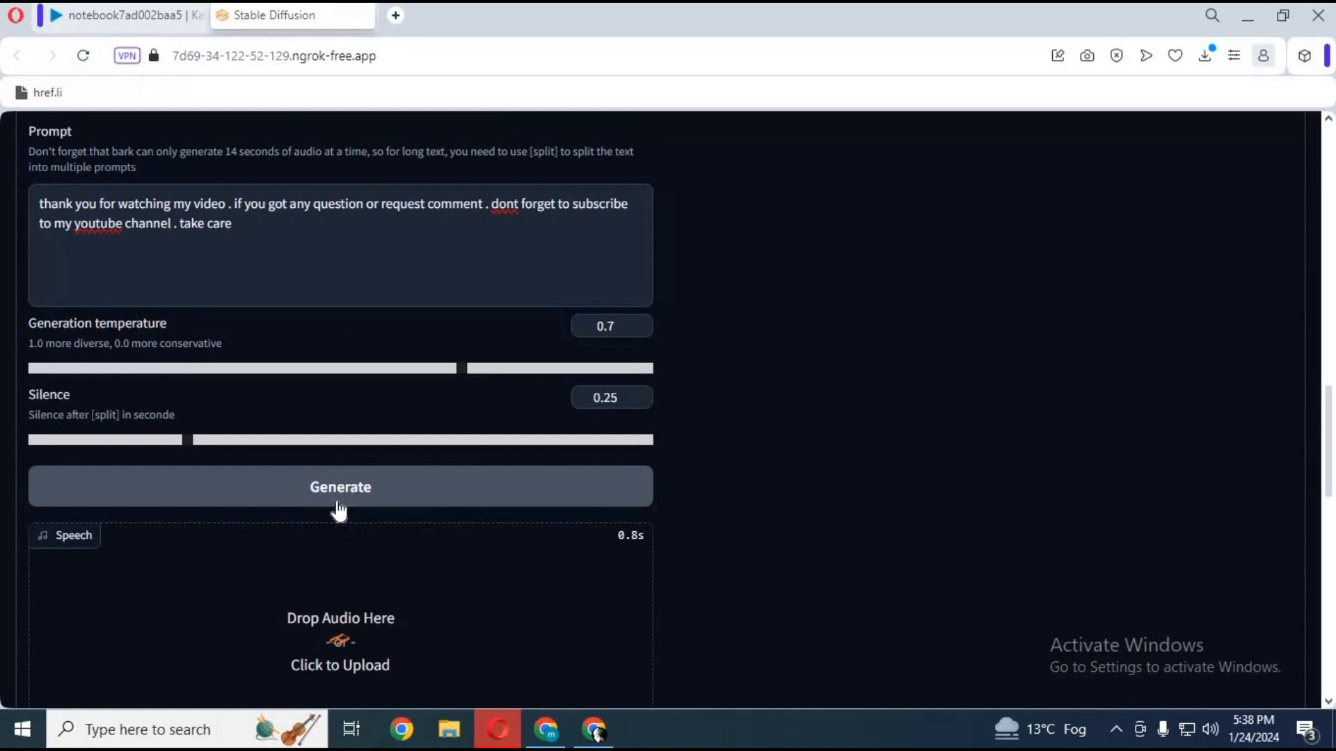
pyautogui.click(340, 487)
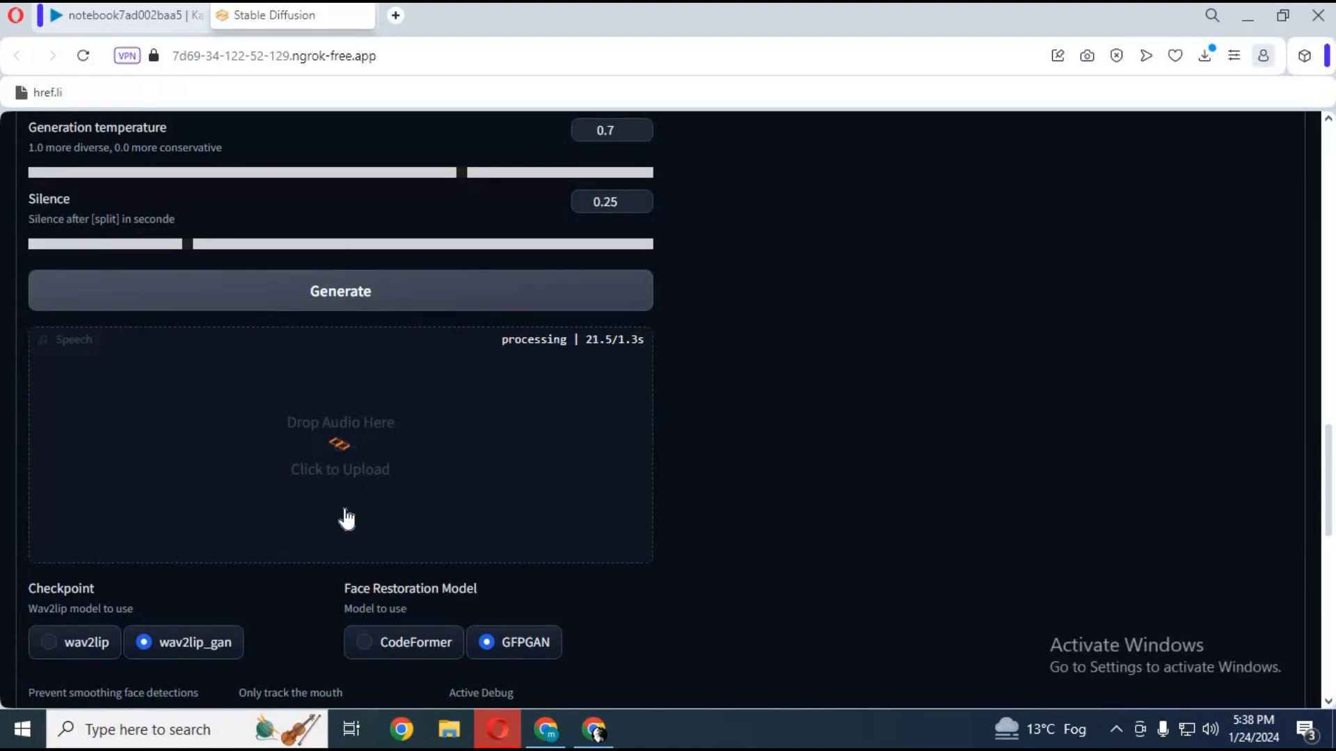
pyautogui.click(125, 15)
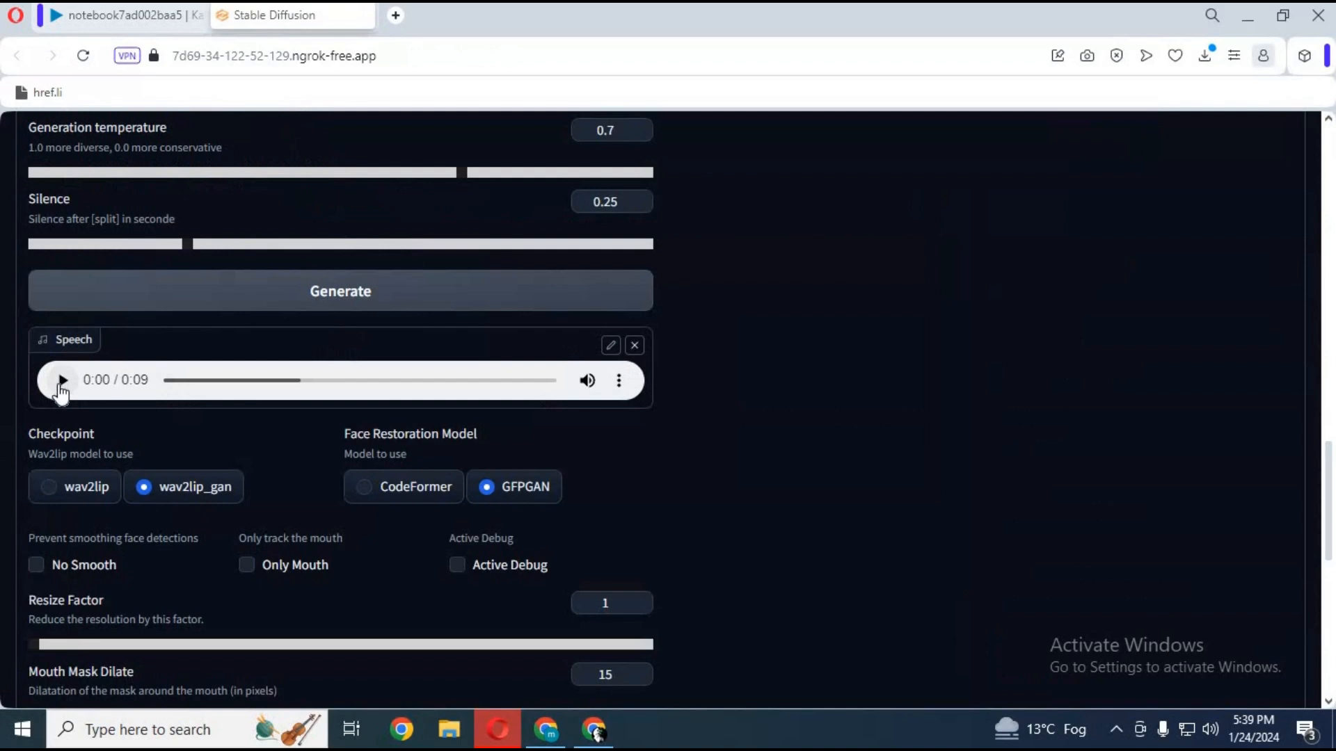
pyautogui.click(58, 380)
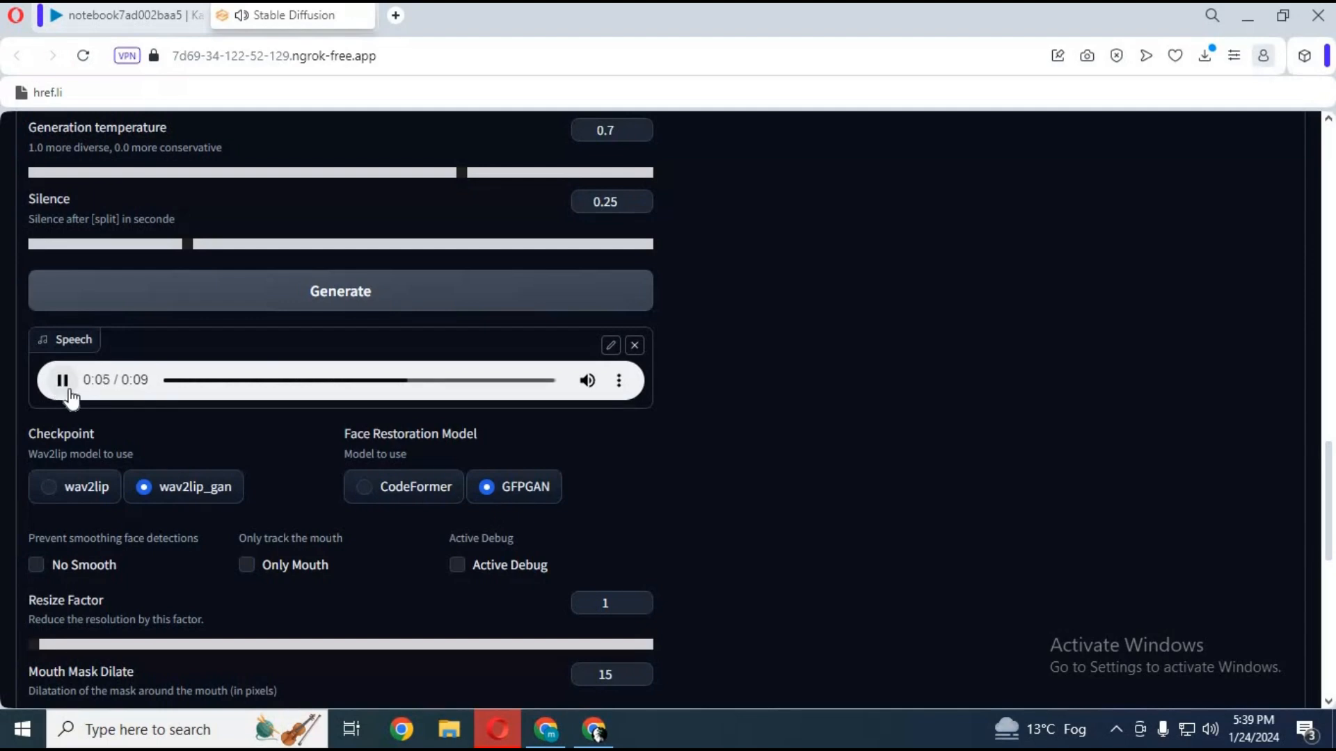
pyautogui.moveTo(829, 439)
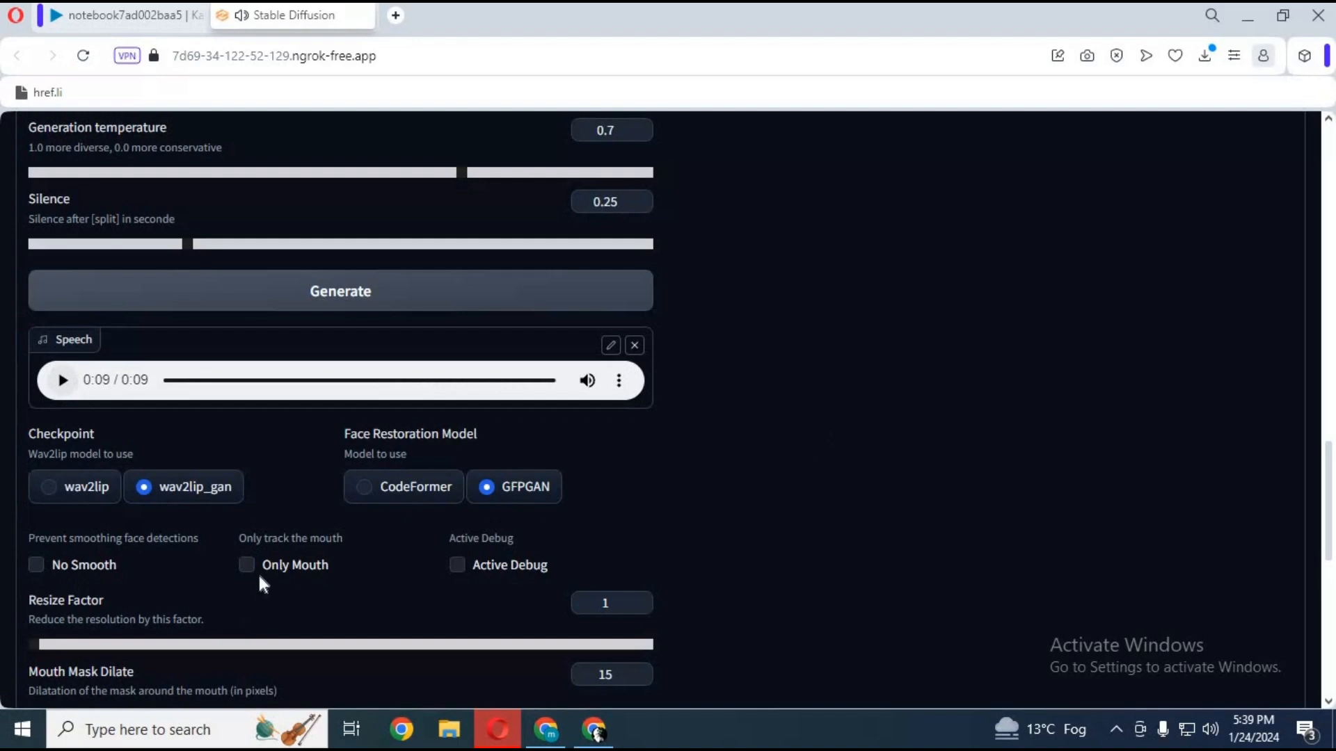
pyautogui.moveTo(182, 505)
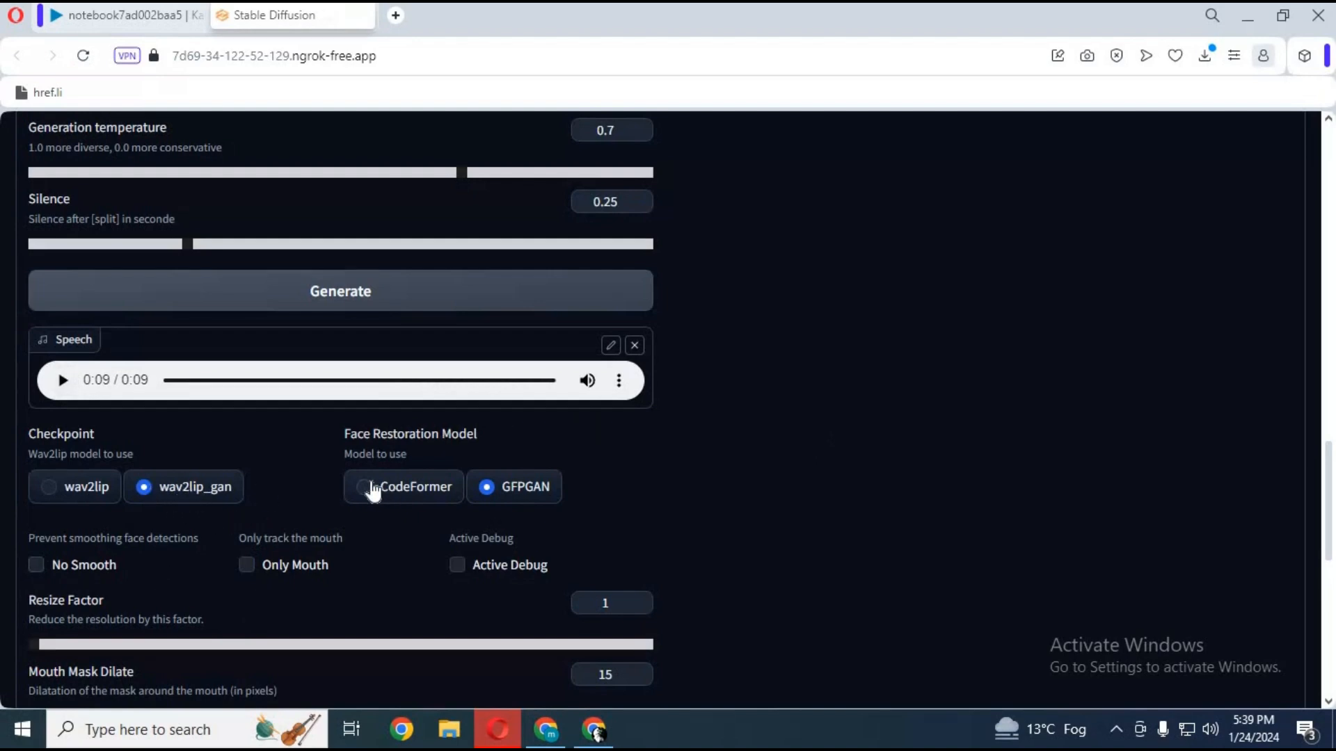
# Step: Choose CodeFormer face restoration with No Smooth enabled and review the mask and padding settings
pyautogui.click(363, 487)
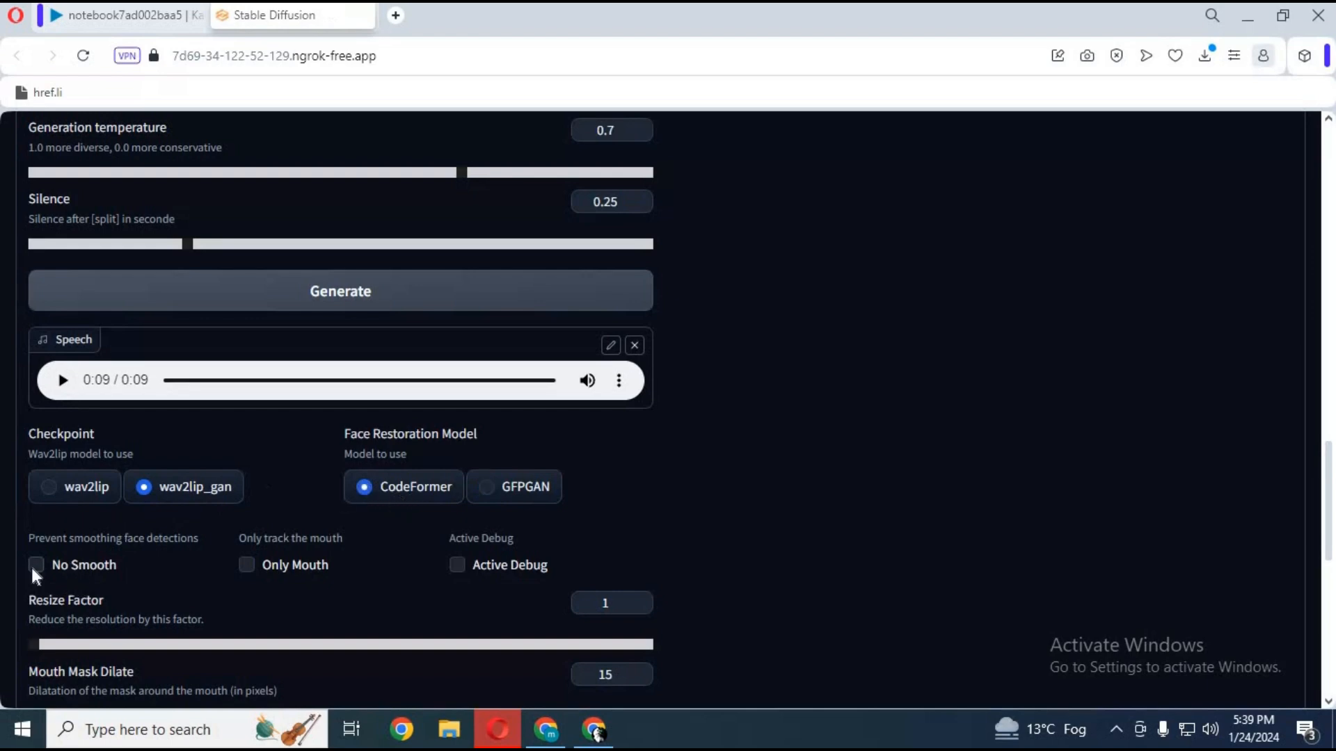
pyautogui.click(33, 565)
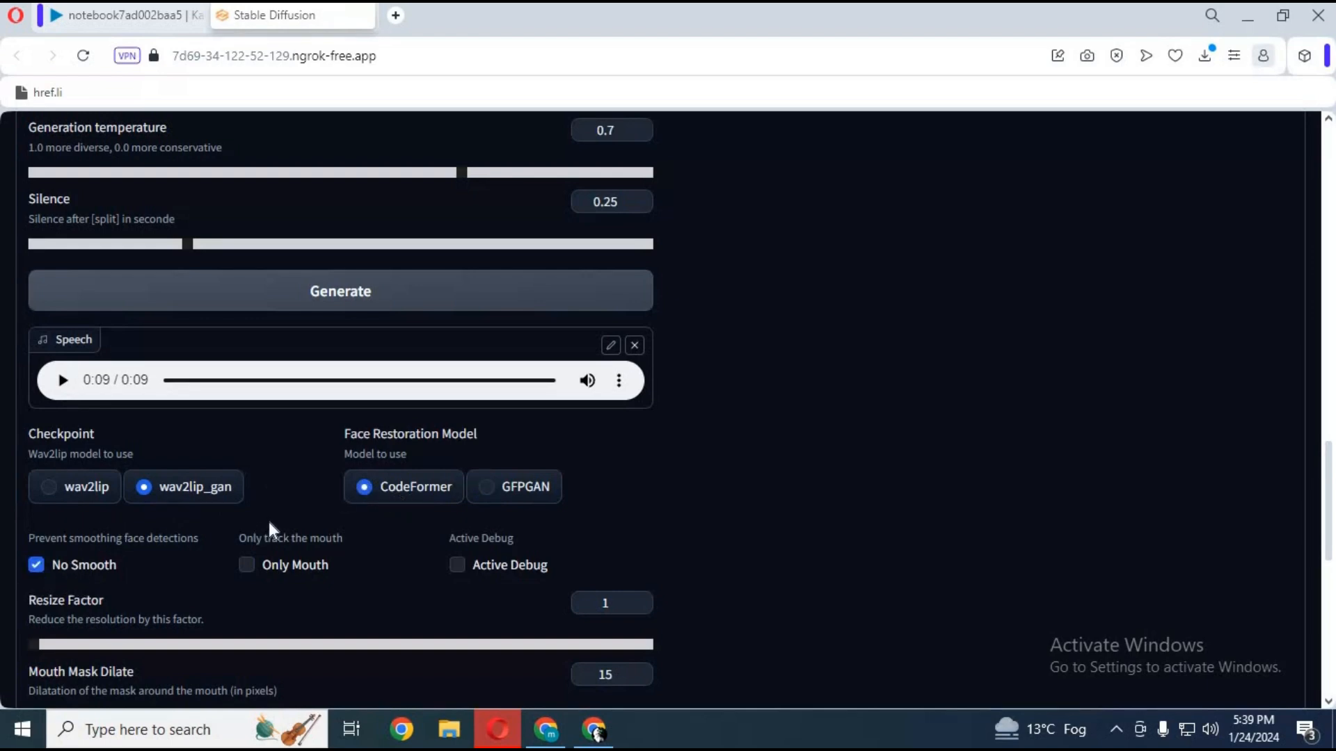
pyautogui.scroll(-3)
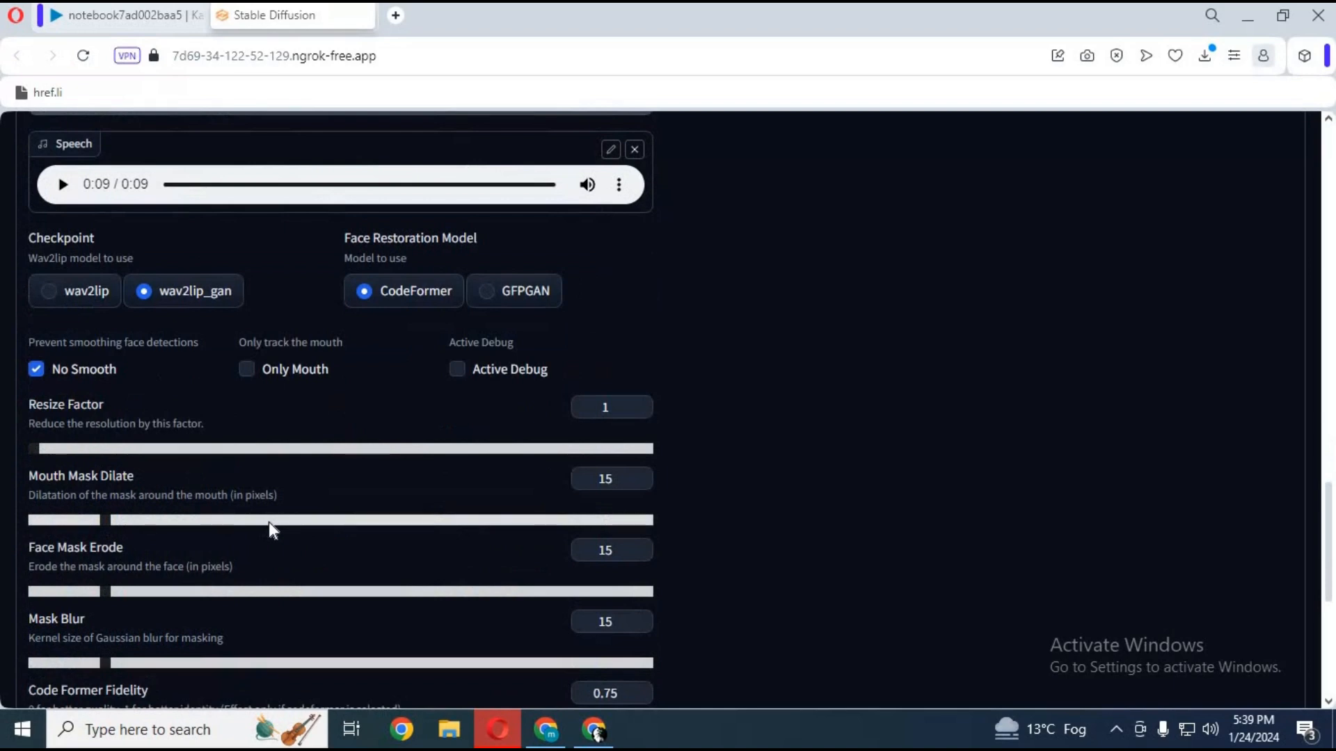
pyautogui.scroll(-3)
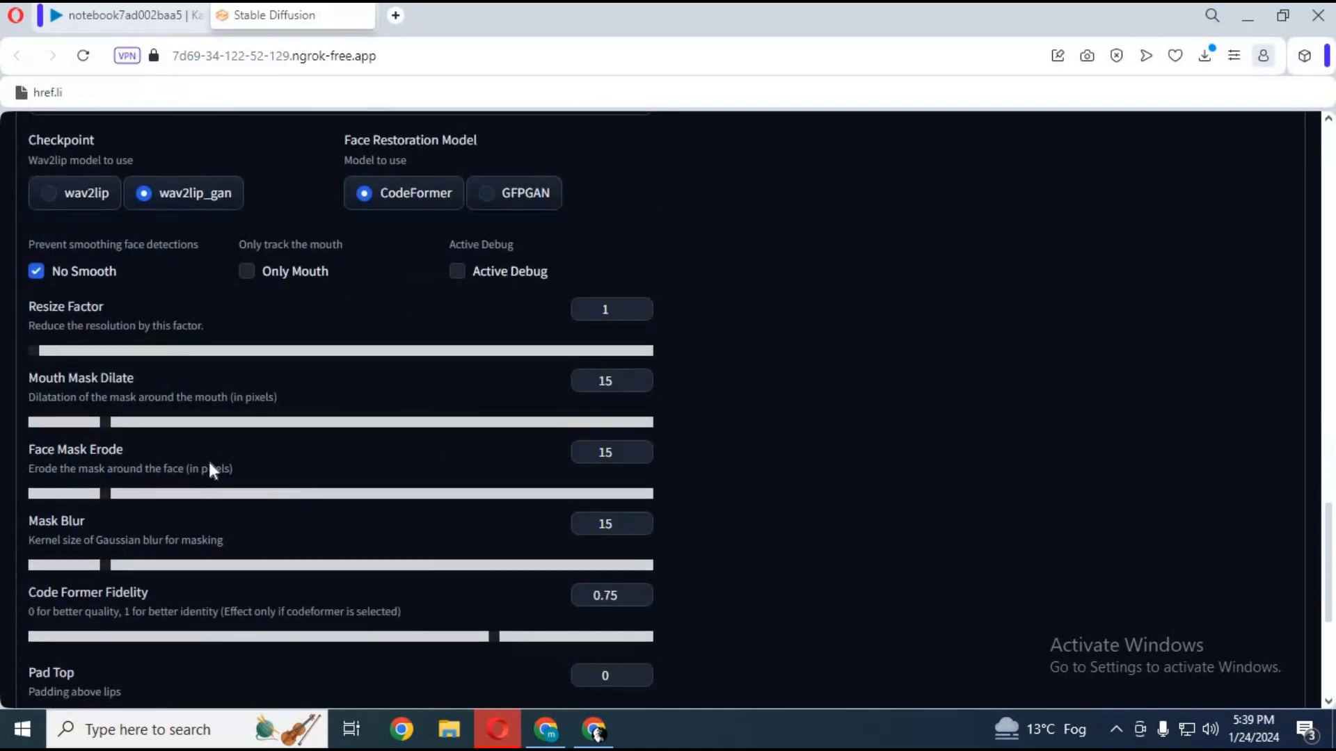
pyautogui.moveTo(266, 437)
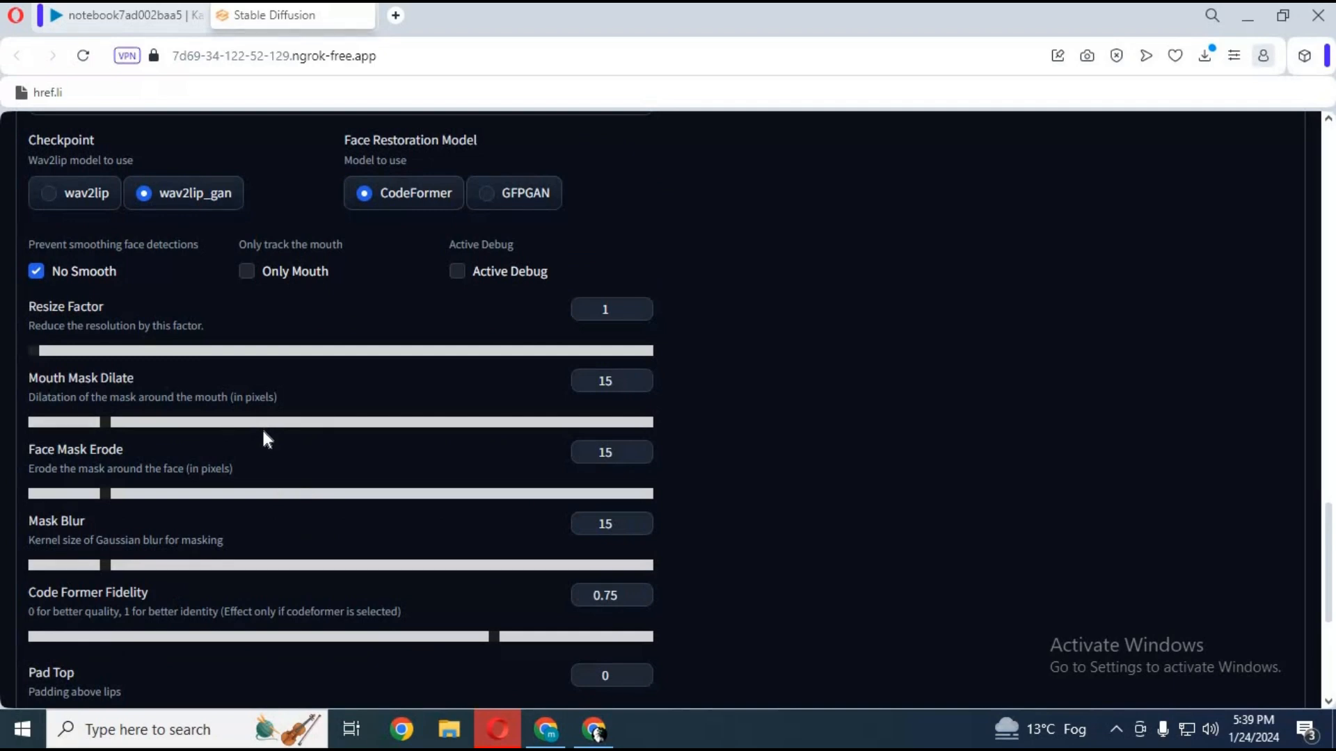
pyautogui.scroll(-3)
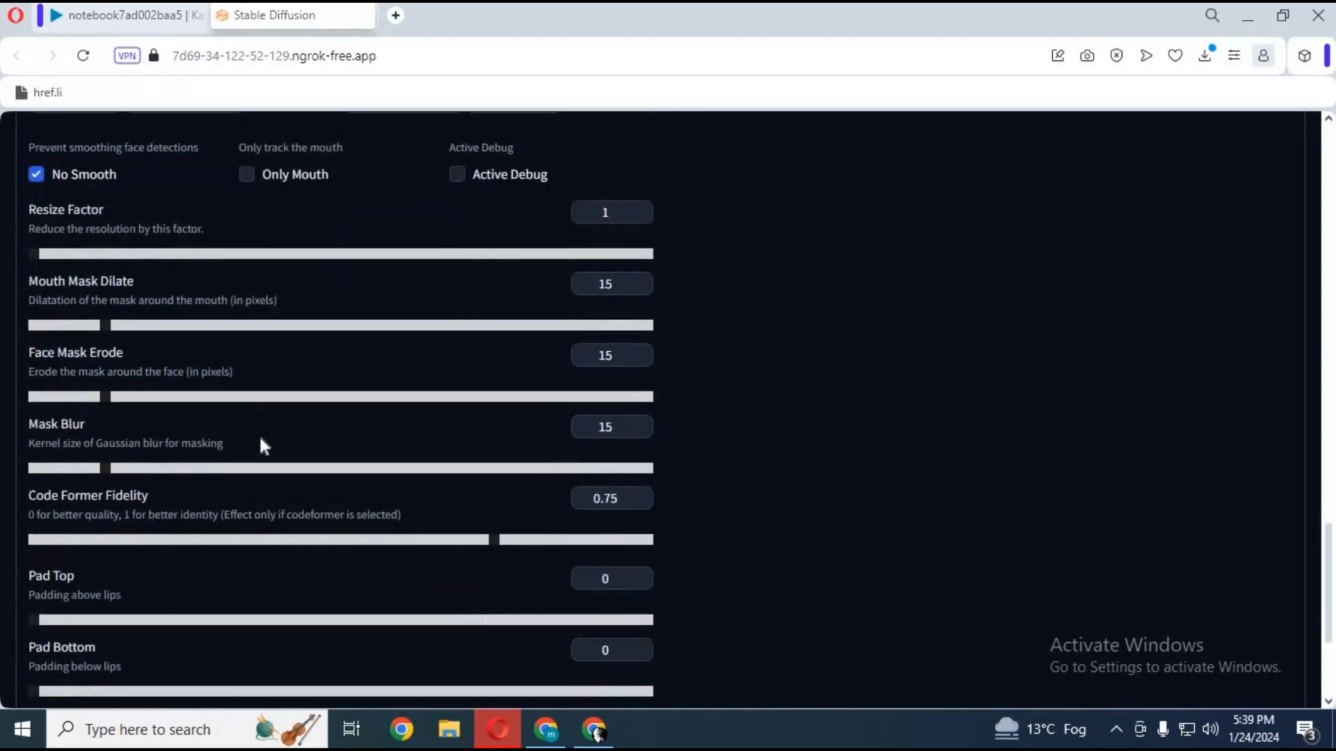
pyautogui.scroll(-3)
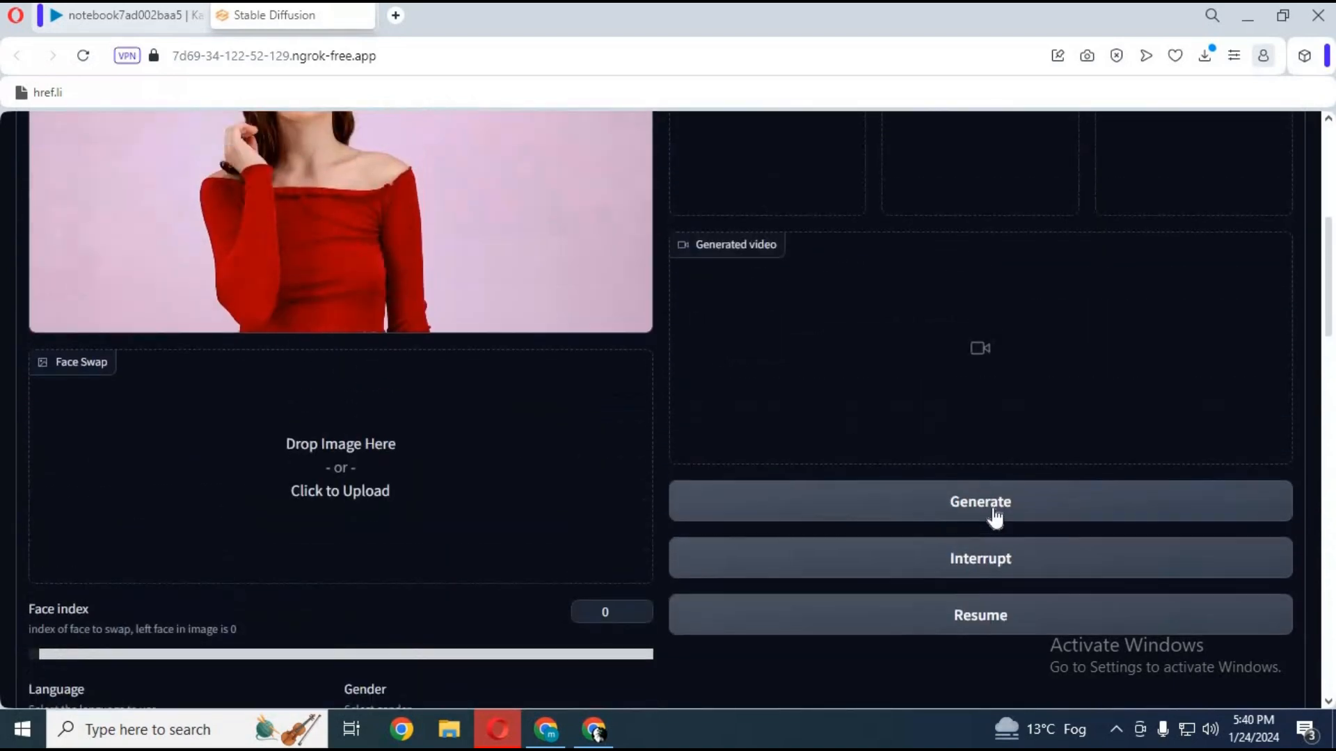
# Step: Launch lip-sync generation and follow the Kaggle log until video_output.mp4 is saved
pyautogui.click(979, 503)
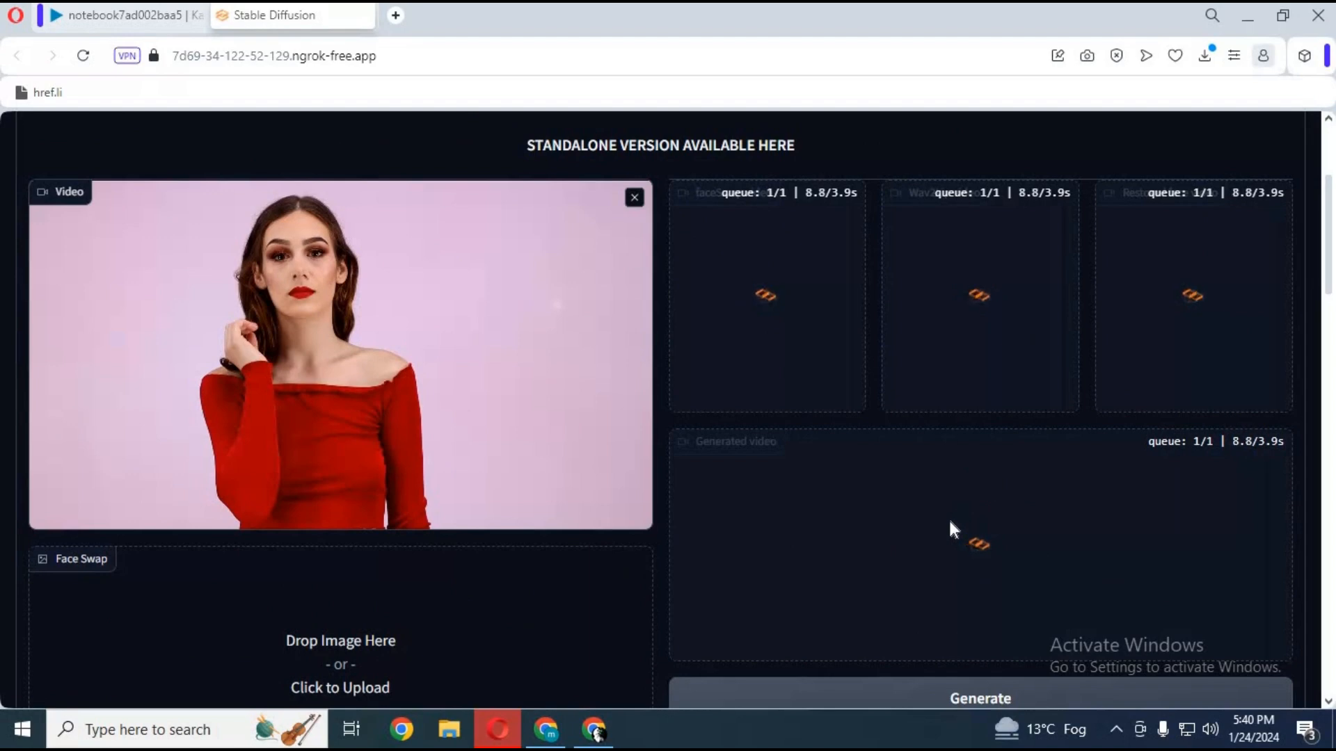
pyautogui.click(126, 15)
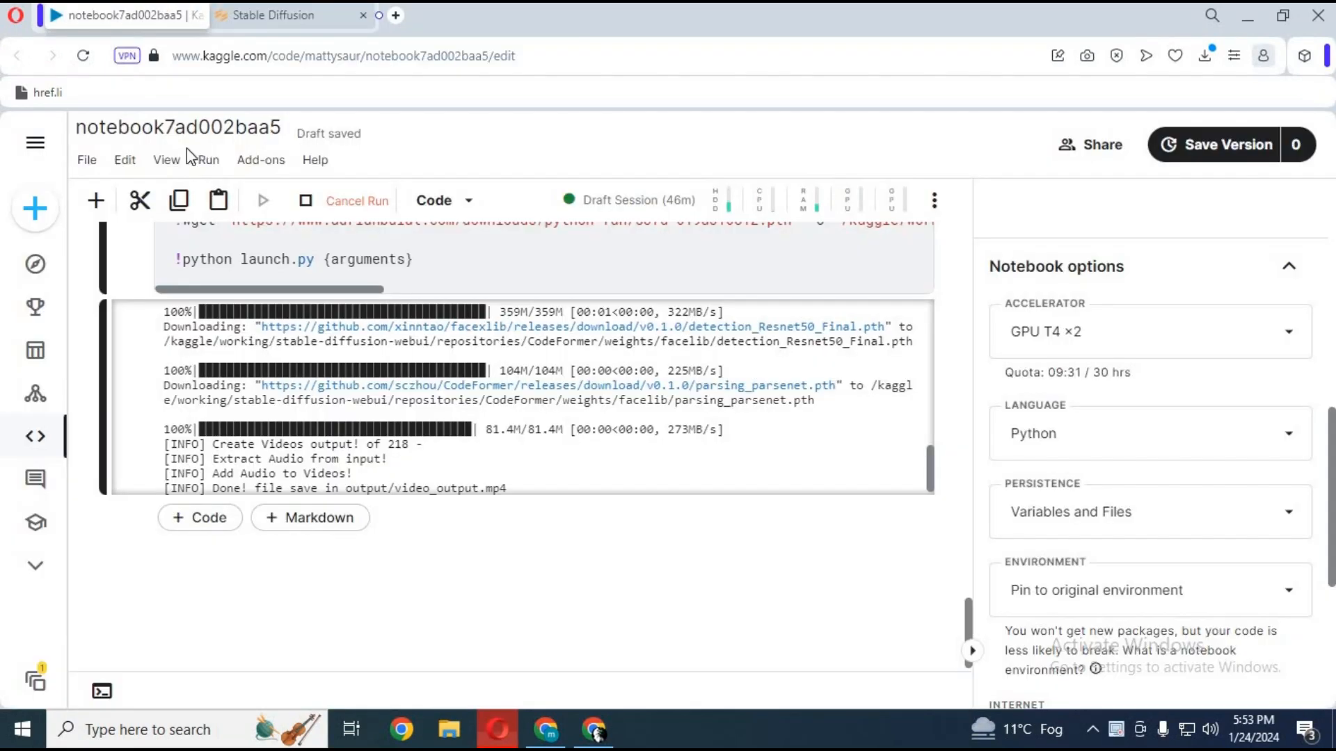
# Step: Play the finished 9-second lip-synced video under Generated video in the WebUI
pyautogui.click(282, 15)
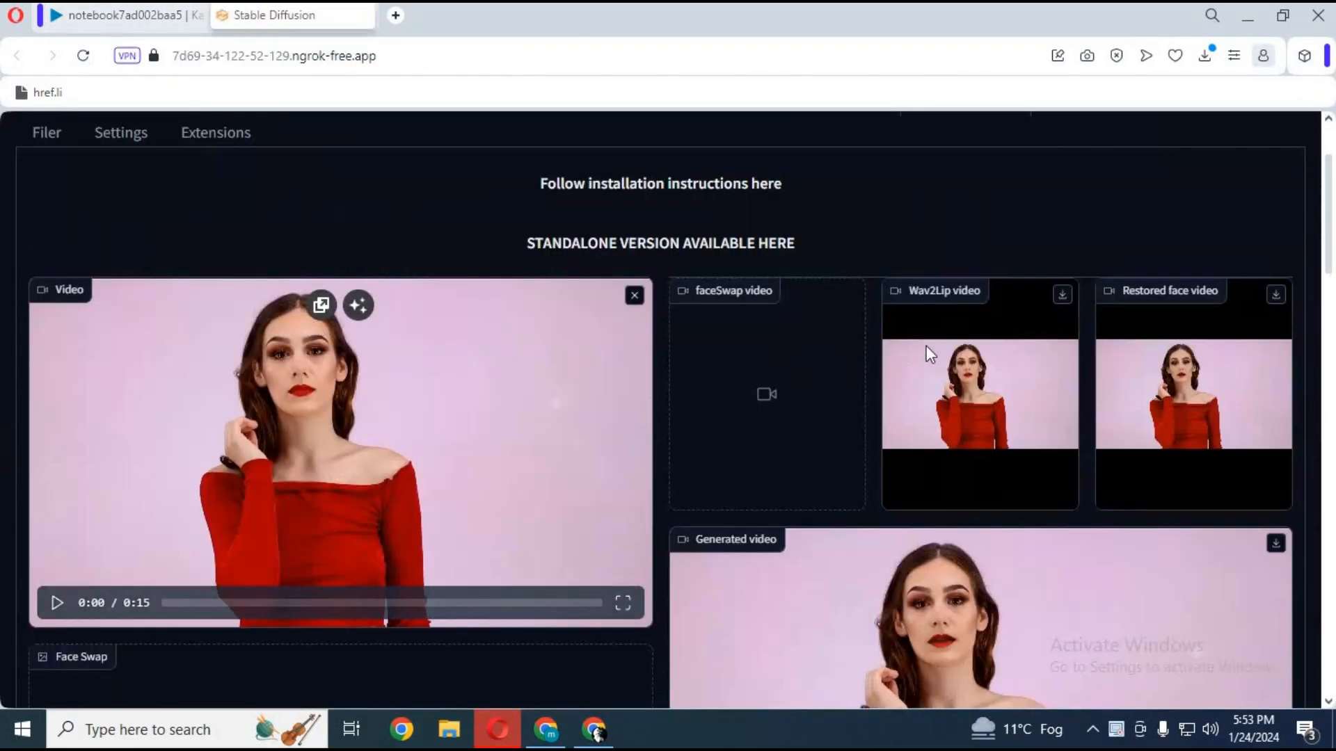
pyautogui.scroll(-3)
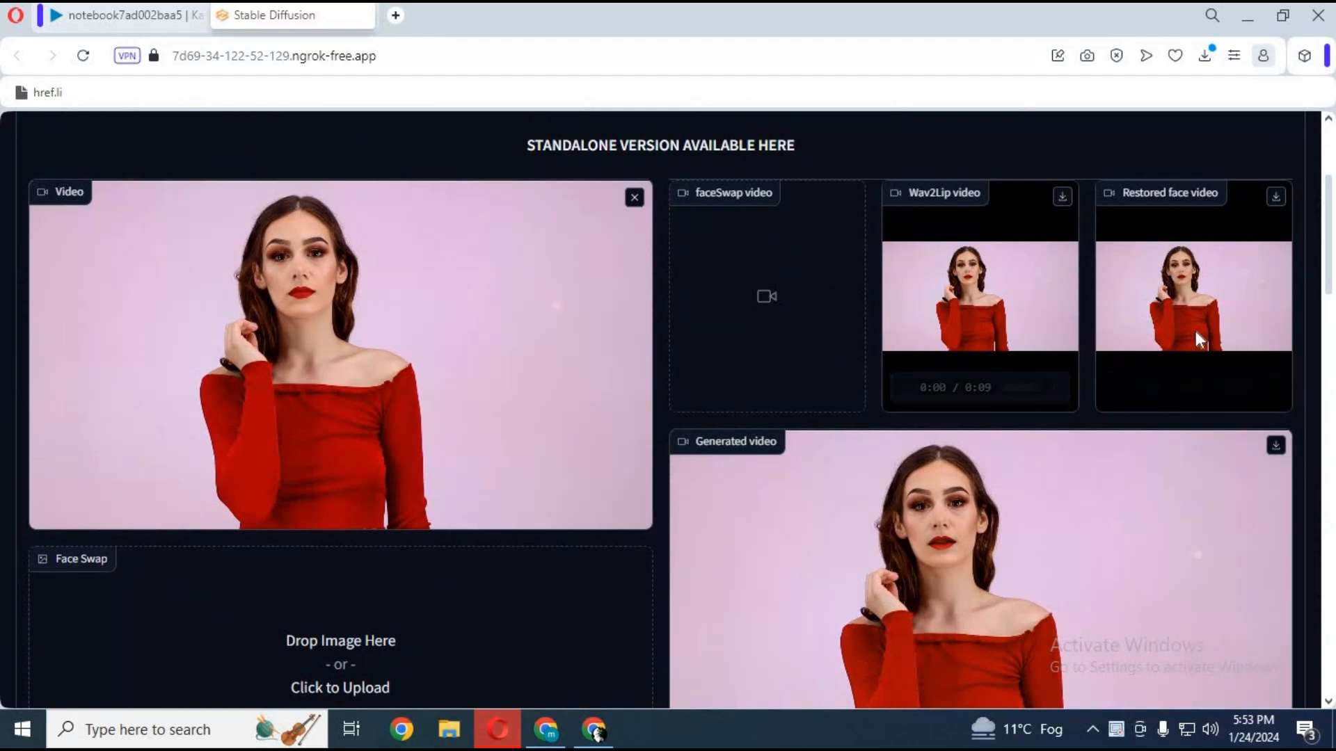
pyautogui.scroll(-3)
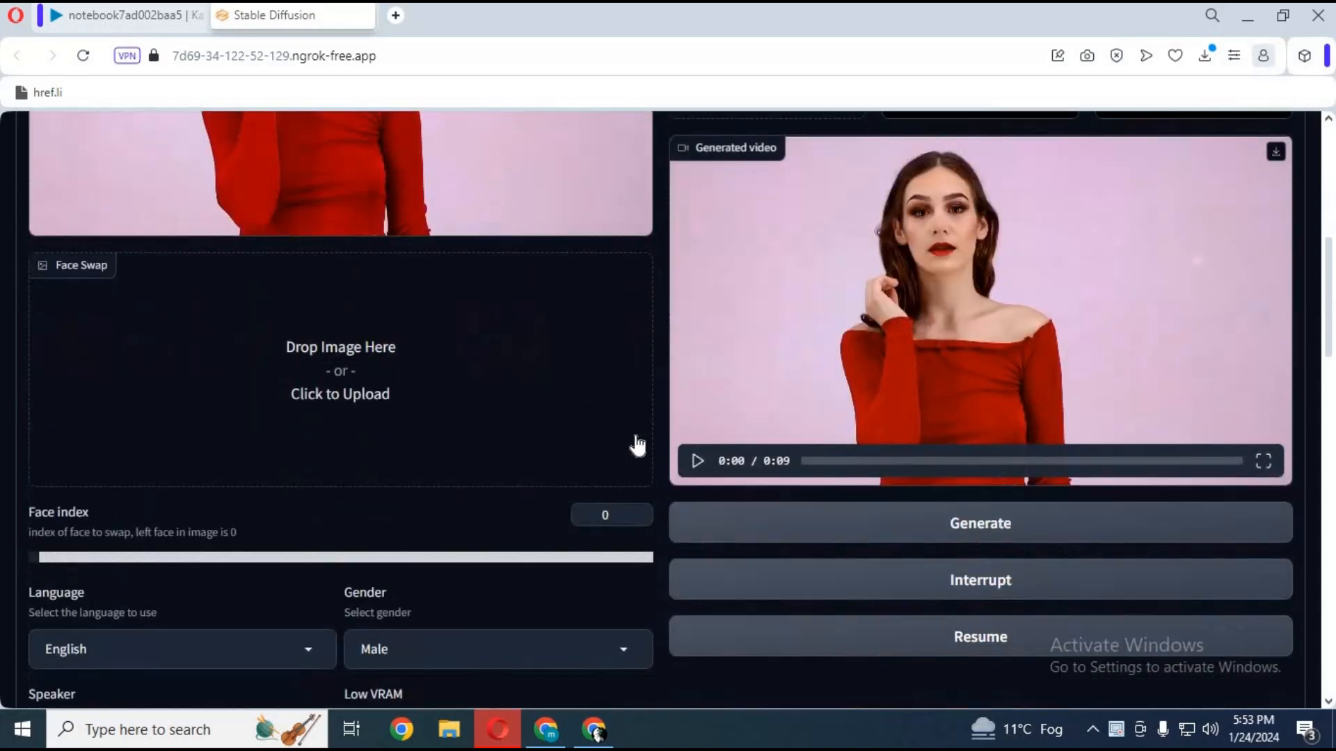
pyautogui.click(697, 460)
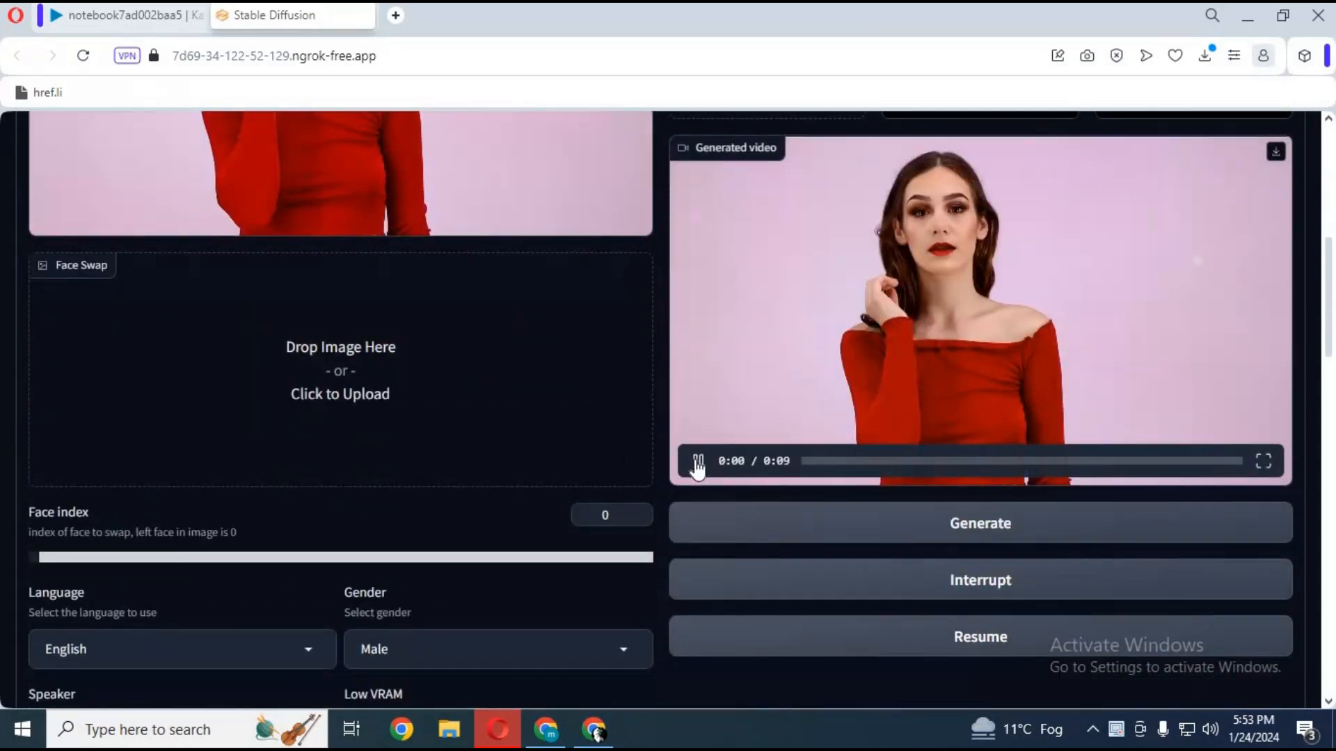
pyautogui.click(697, 462)
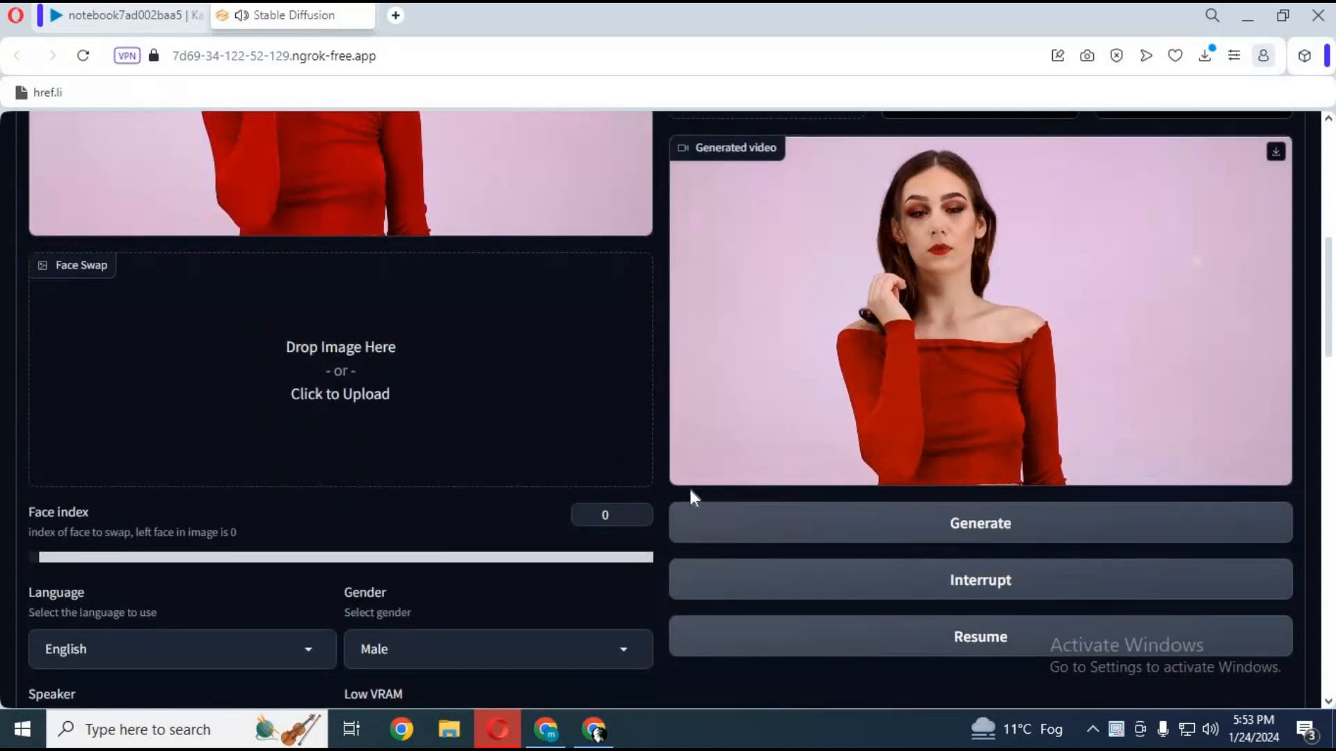